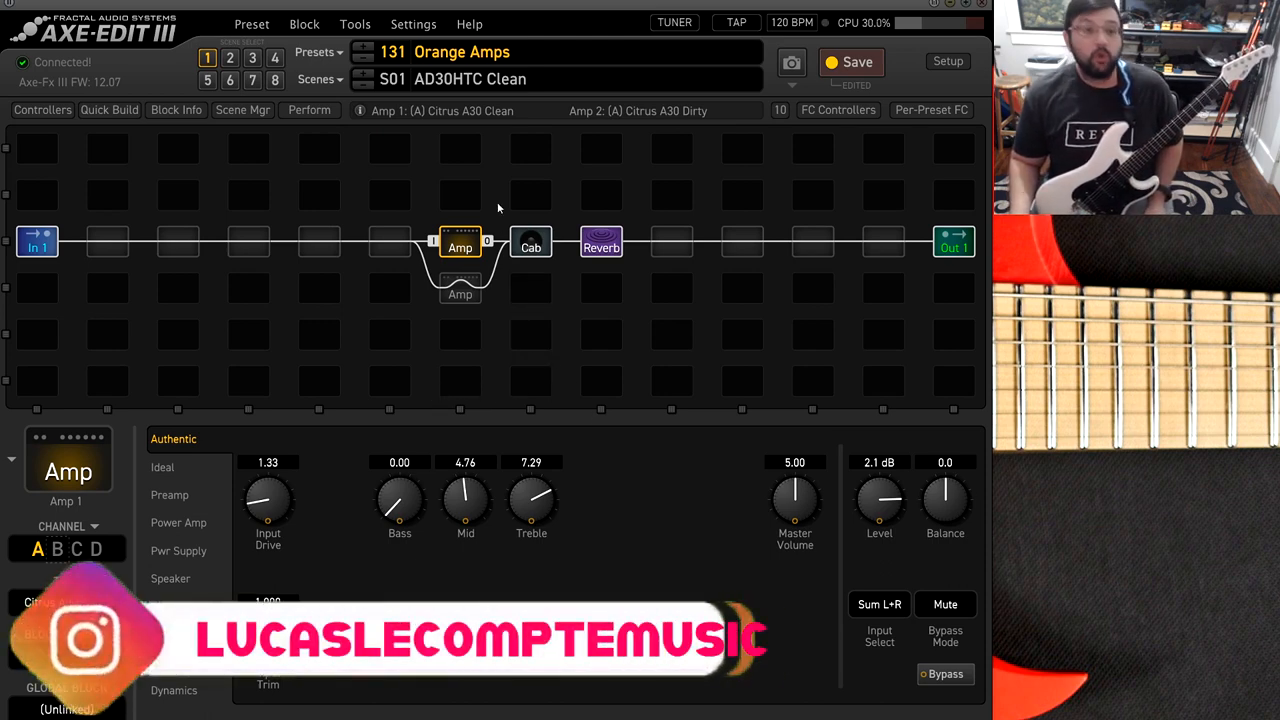
mouse_move(420, 100)
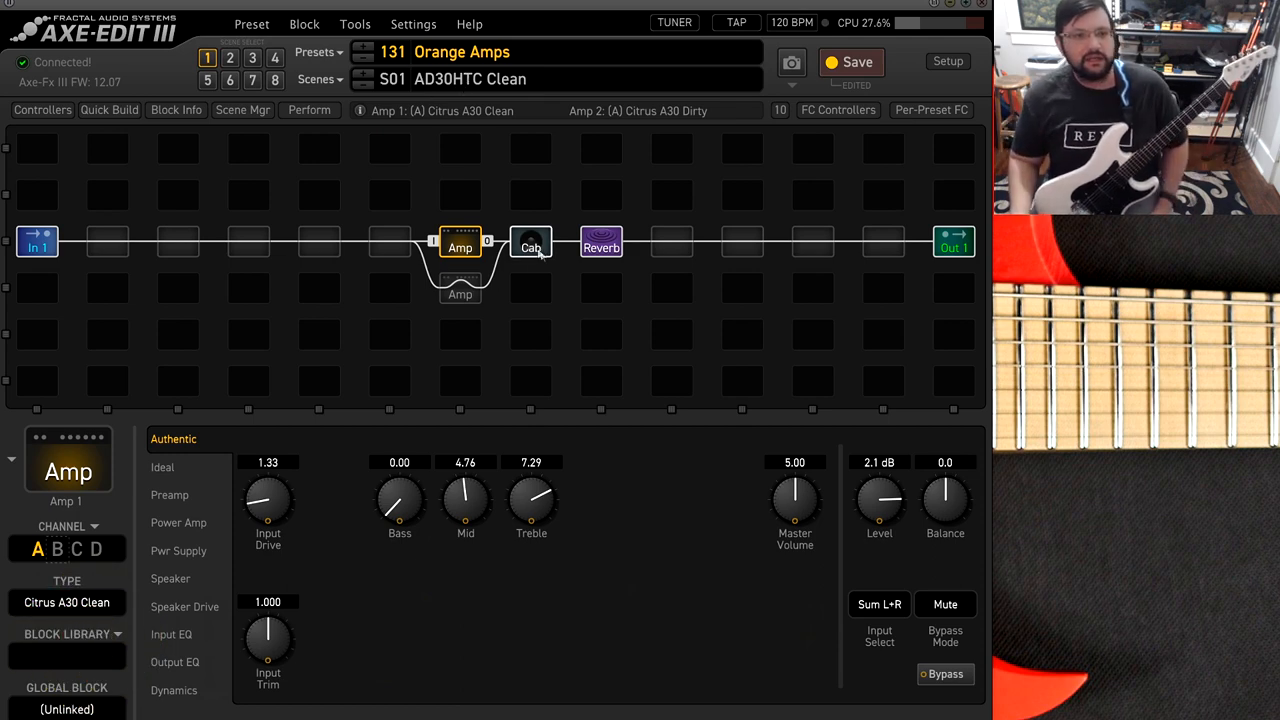
Review the Cab, Reverb and Amp block pages, then load scene S05 A30 Dirty.
click(532, 248)
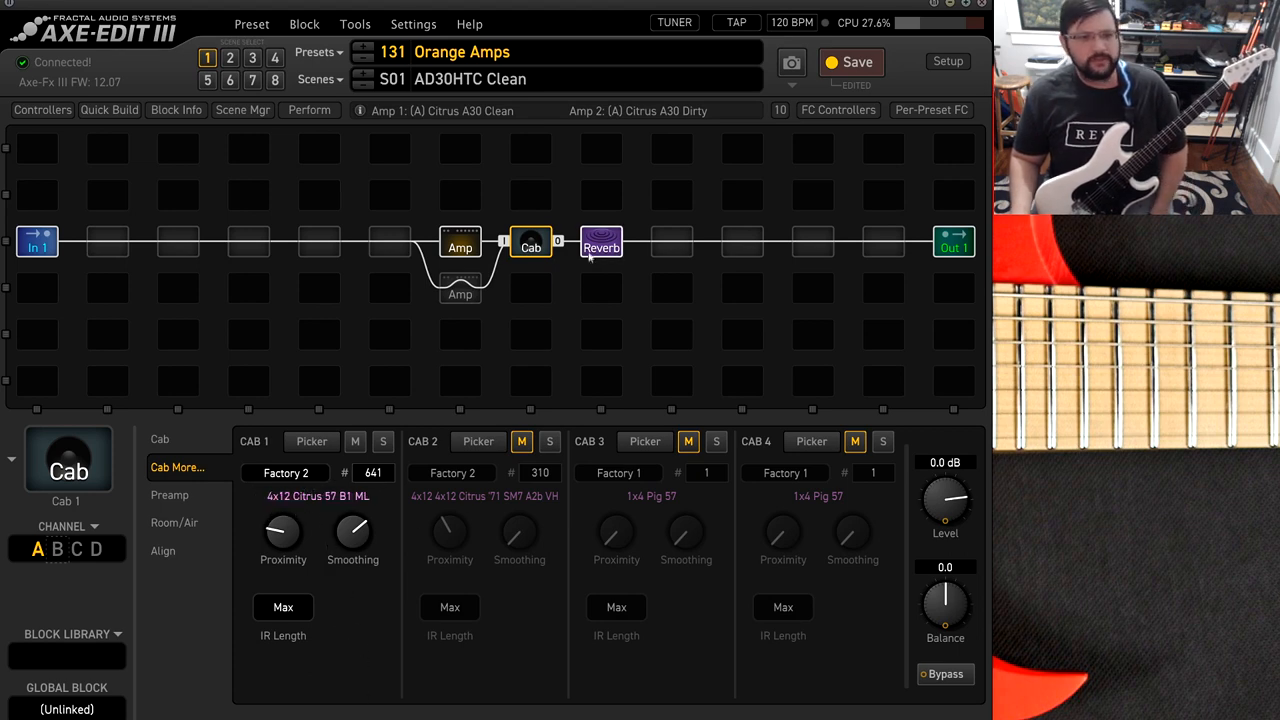
click(600, 248)
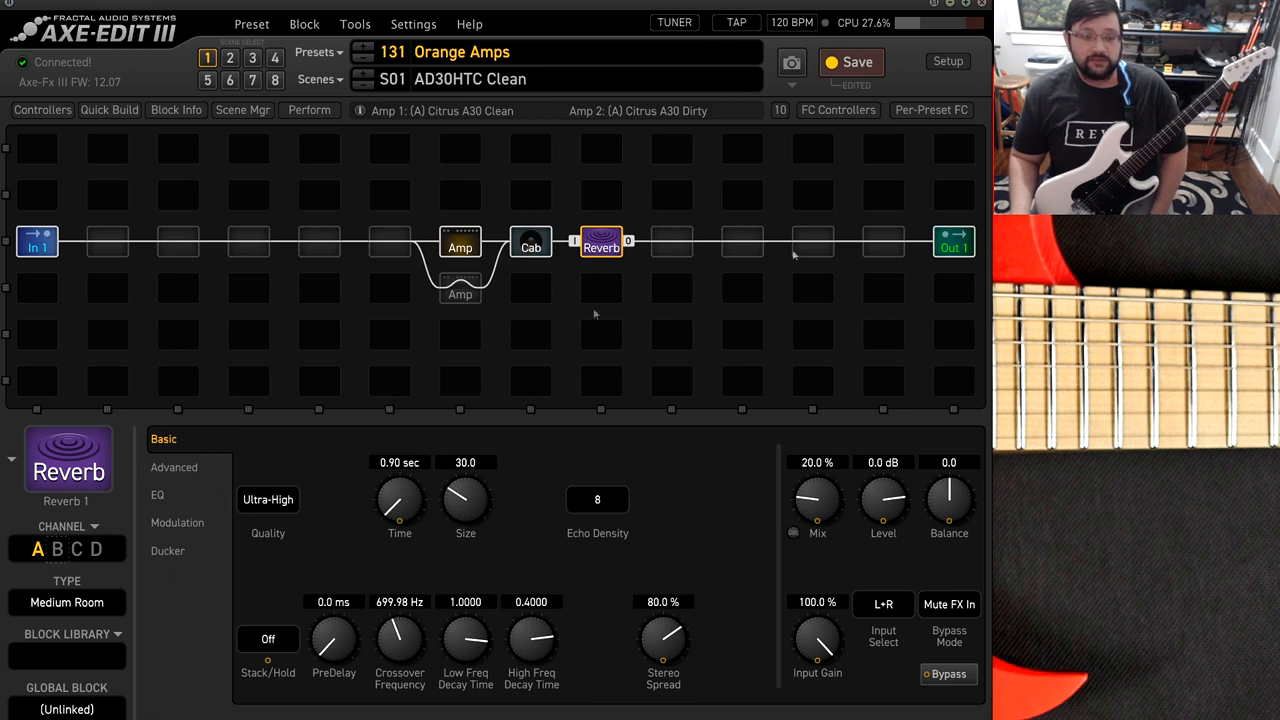
click(460, 244)
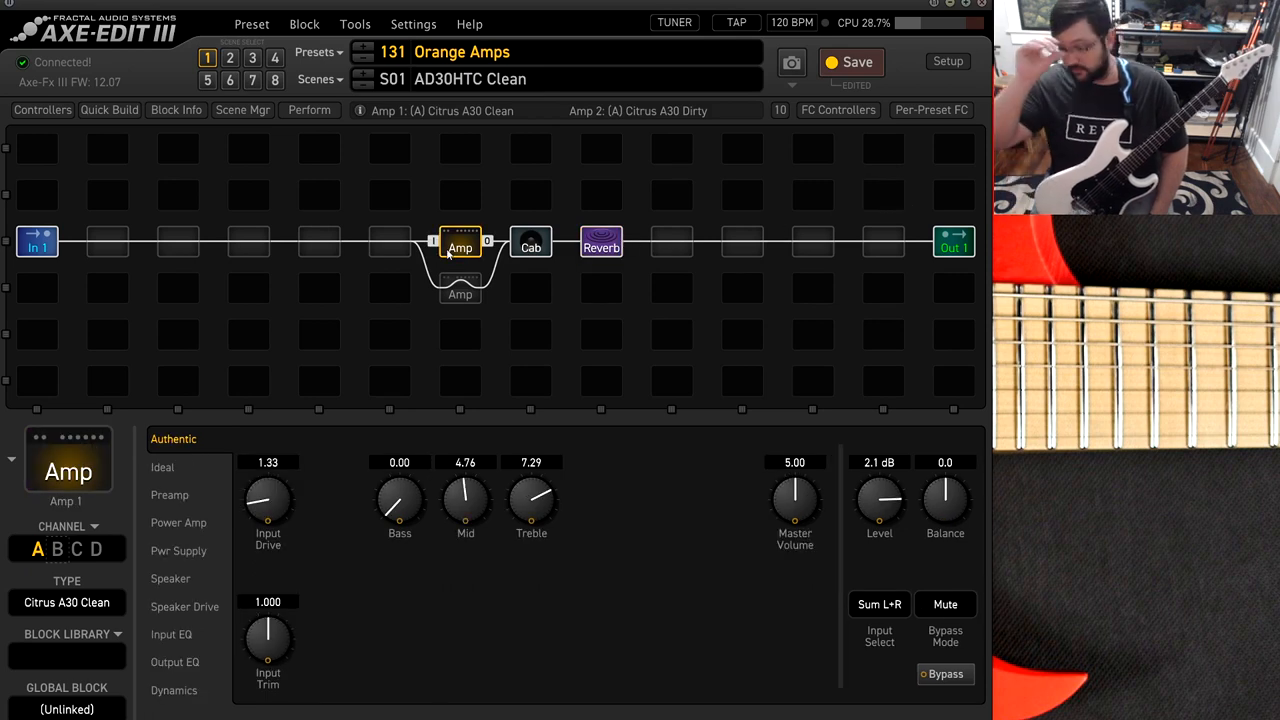
mouse_move(388, 196)
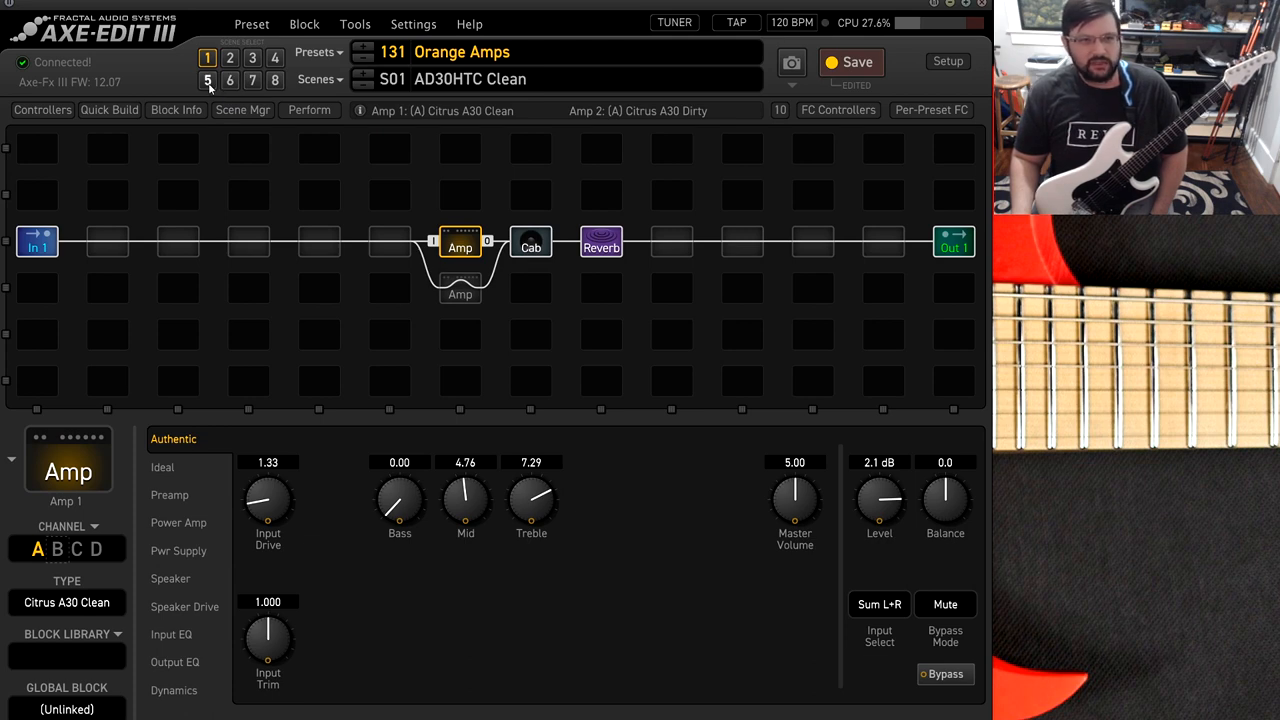
click(208, 80)
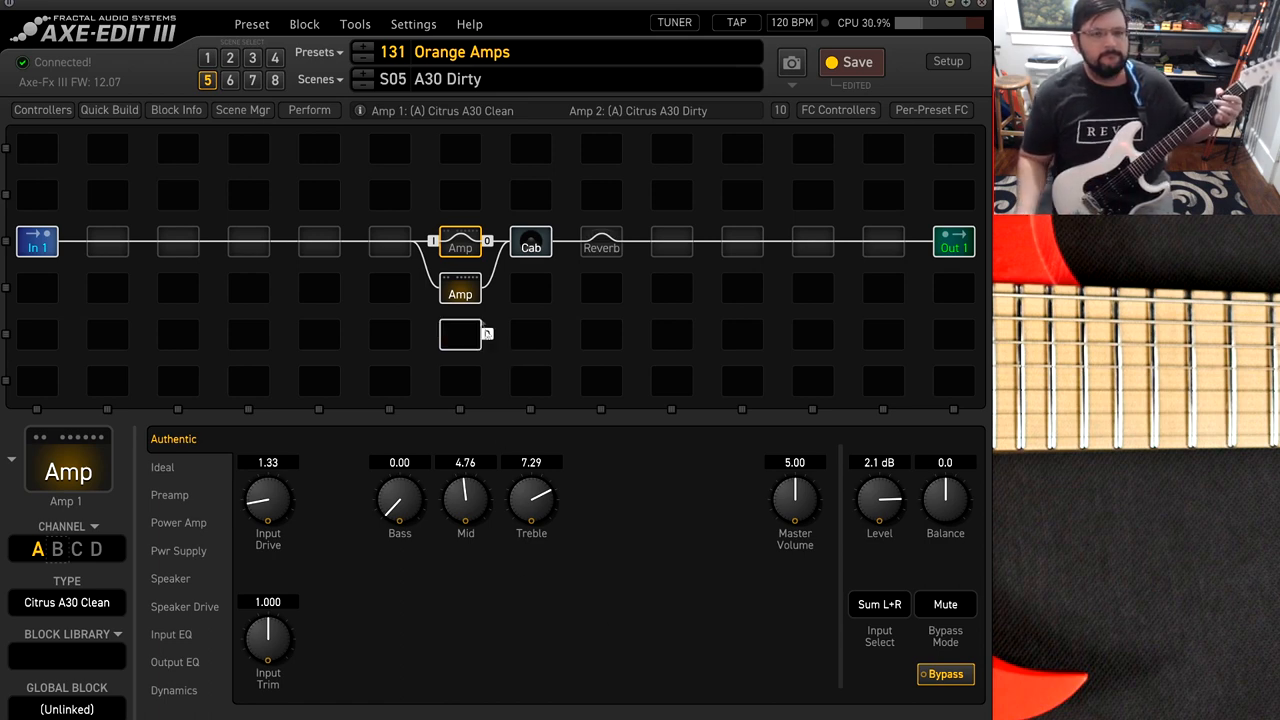
click(460, 290)
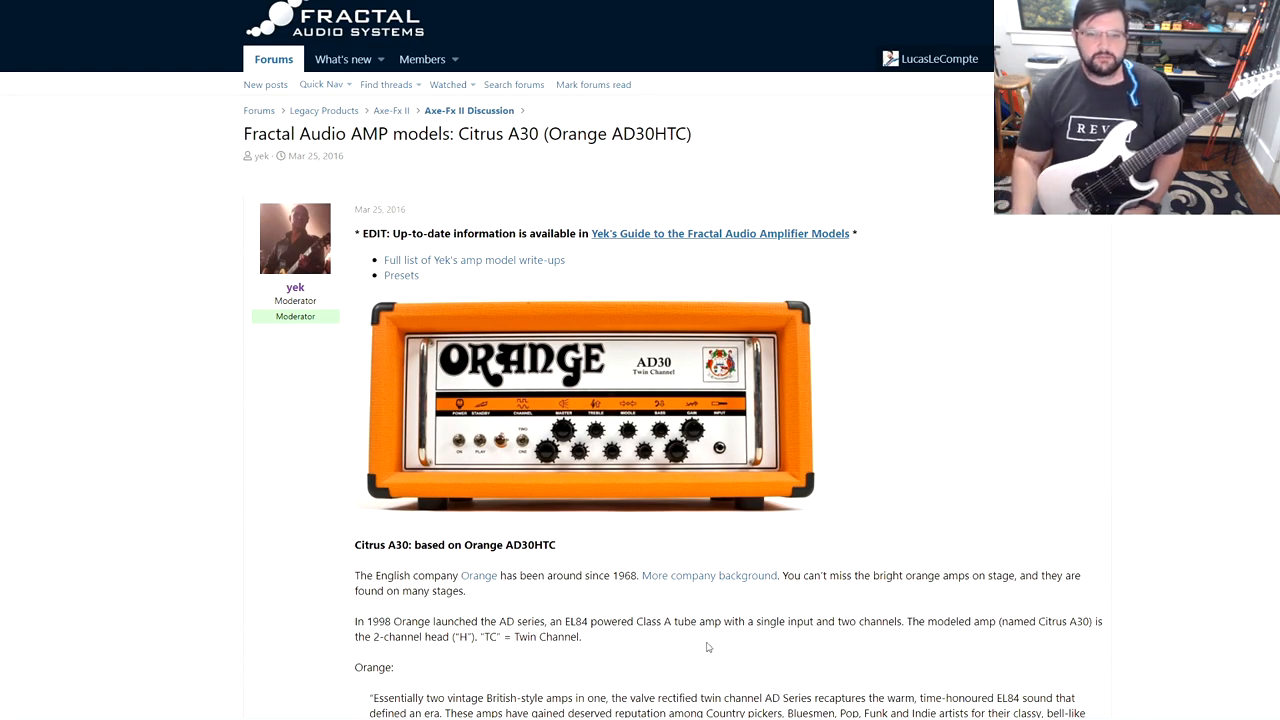
Scroll through the forum write-up on the Citrus A30 (Orange AD30HTC) amp model.
scroll(down, 3)
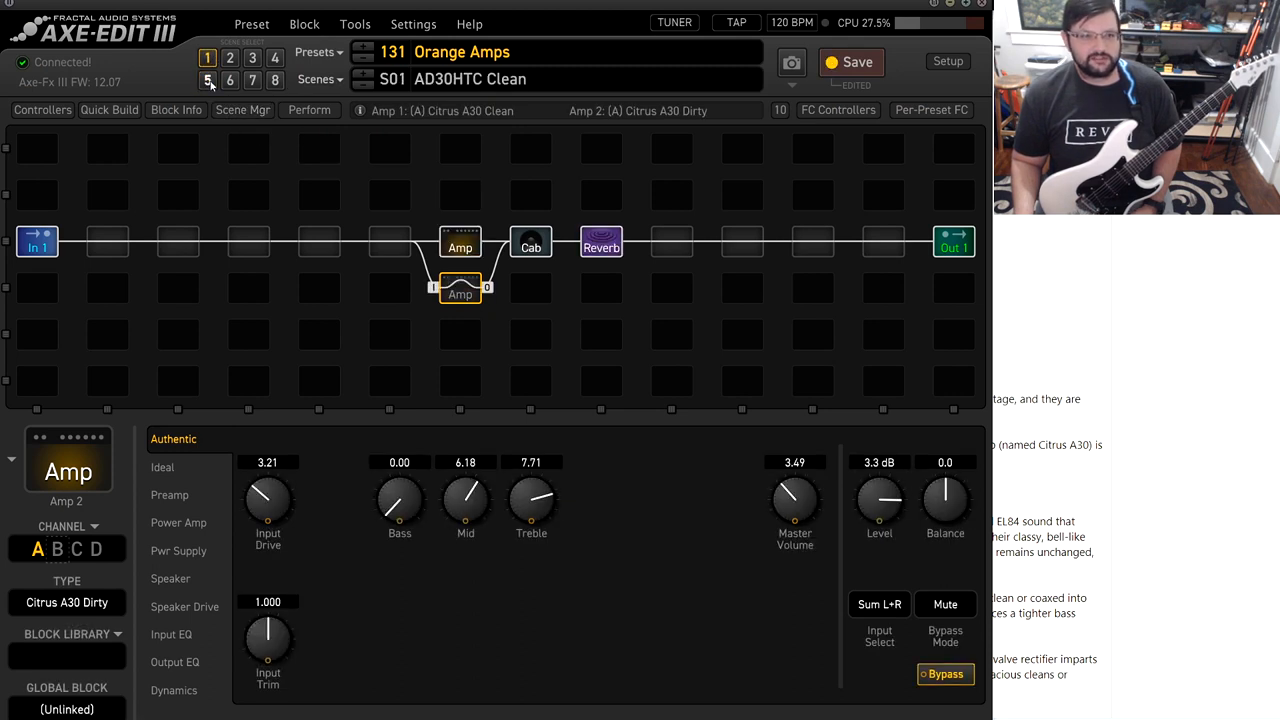
Load scene S05 A30 Dirty and show the Amp 2 output EQ page.
click(208, 80)
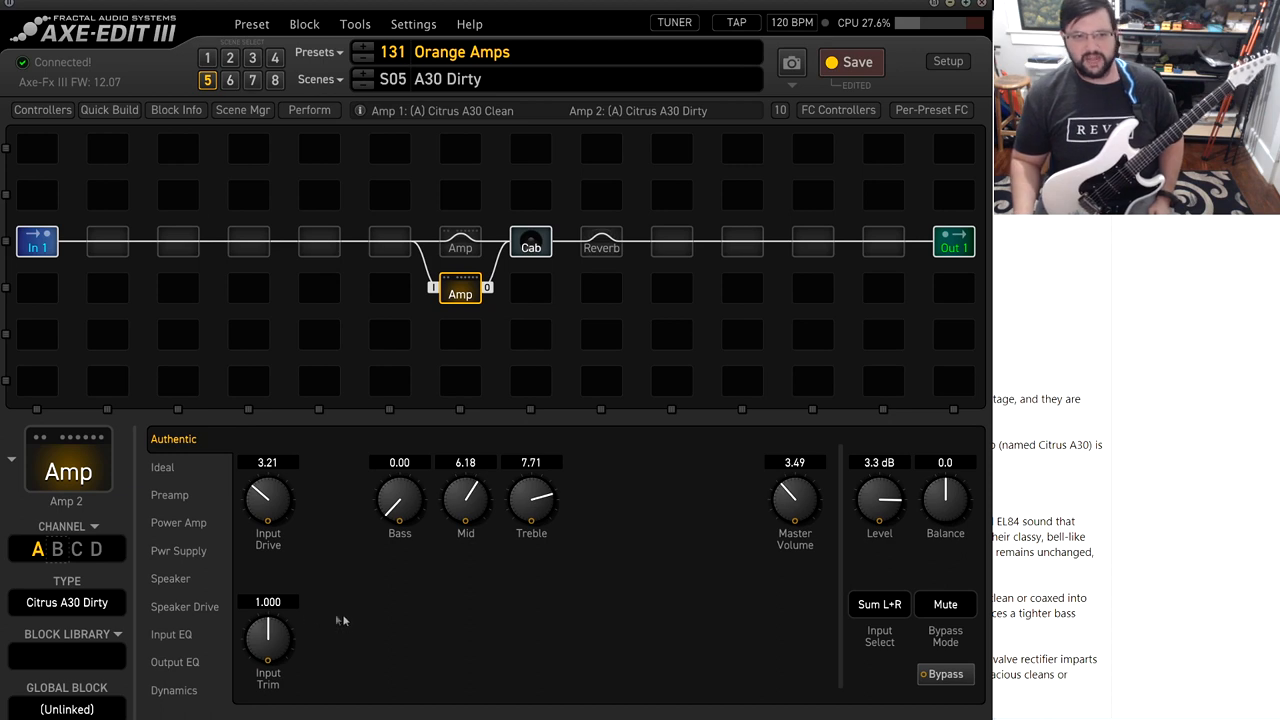
mouse_move(258, 516)
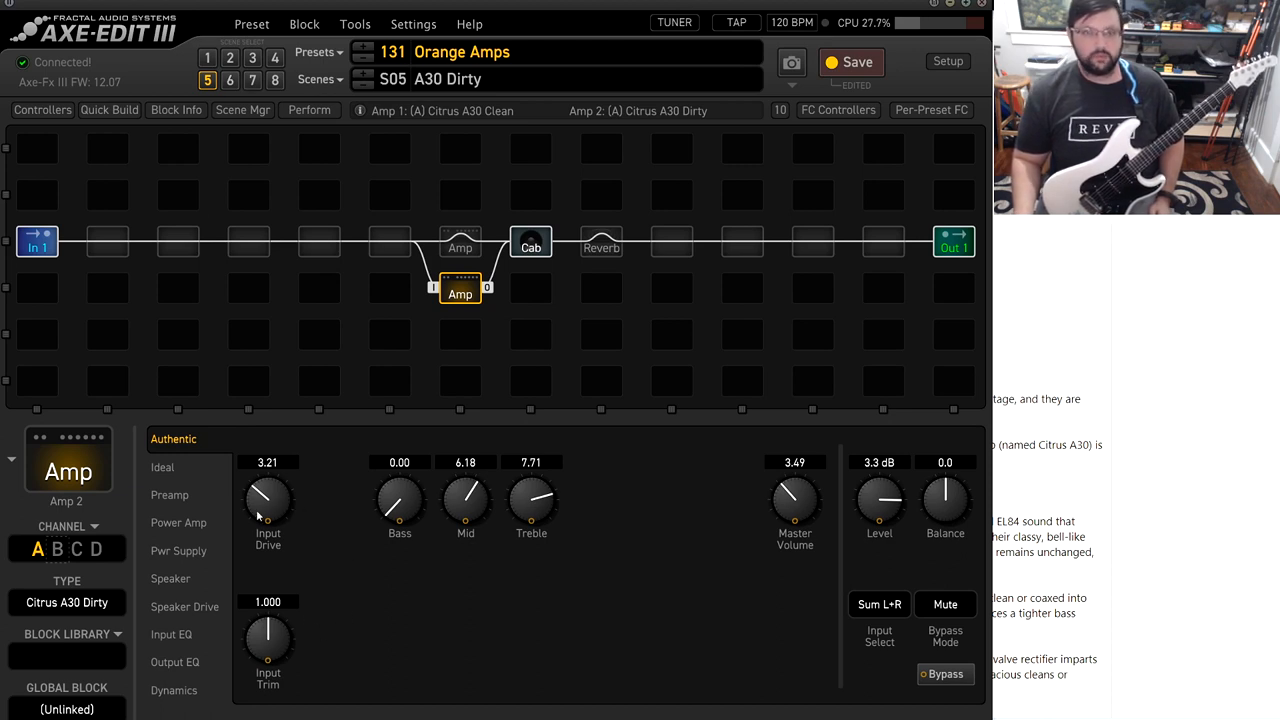
mouse_move(400, 524)
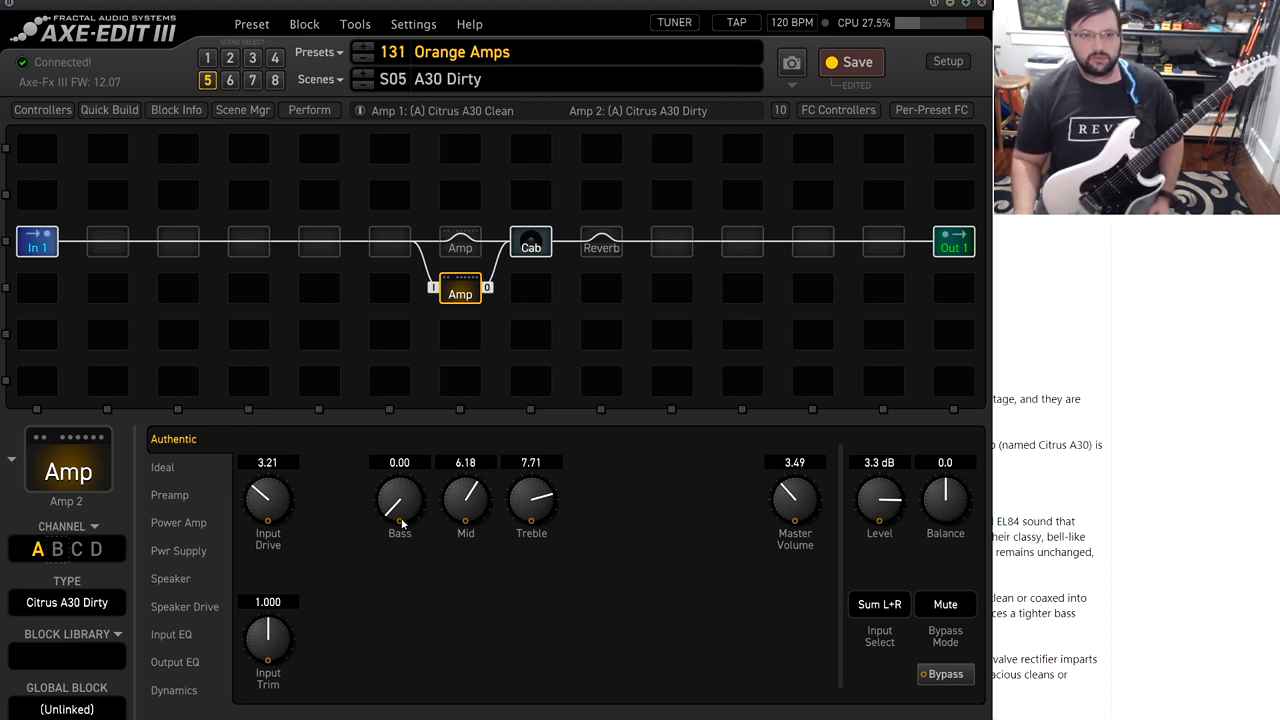
click(176, 662)
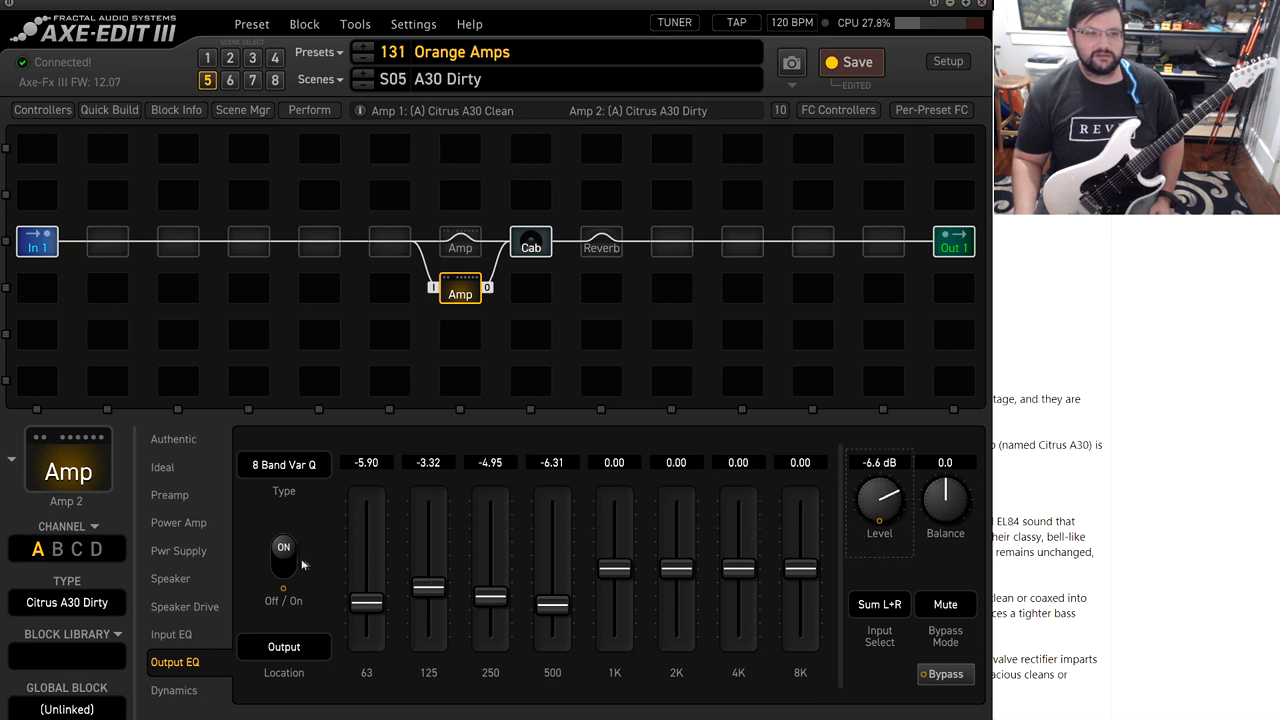
Raise the dirty amp's output level to 2.9 dB with the output EQ switched back on.
click(284, 556)
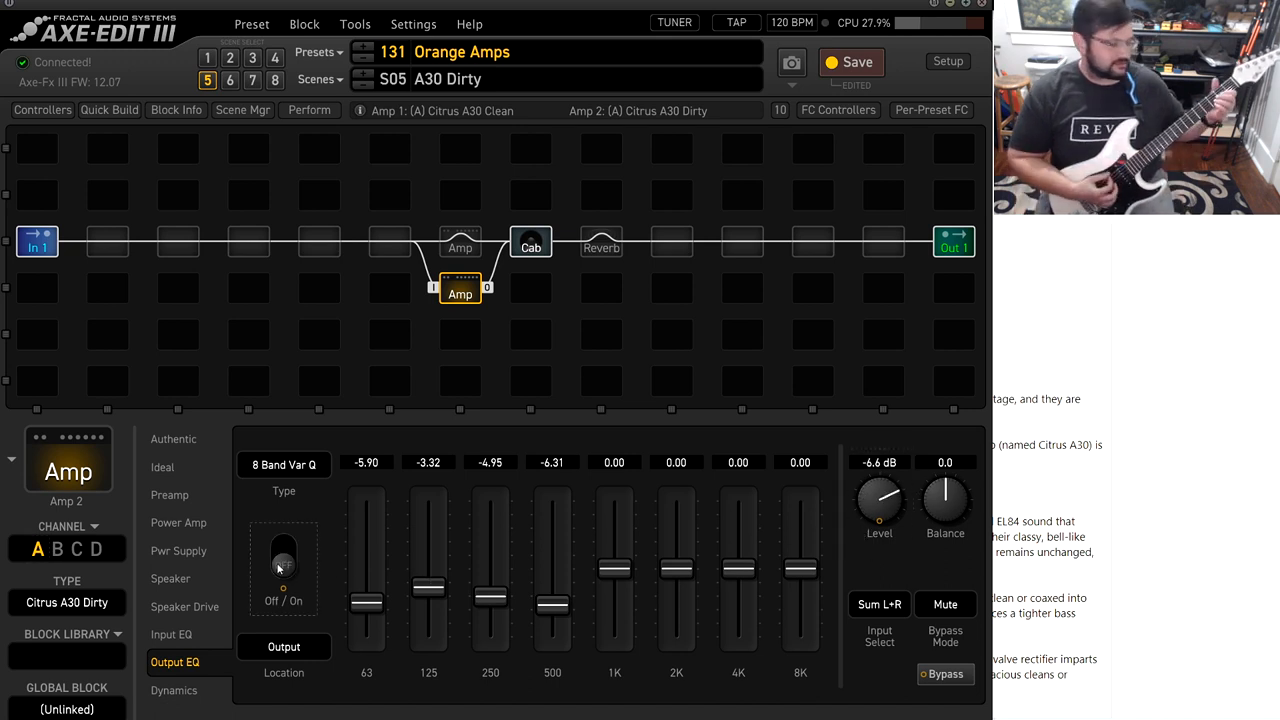
click(284, 564)
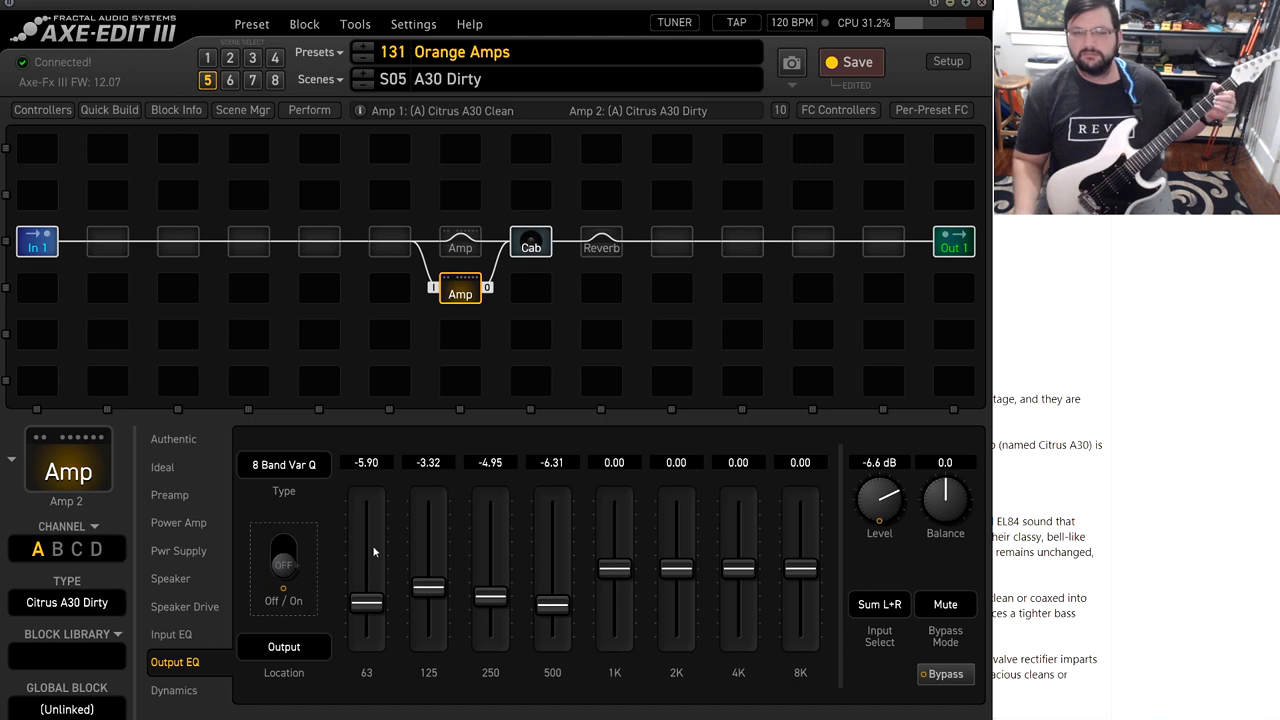
drag(880, 500, 890, 476)
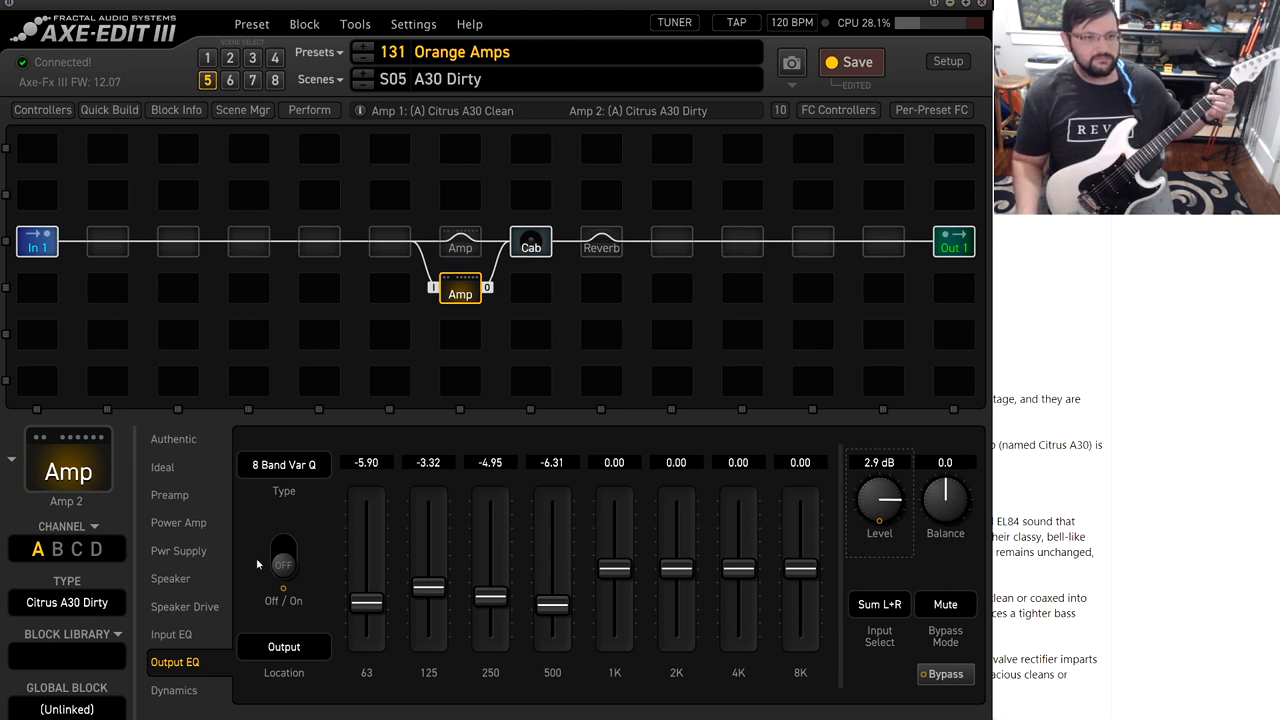
click(284, 556)
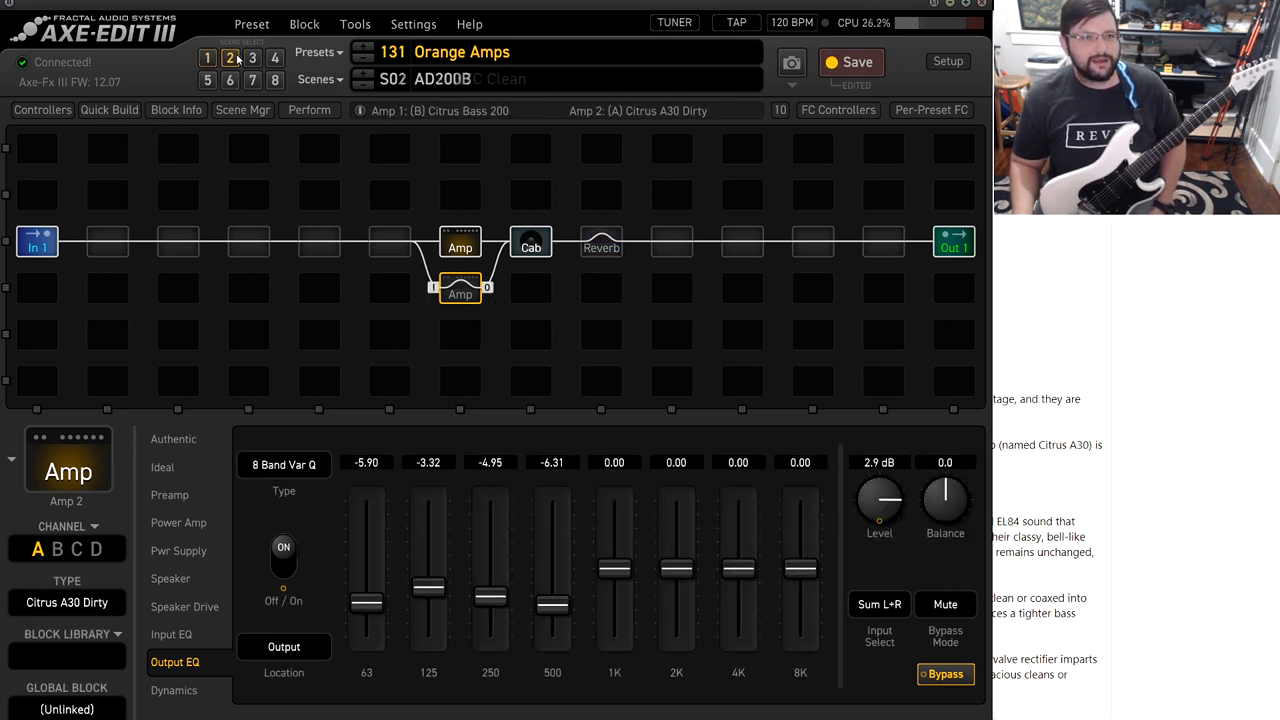
Enable the Citrus Bass 200 amp's output EQ and select the empty grid cell before the amp.
click(172, 440)
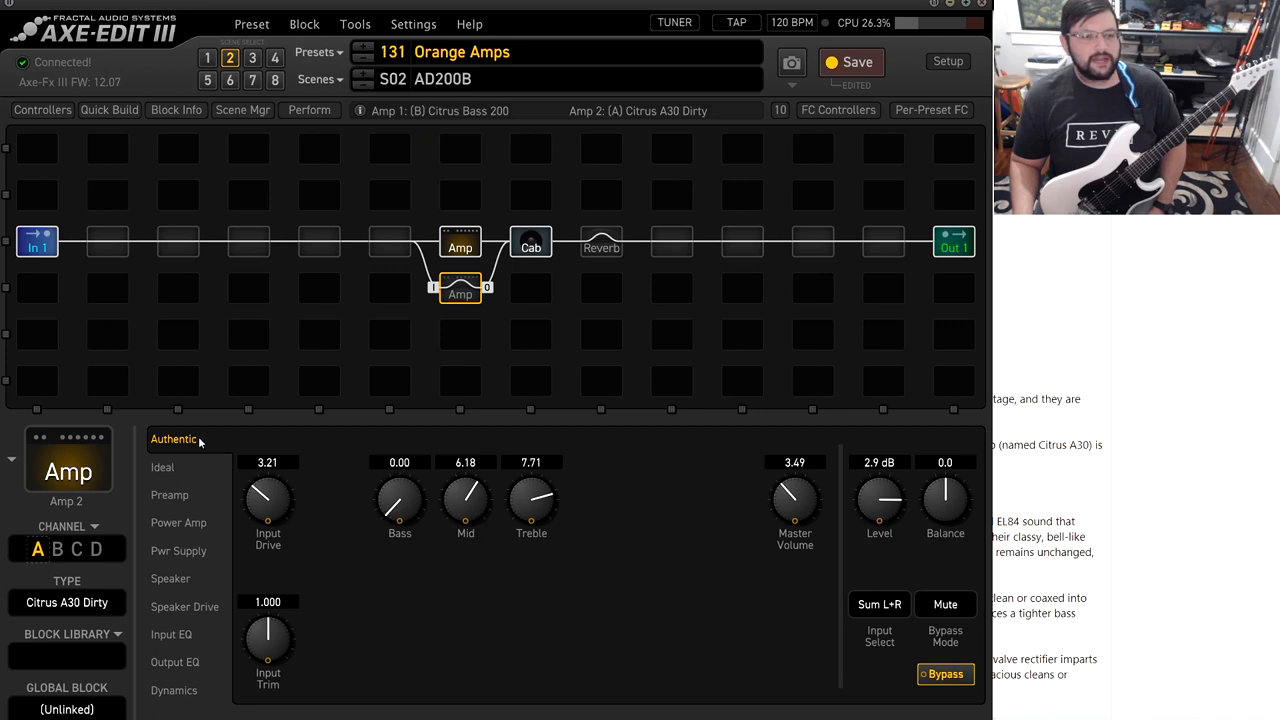
mouse_move(516, 598)
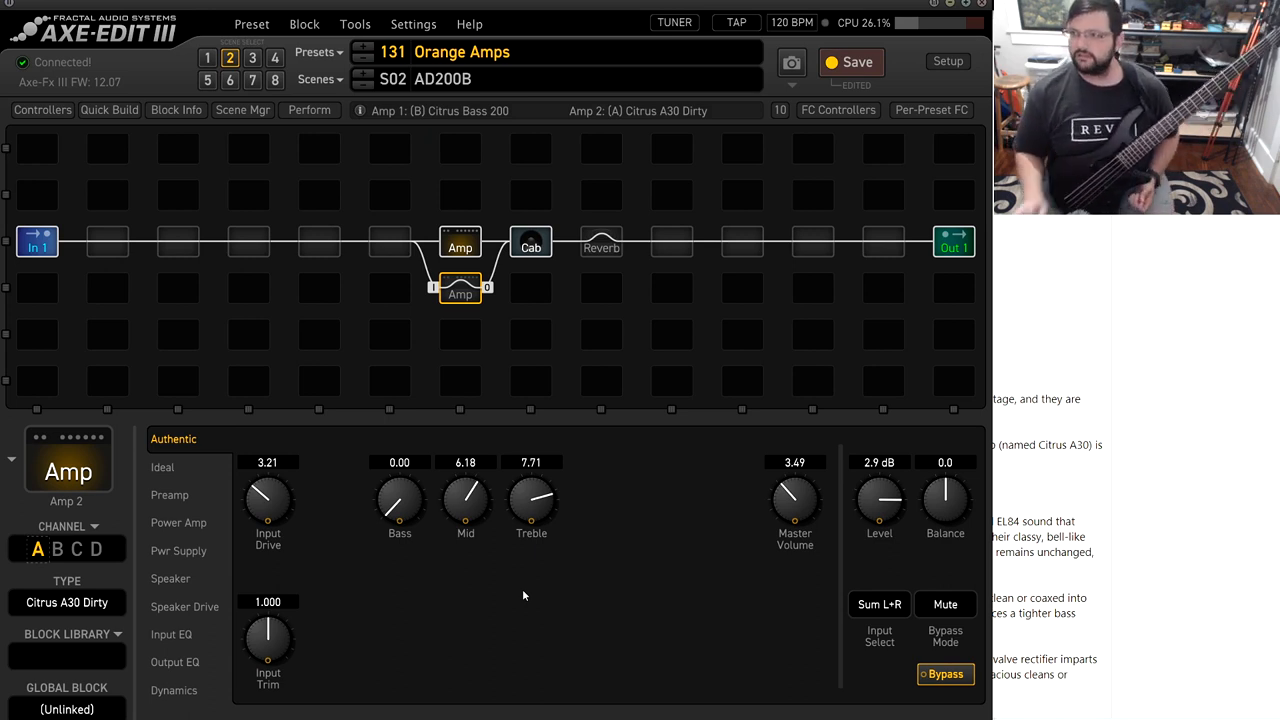
mouse_move(588, 664)
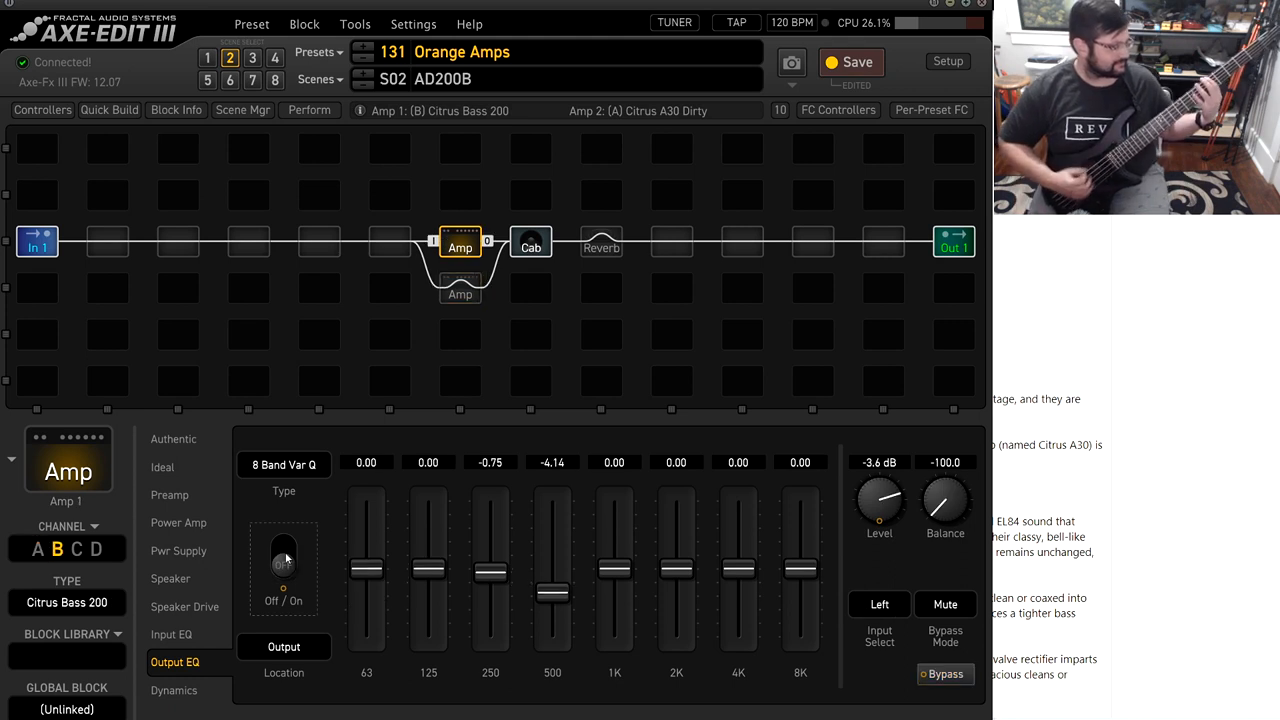
click(284, 556)
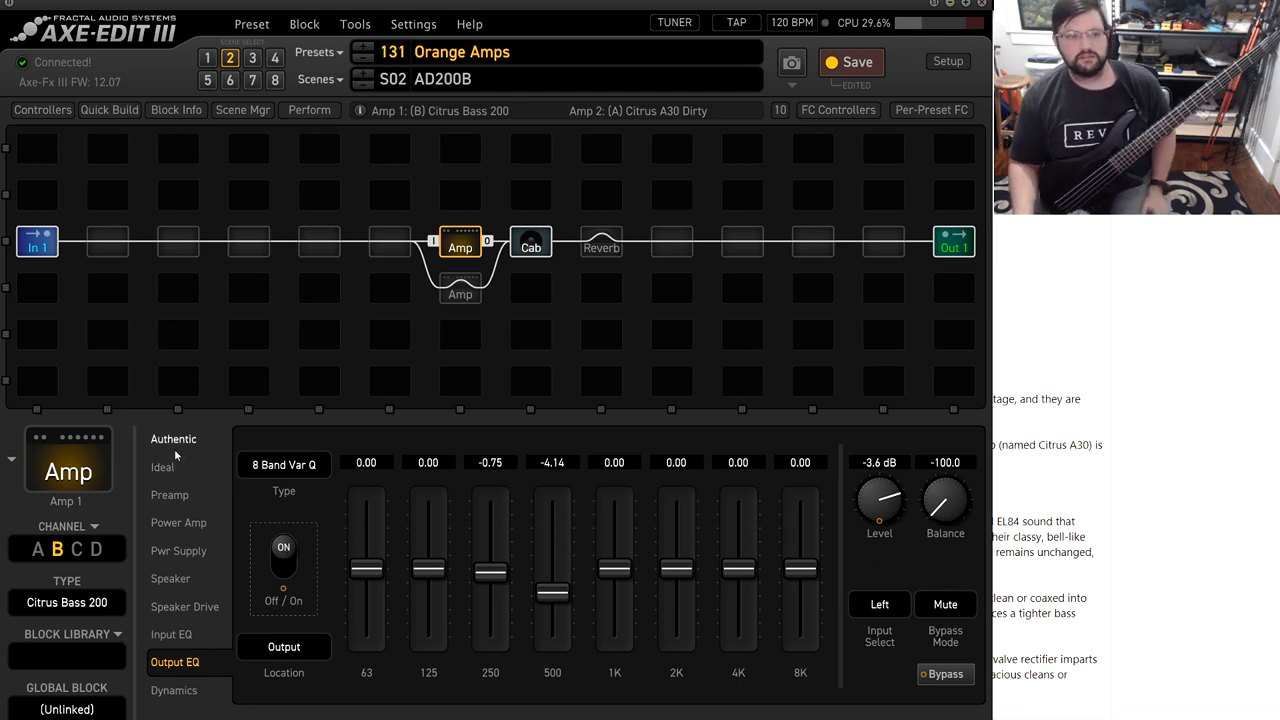
click(390, 240)
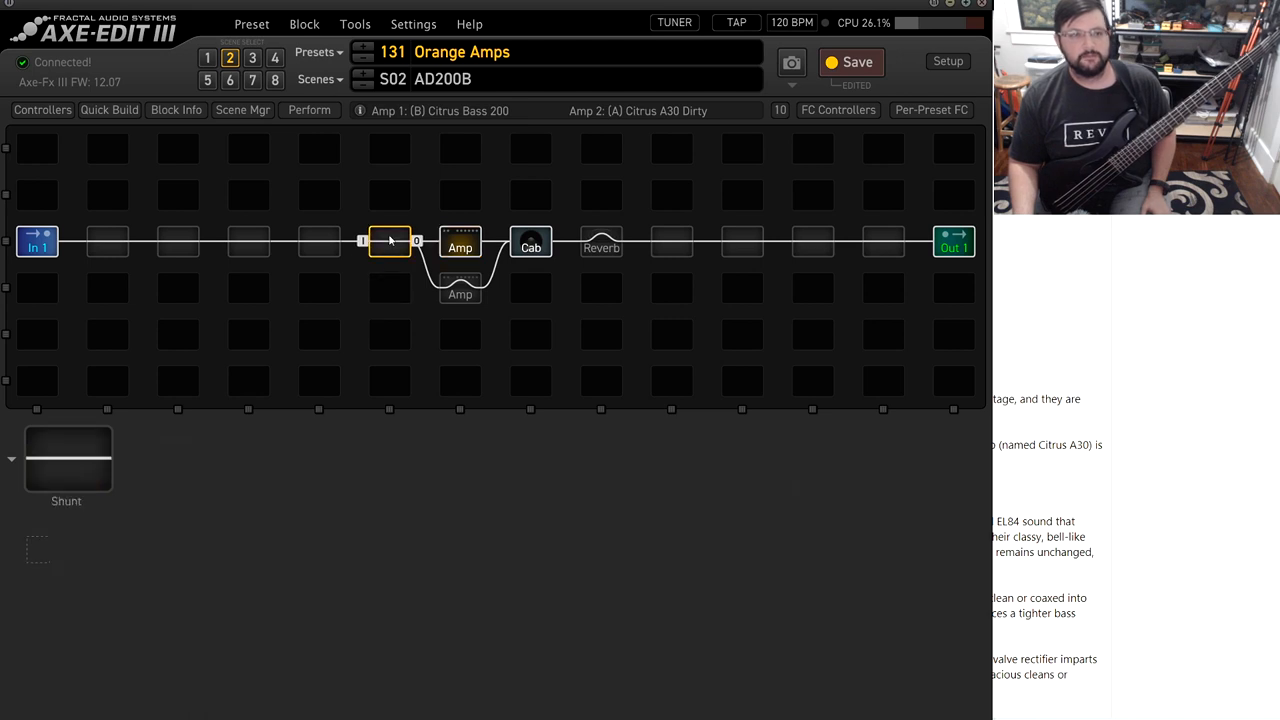
Insert a Drive block before the amp and set its type to Blackglass 7K.
right_click(390, 240)
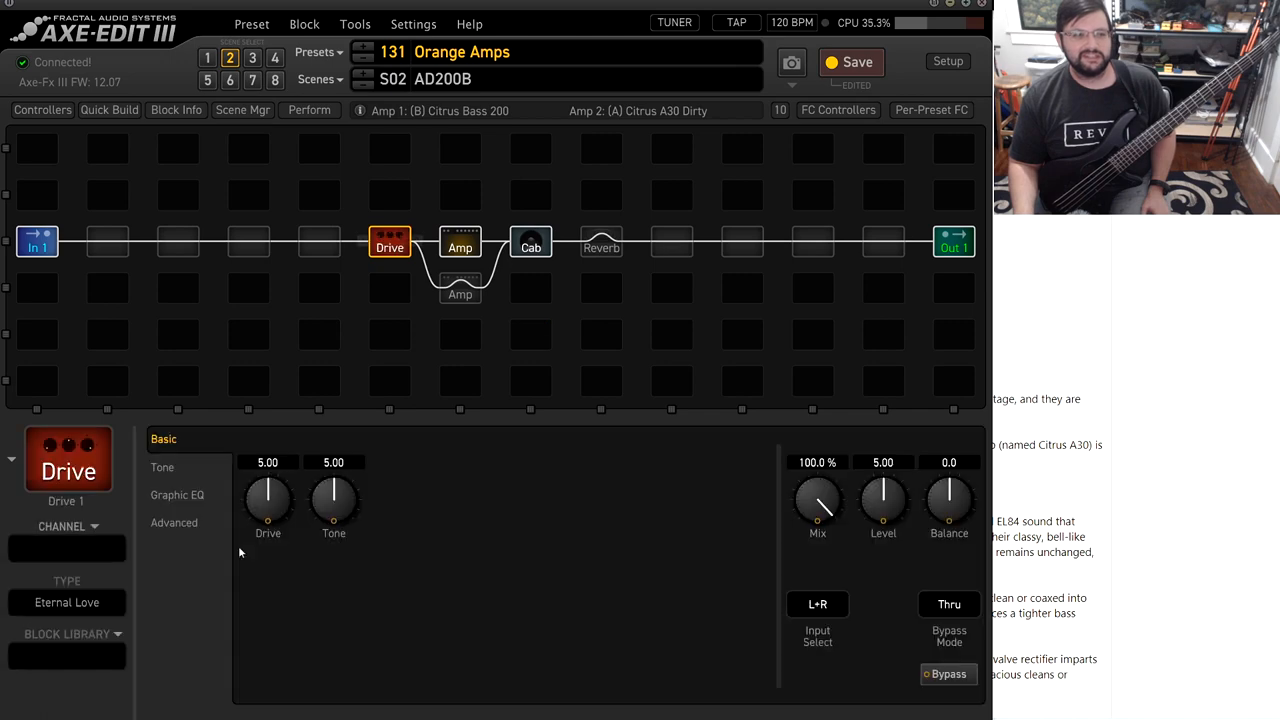
click(68, 602)
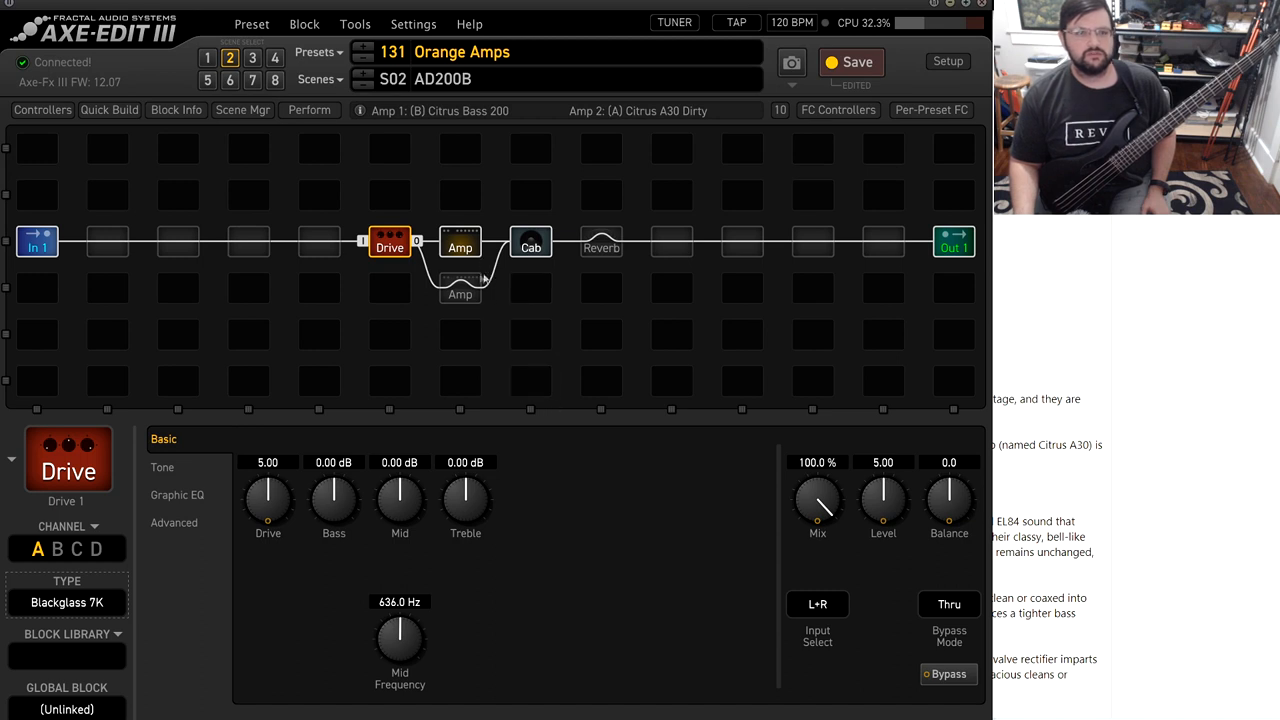
Set the Blackglass 7K to drive 6.91, level 4.22 and treble 4.96 dB.
drag(884, 504, 884, 516)
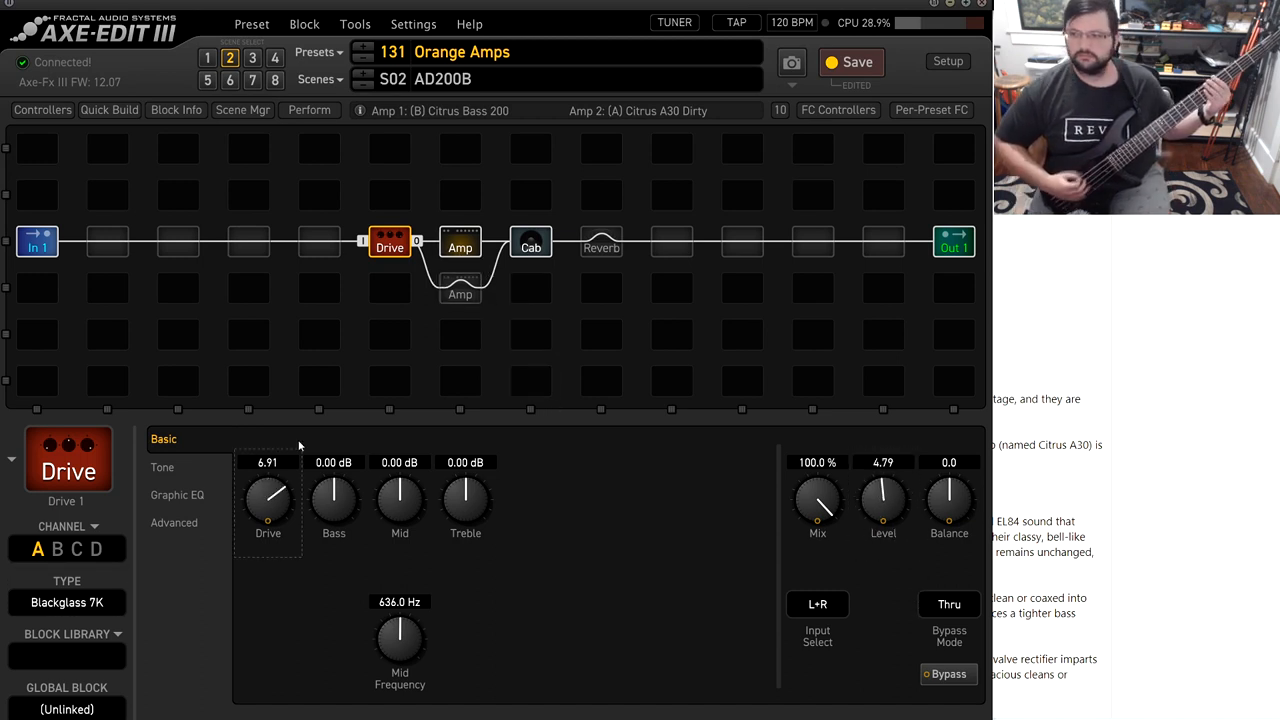
drag(884, 504, 884, 516)
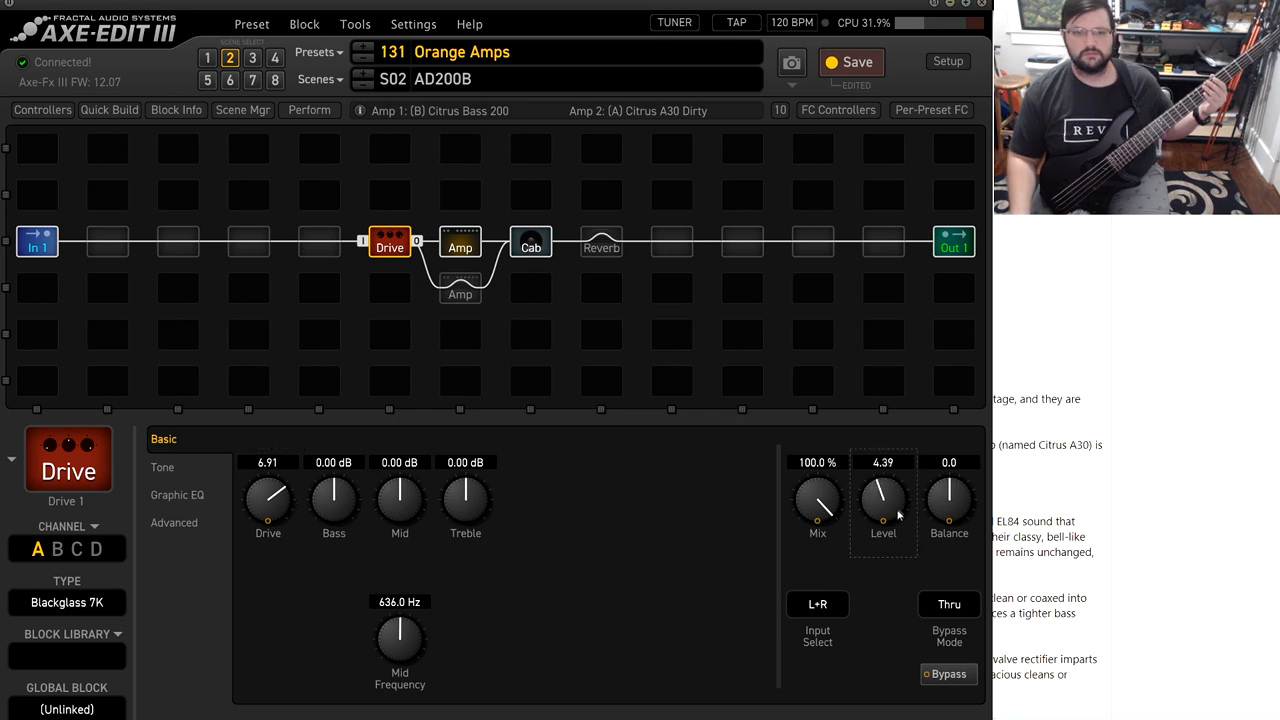
drag(884, 504, 884, 516)
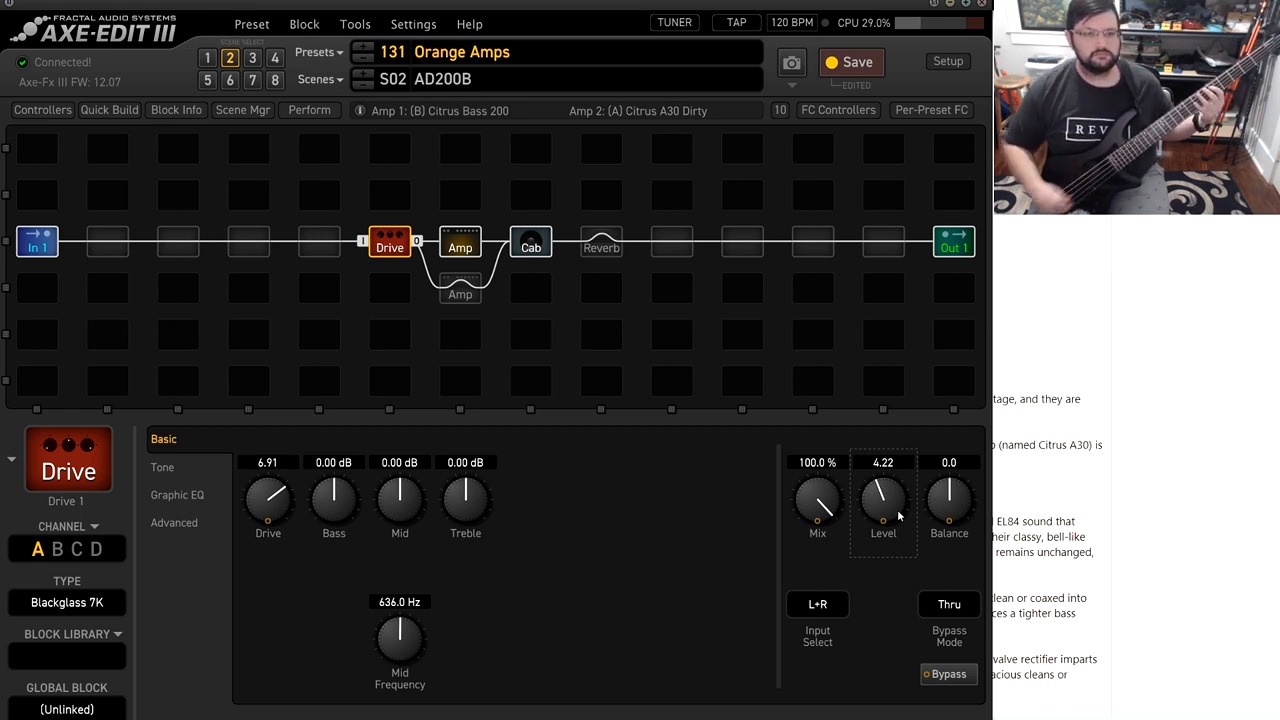
drag(464, 500, 464, 476)
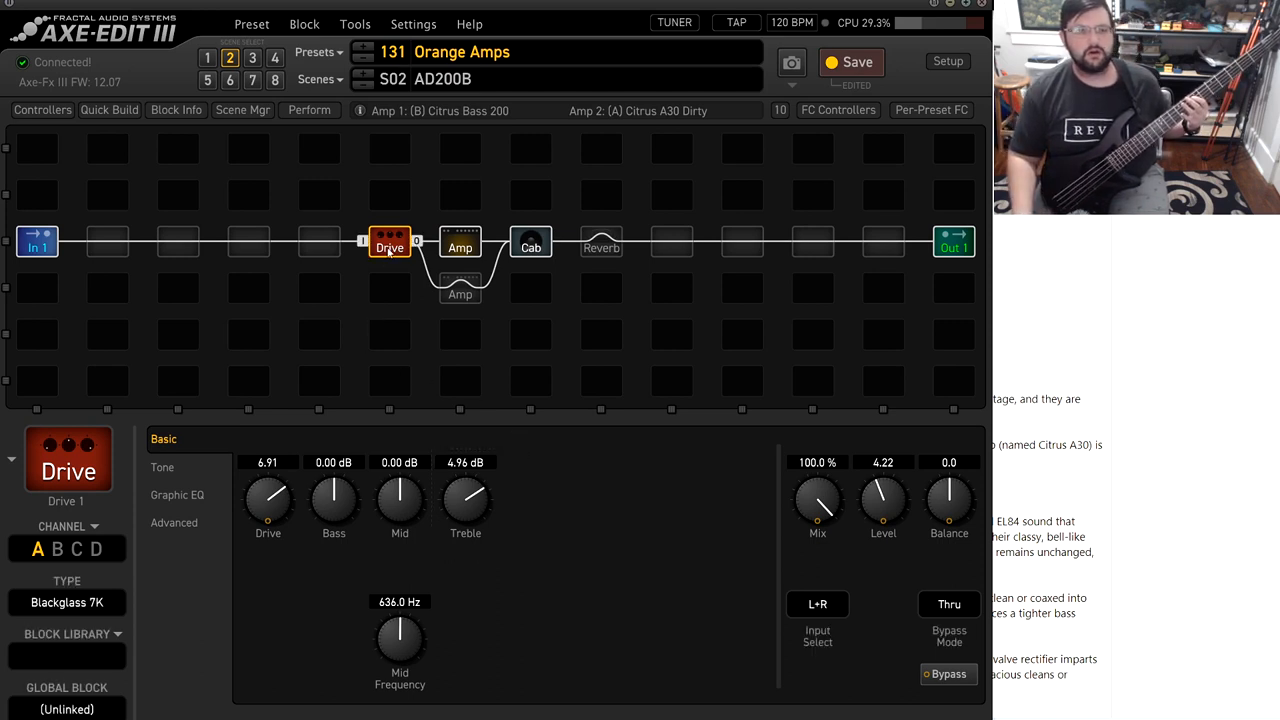
click(948, 672)
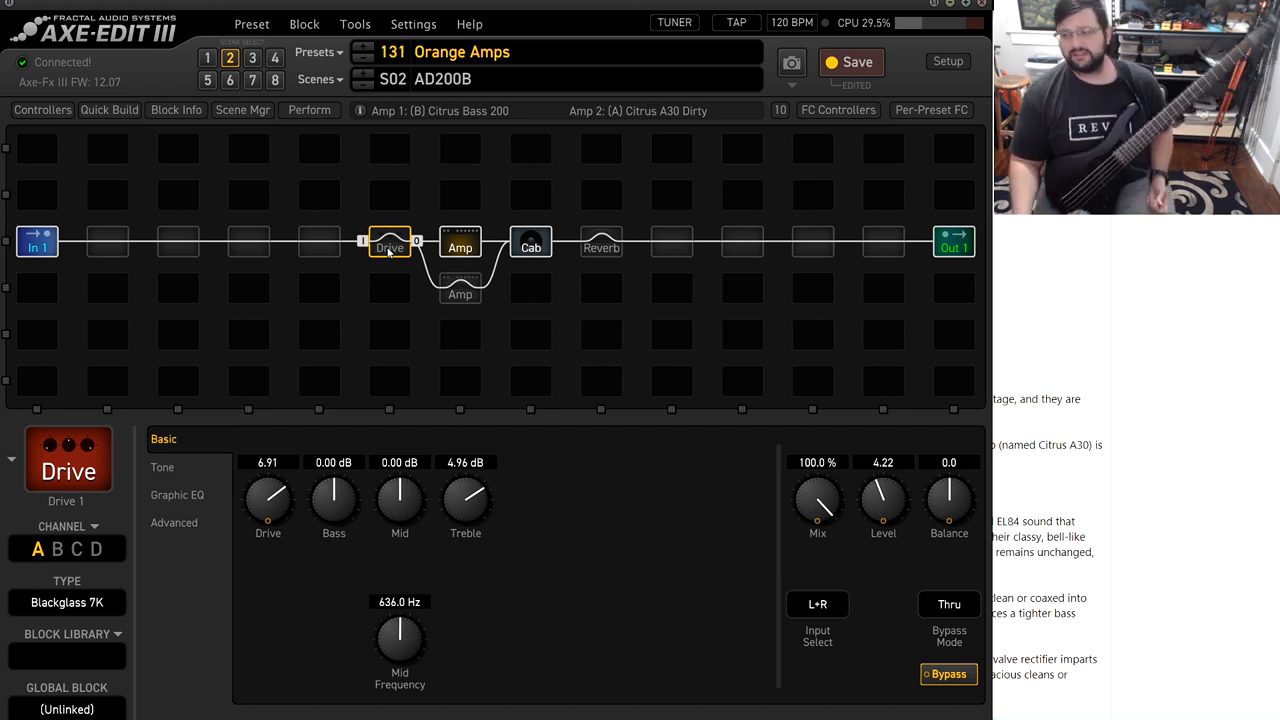
Look through the Citrus Bass 200 amp's Output EQ and Speaker Drive pages, ending on the Authentic page.
click(460, 248)
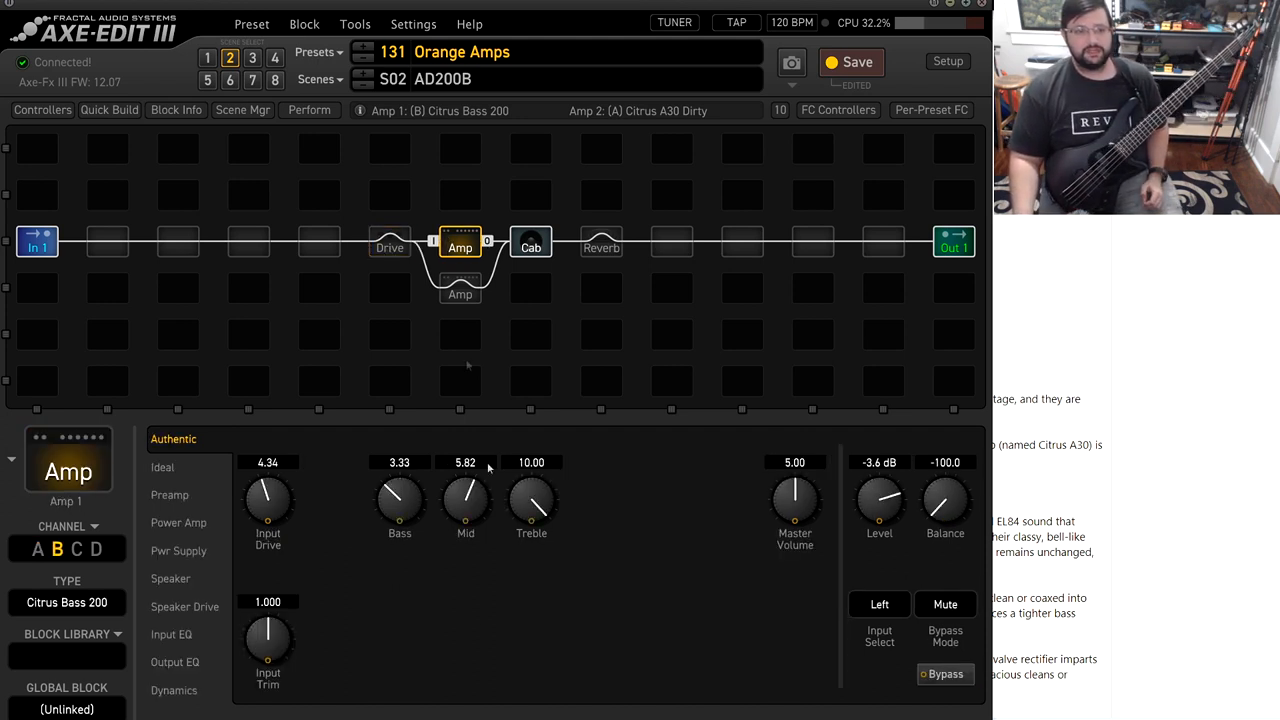
click(176, 660)
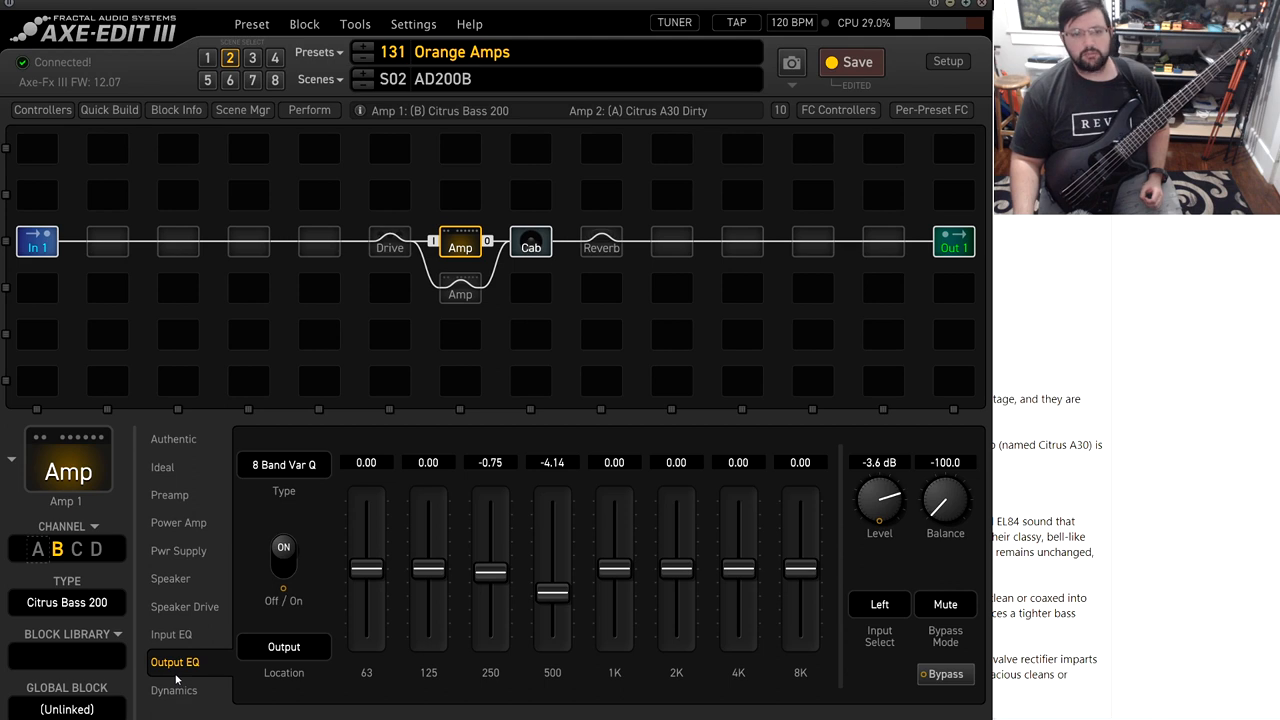
click(184, 608)
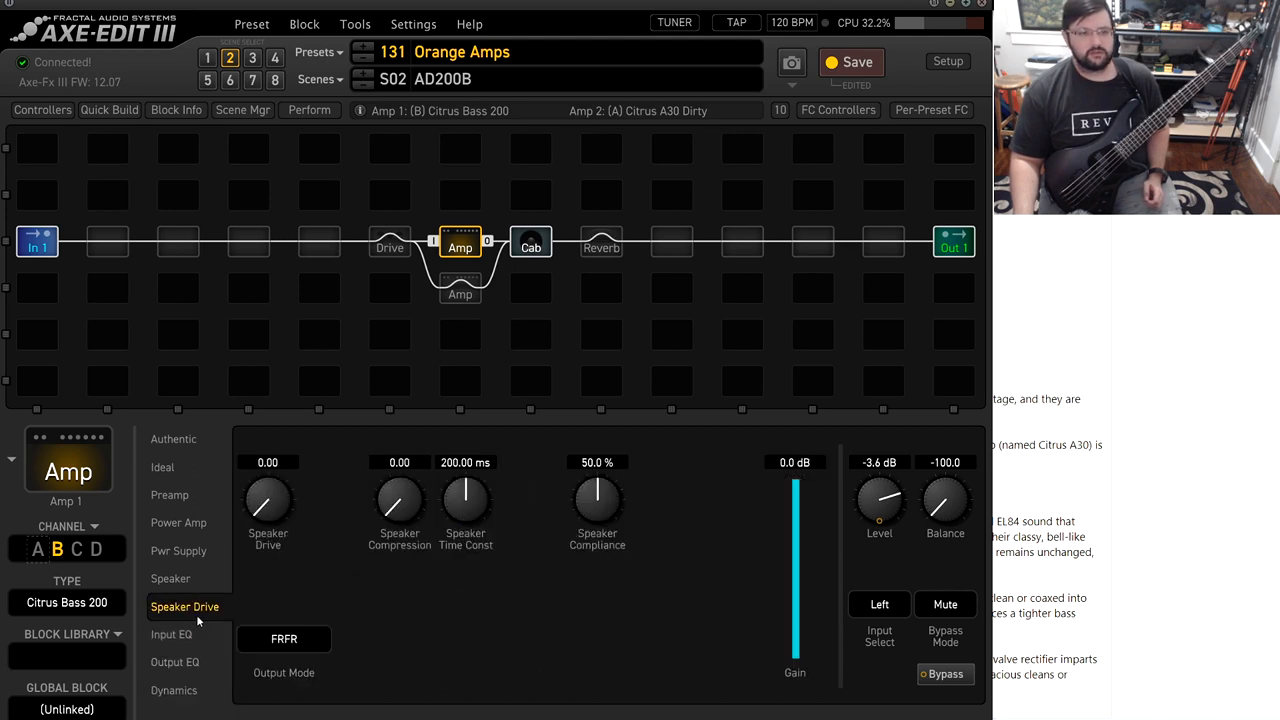
click(172, 440)
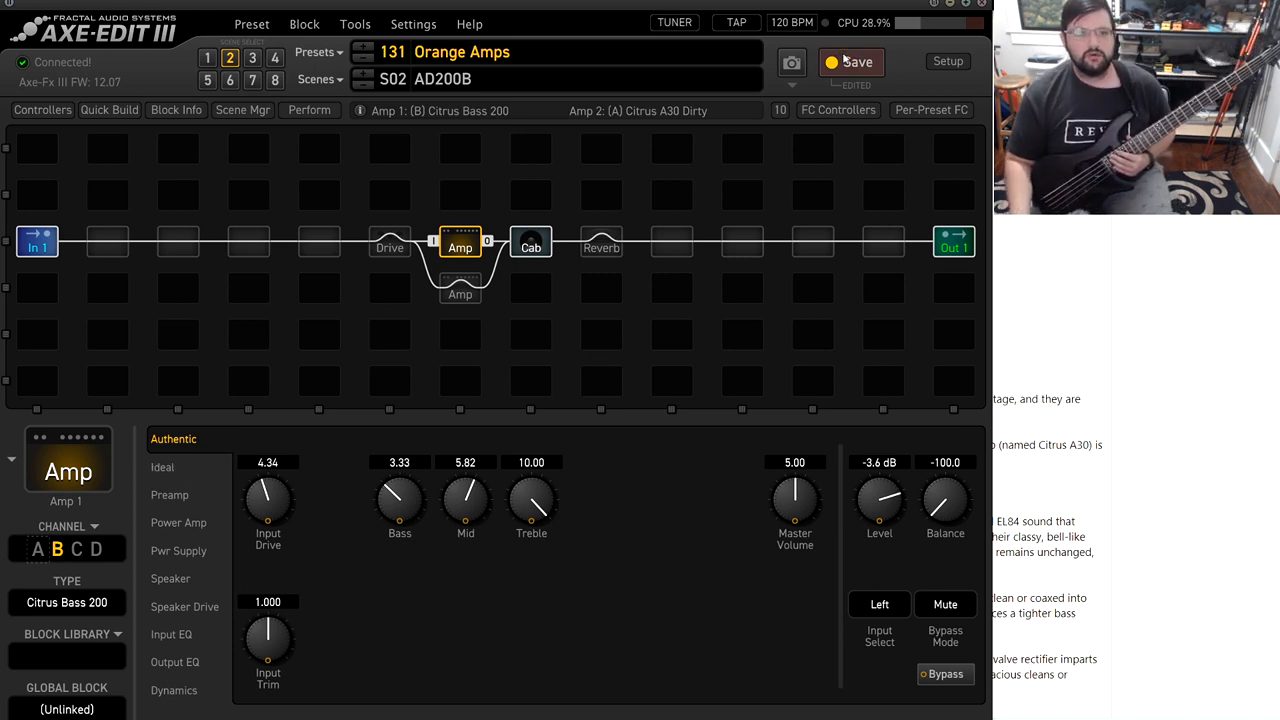
Scroll through the forum write-up on the Citrus Bass 200 (Orange AD200B) amp model.
click(852, 60)
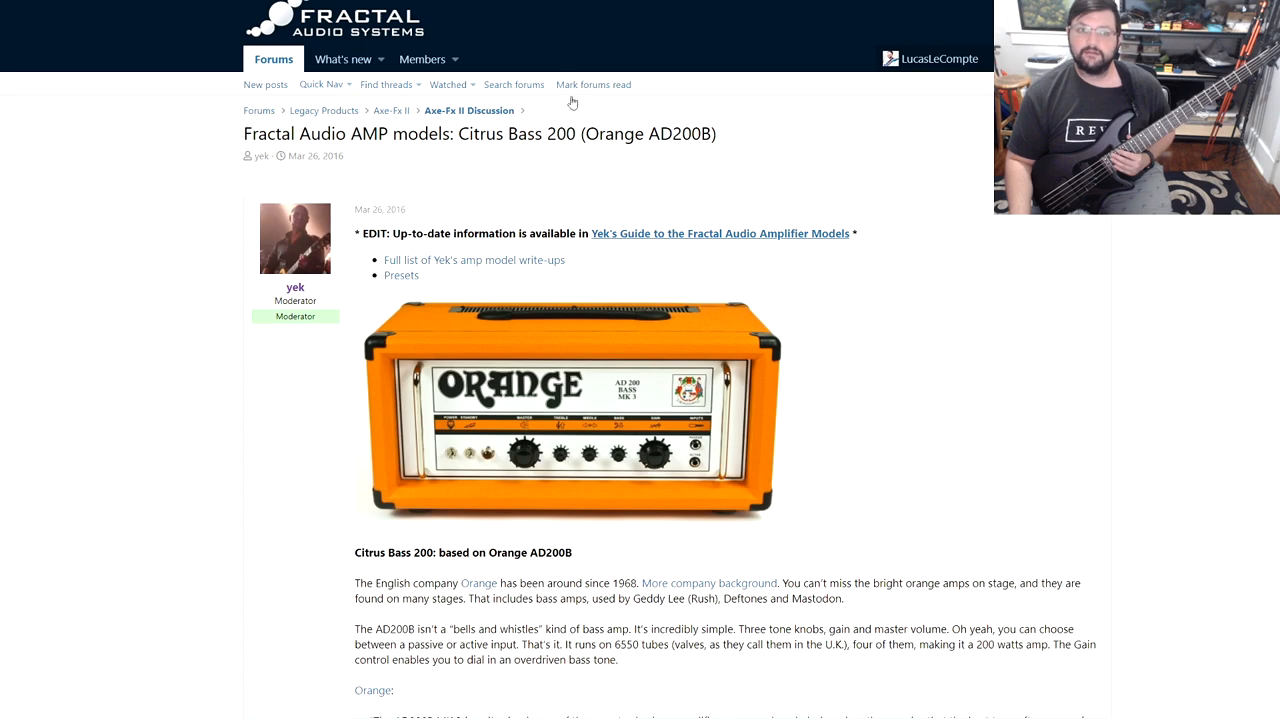
scroll(down, 3)
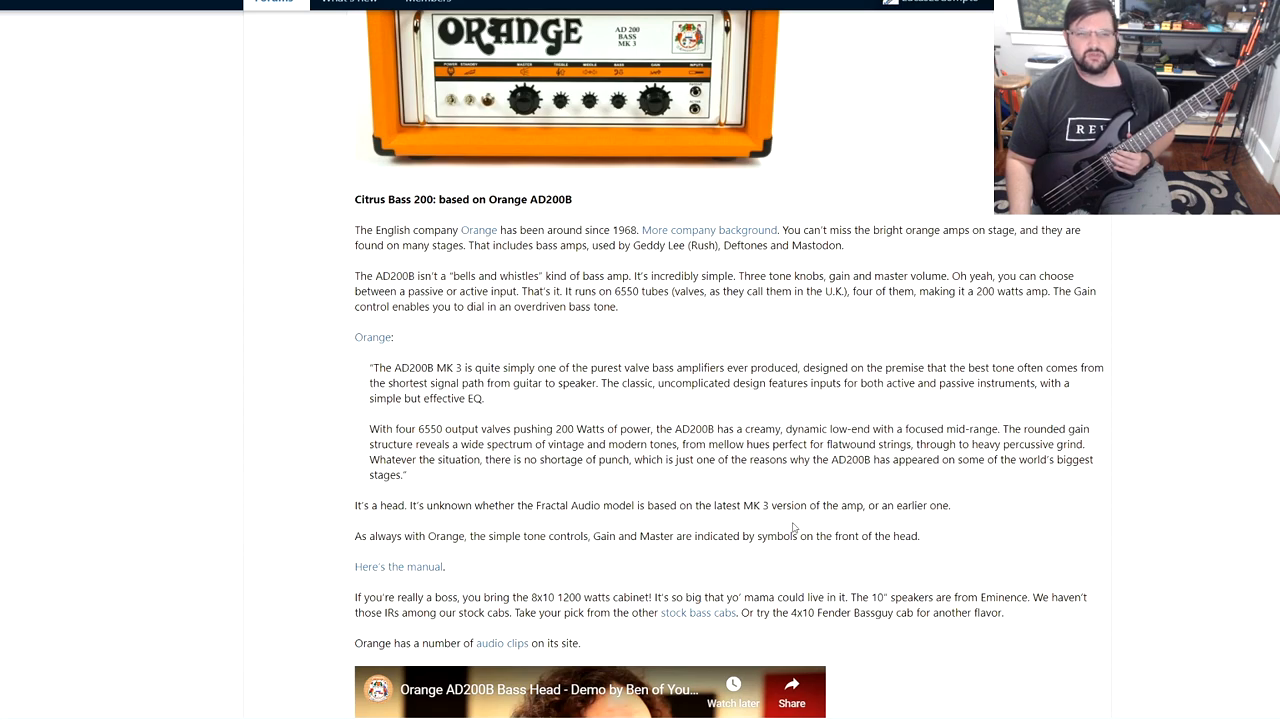
scroll(down, 3)
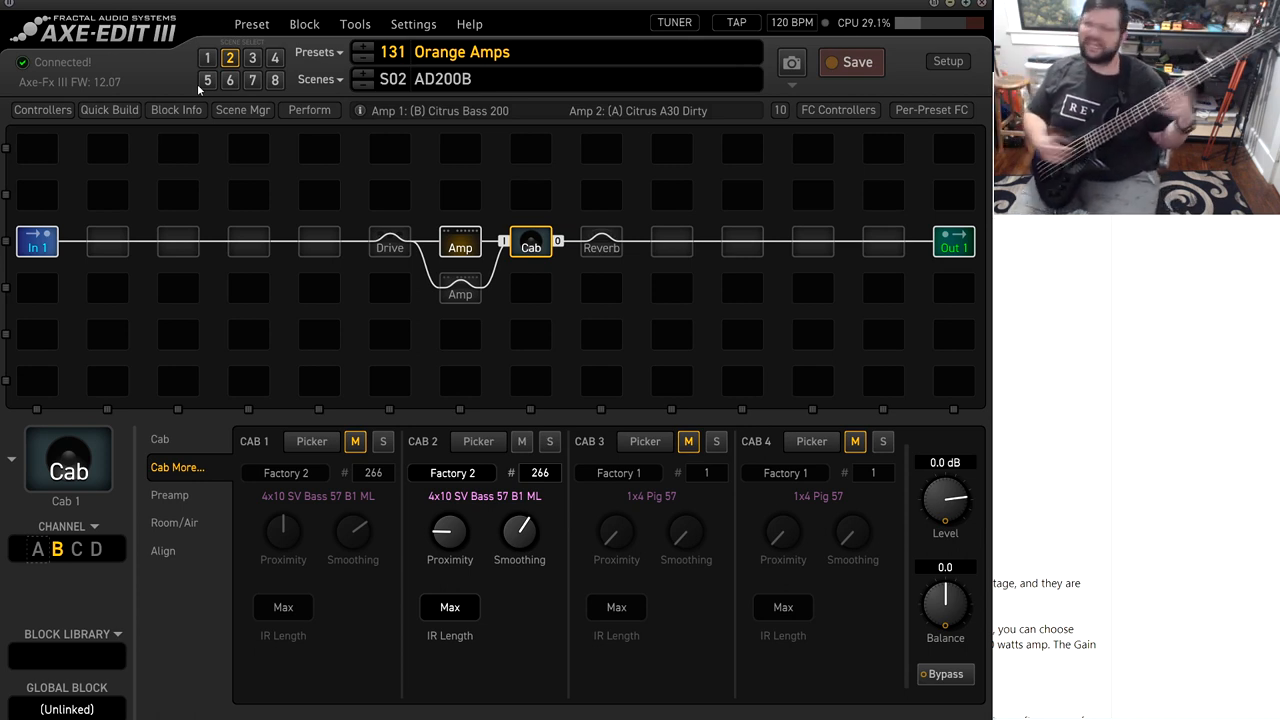
mouse_move(408, 344)
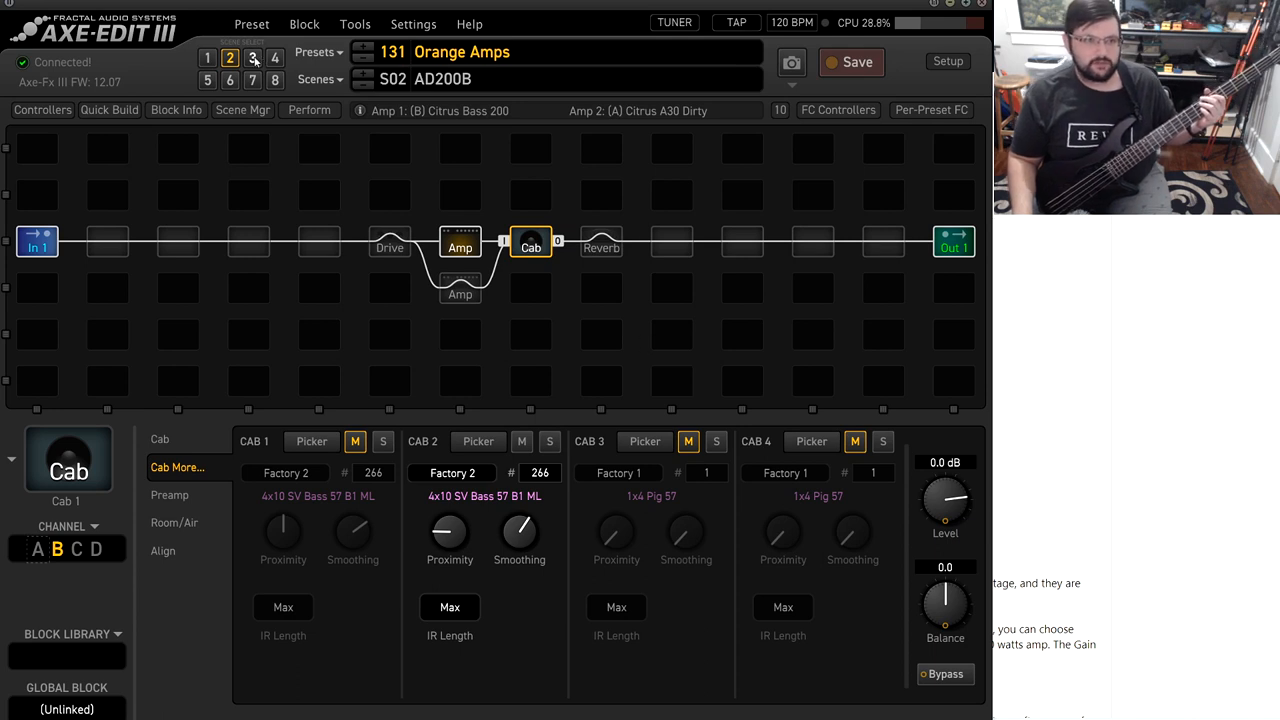
Load scene S03 Rockerverb 50 MK II with the Citrus RV50 amp.
click(252, 56)
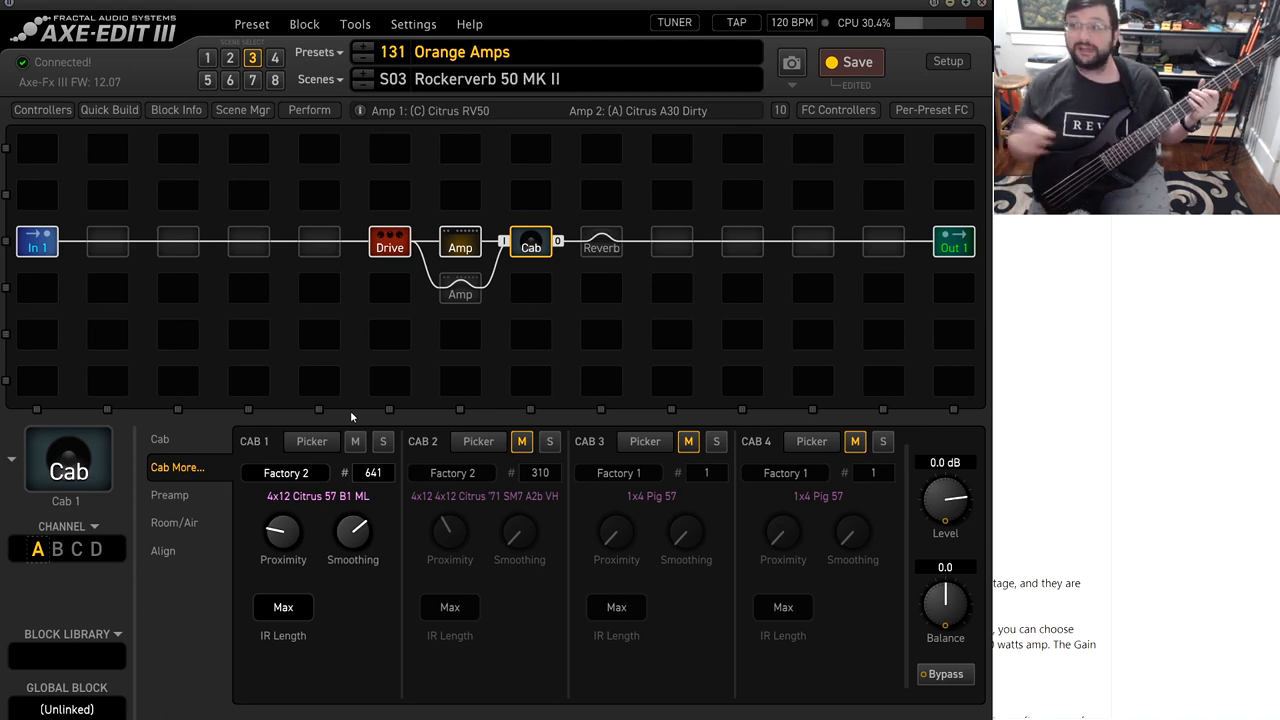
mouse_move(432, 418)
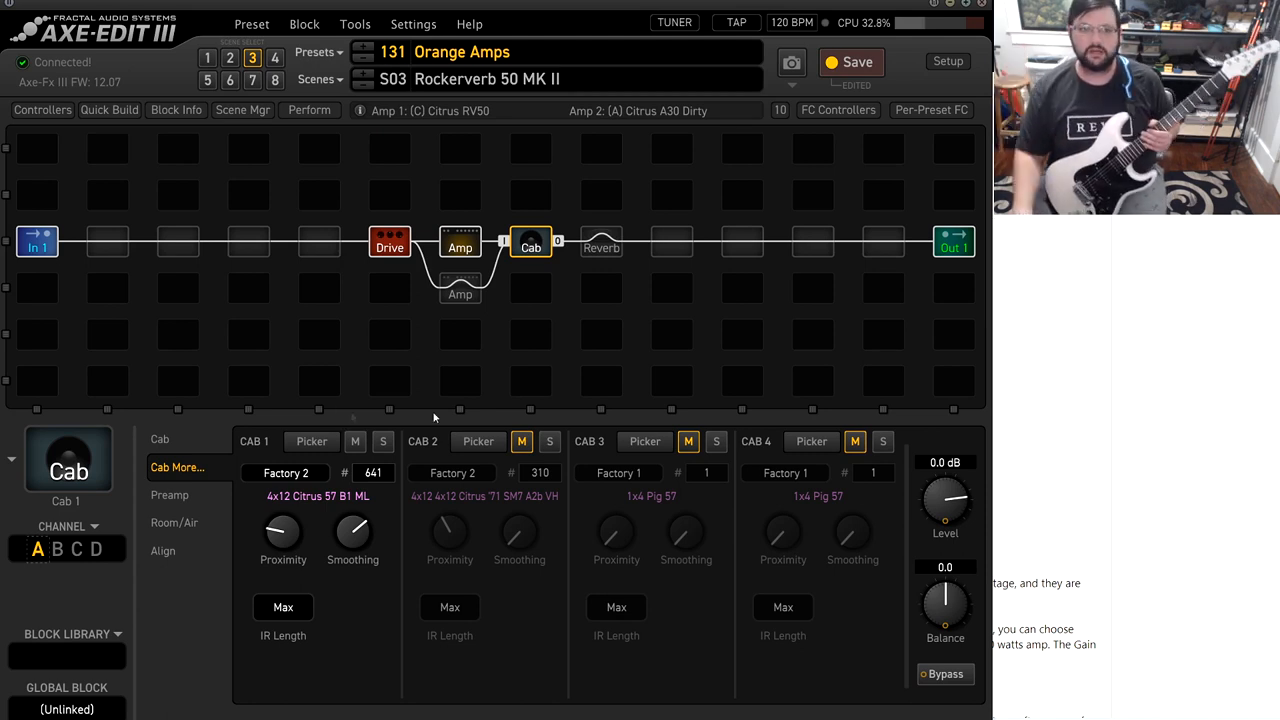
Replace the Drive block before the amp with a shunt and remove the accidentally inserted Out 3 block.
right_click(388, 248)
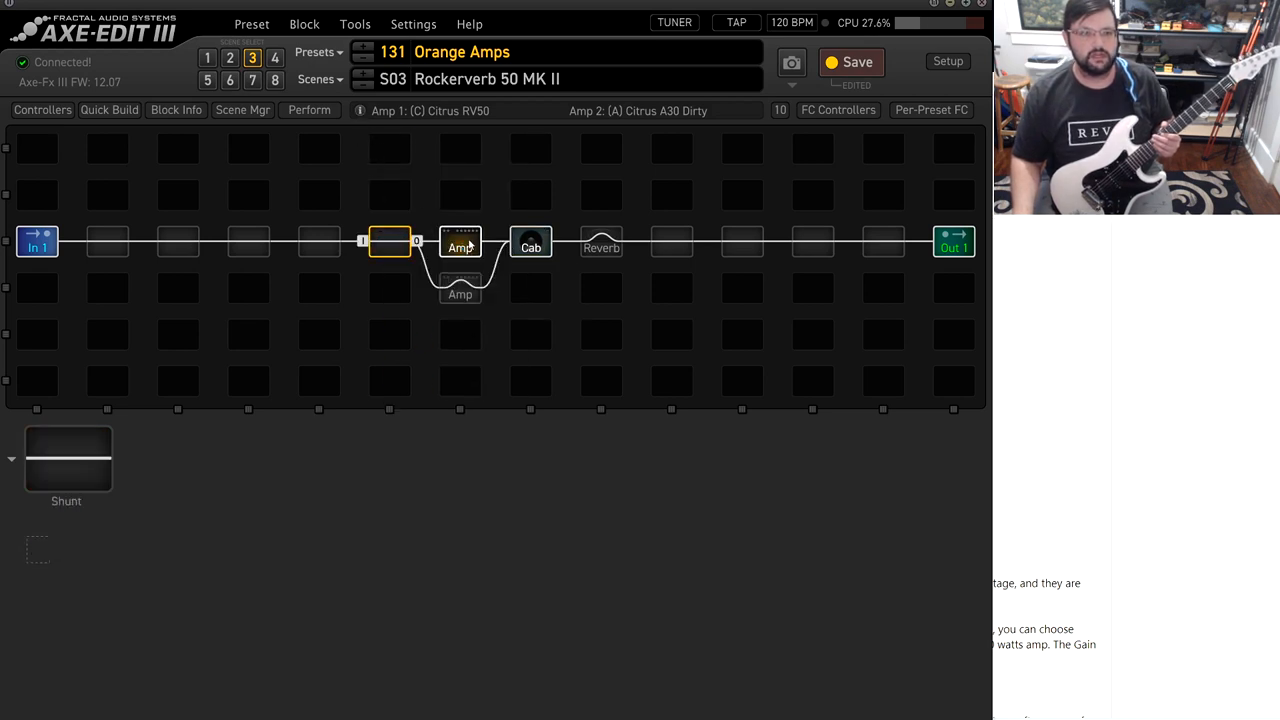
right_click(390, 242)
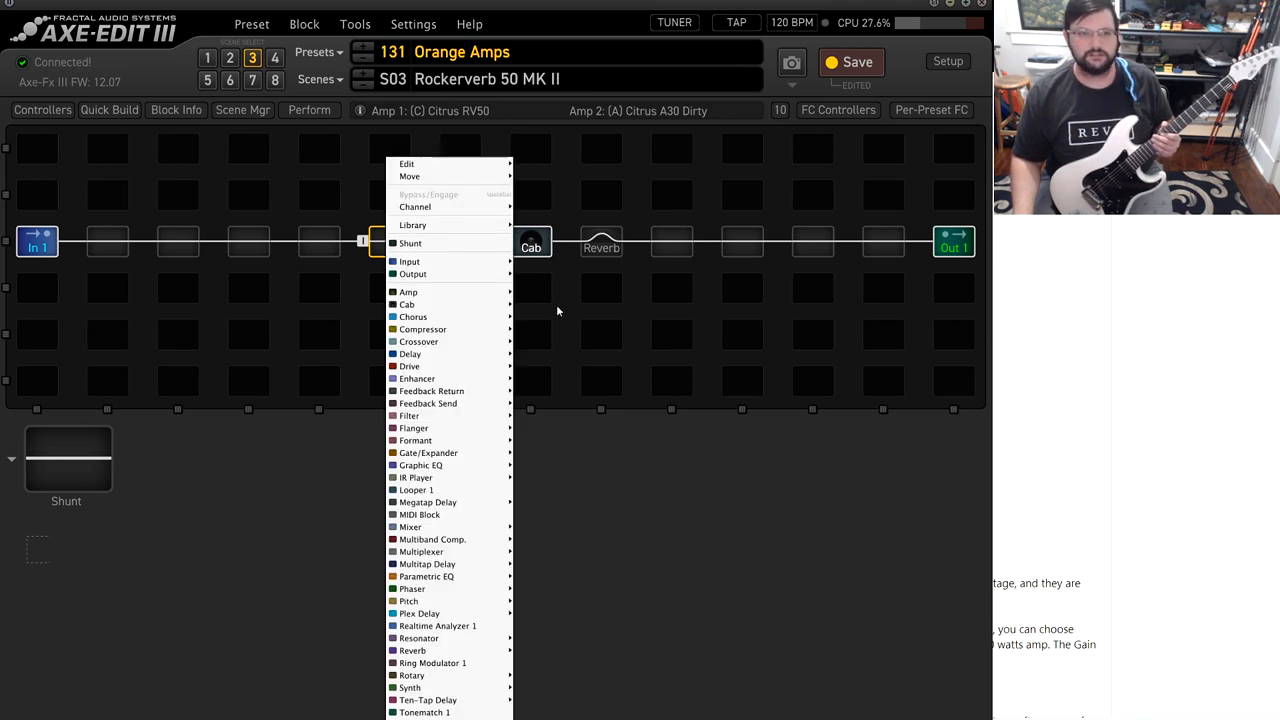
click(408, 292)
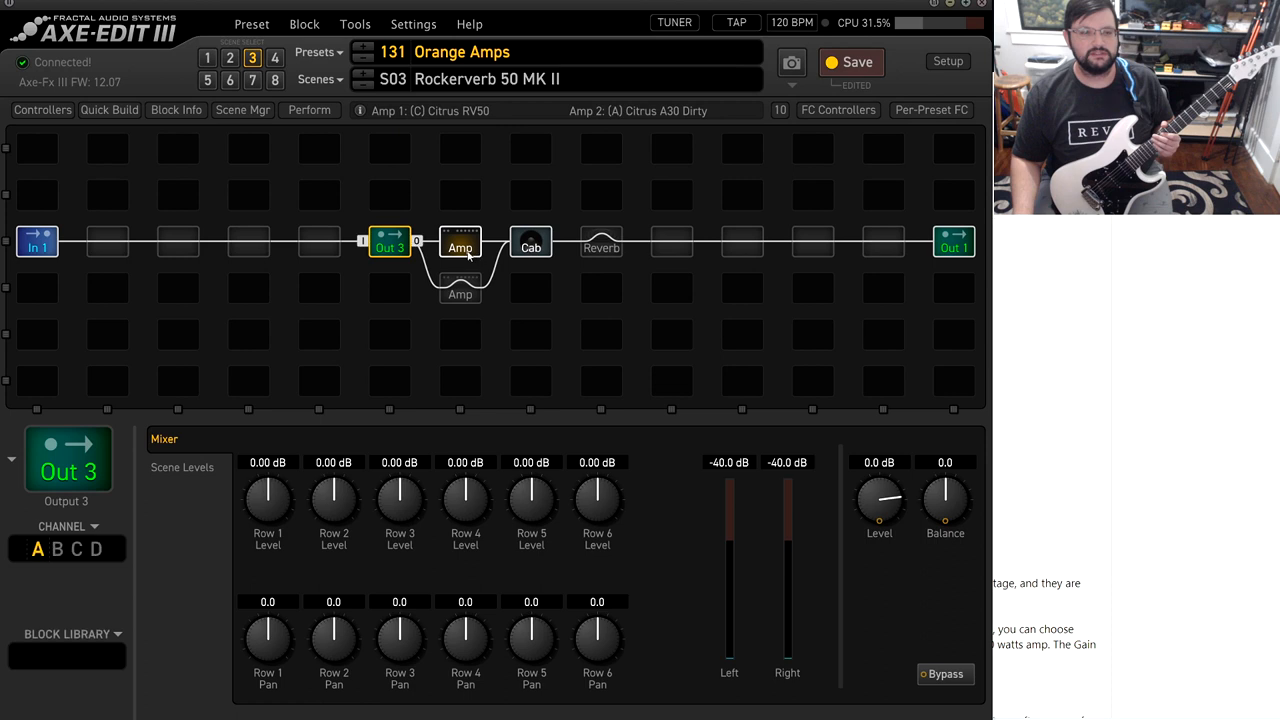
right_click(460, 248)
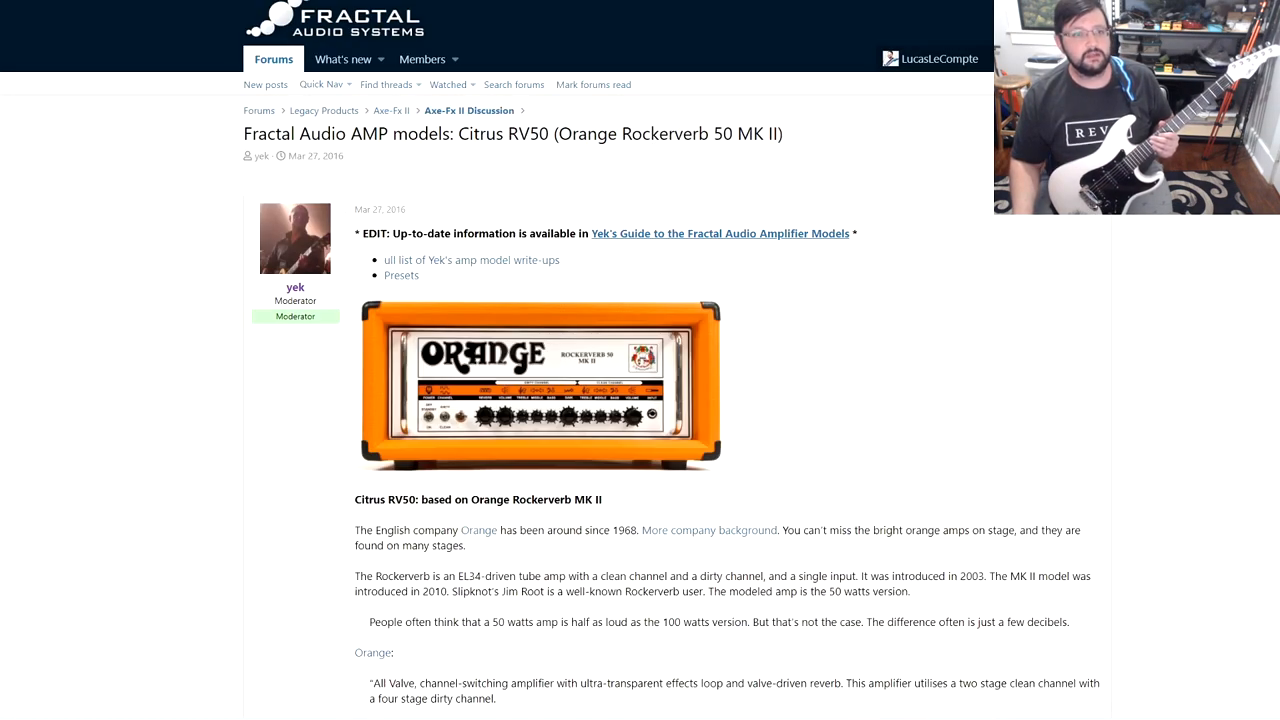
mouse_move(876, 448)
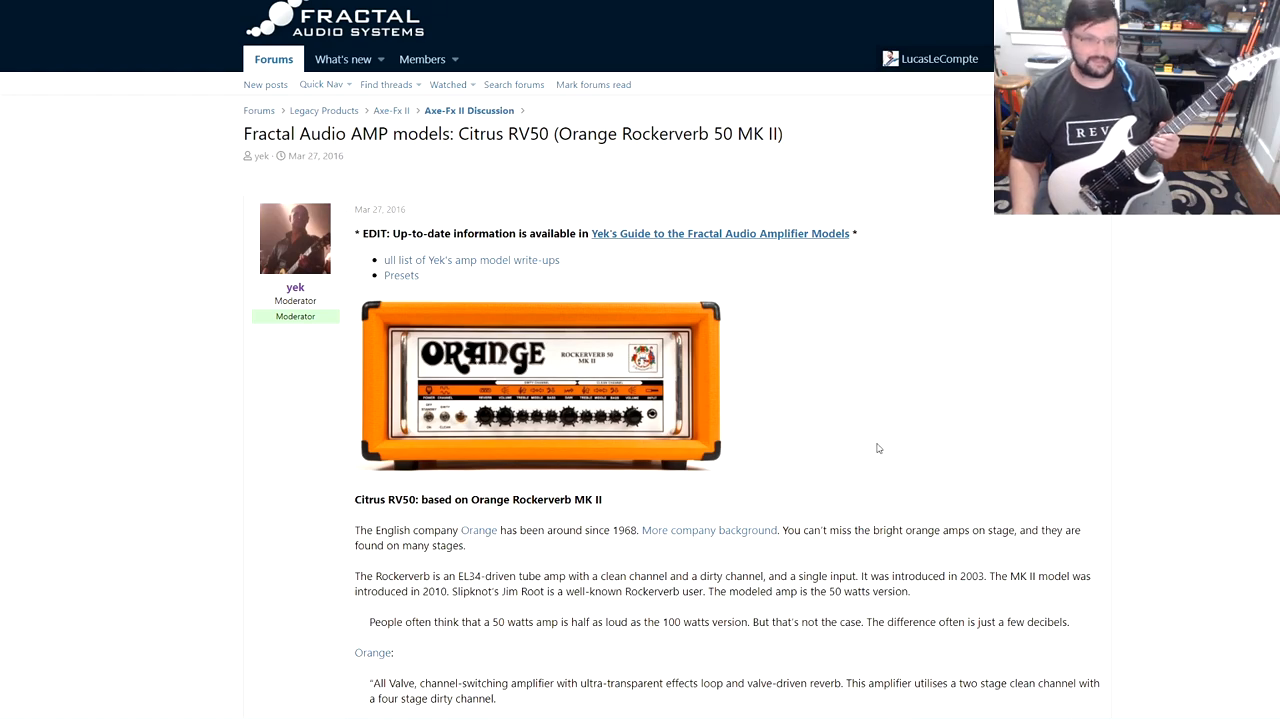
Scroll down through the forum write-up on the Citrus RV50 (Orange Rockerverb 50 MK II).
scroll(down, 3)
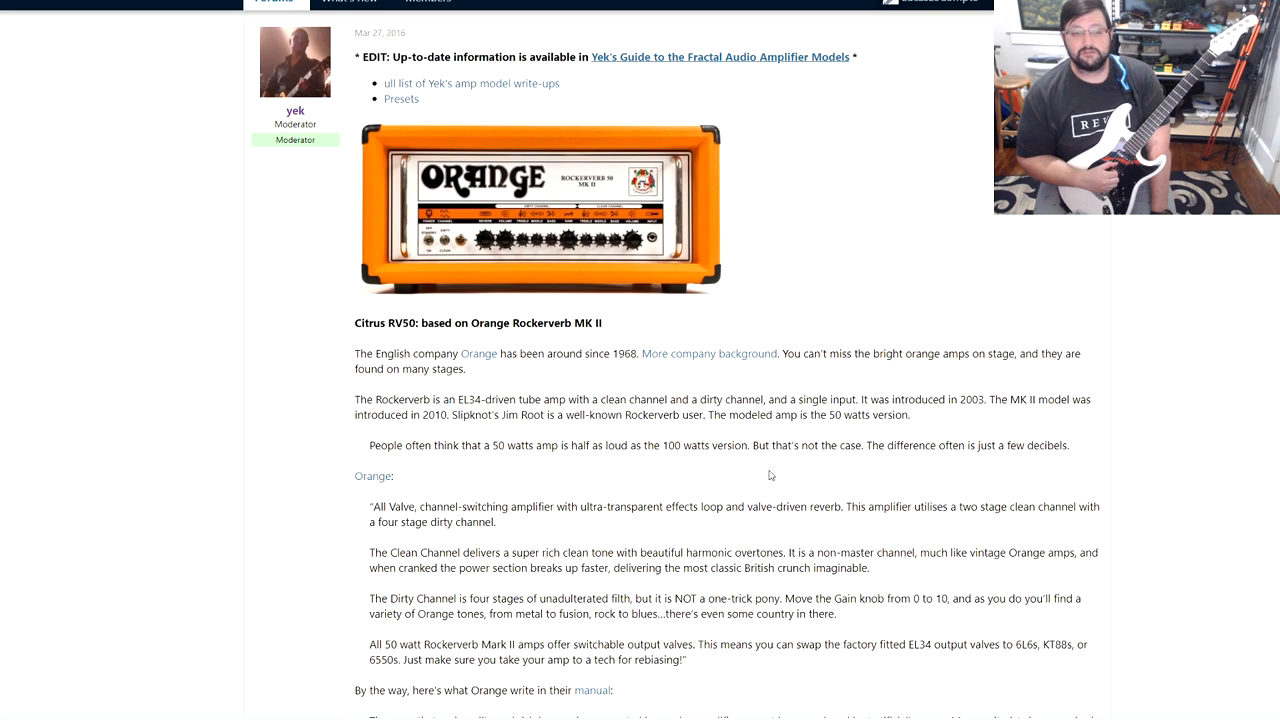
scroll(down, 3)
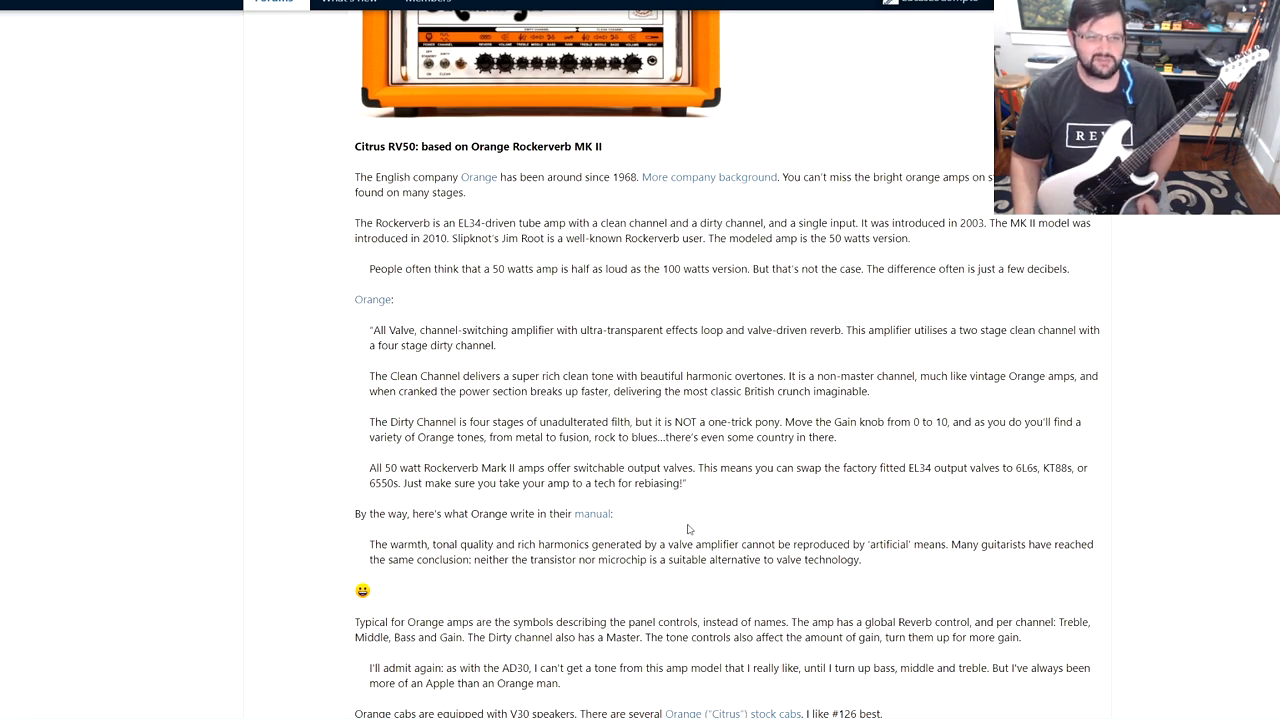
scroll(down, 3)
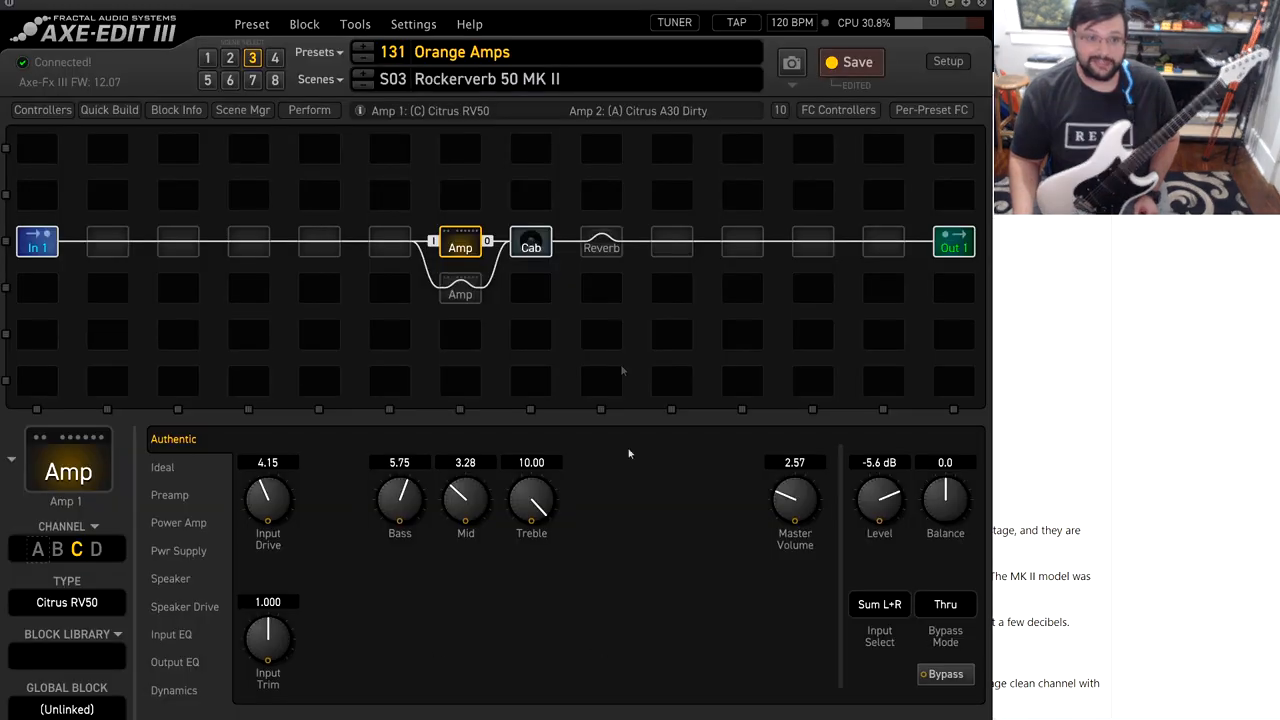
click(532, 242)
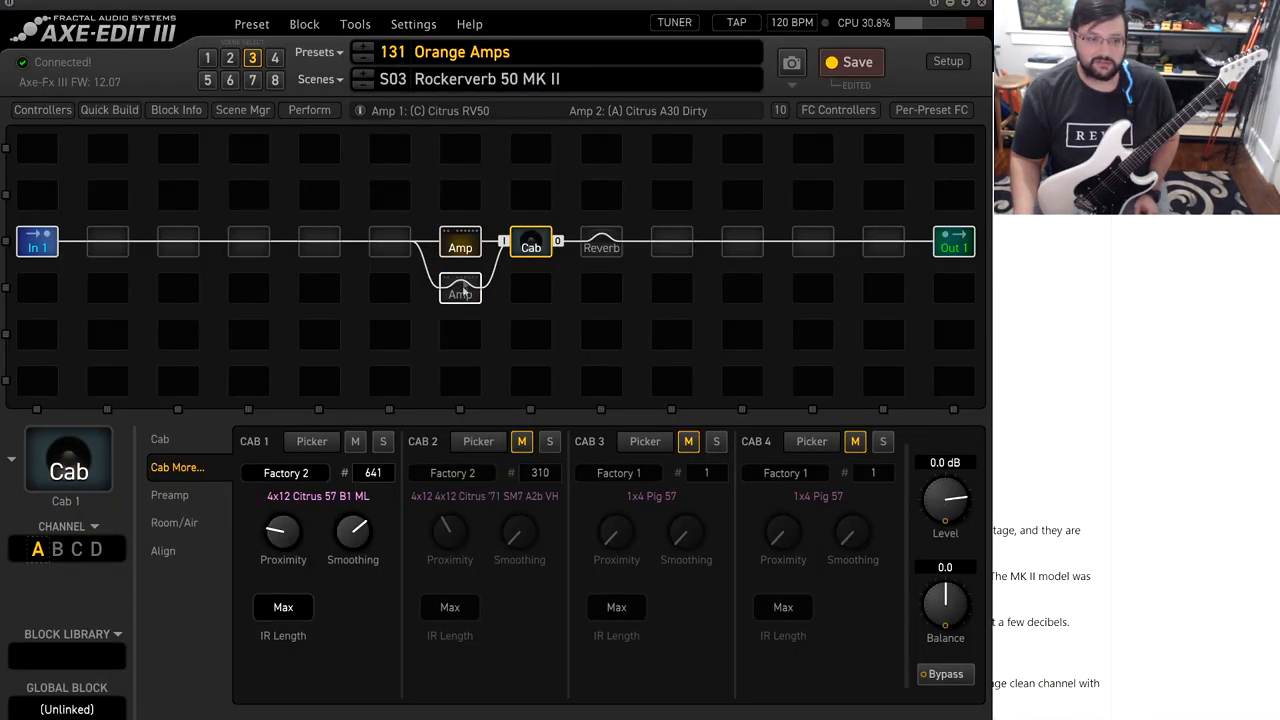
click(460, 242)
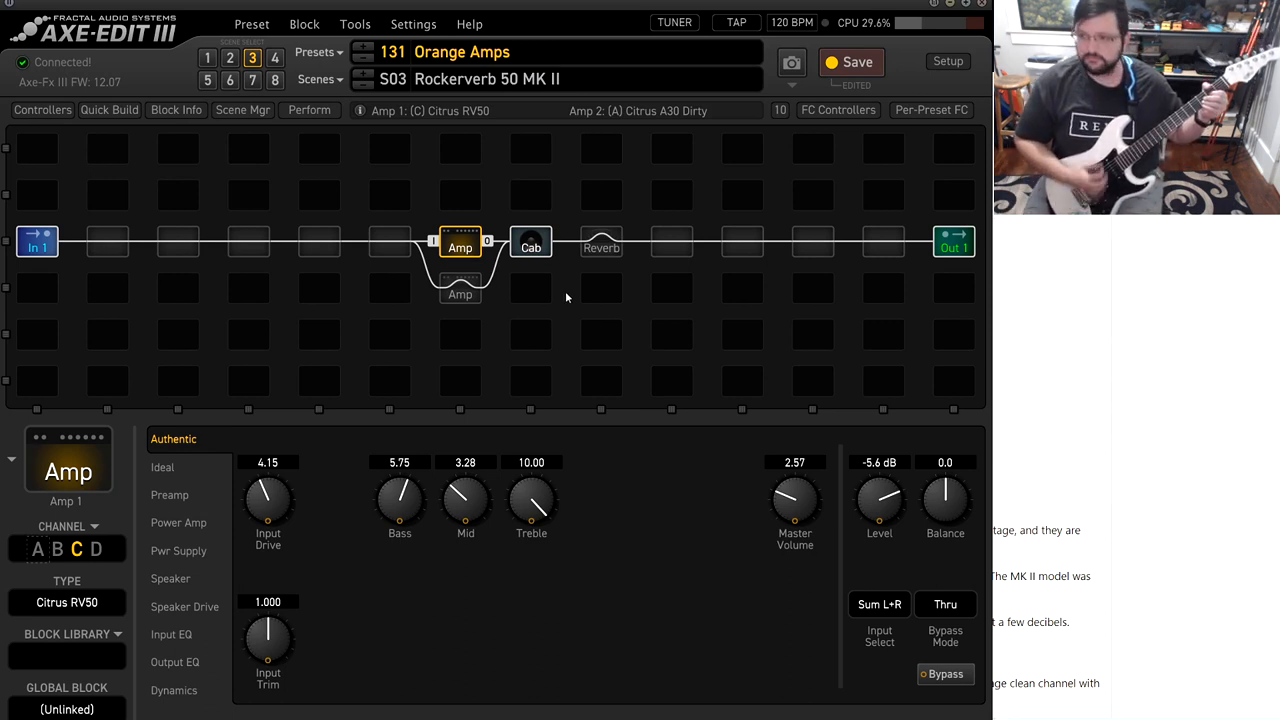
mouse_move(704, 516)
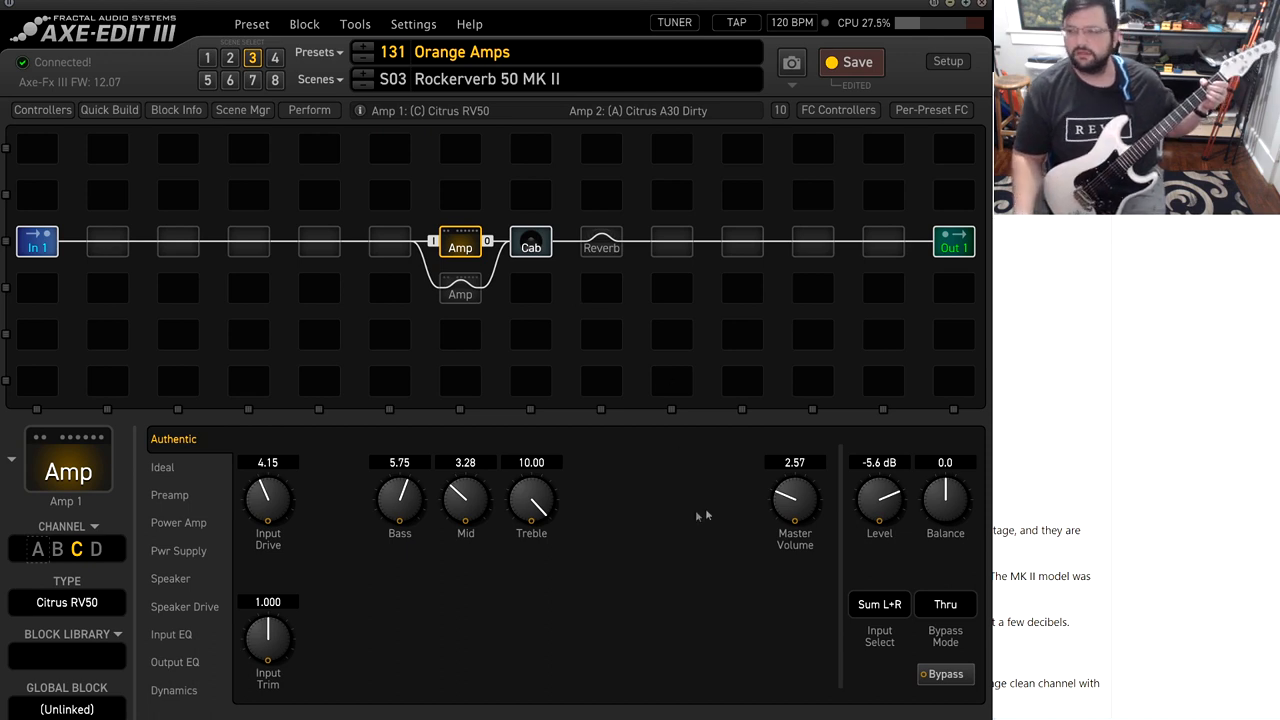
Audition Citrus RV50 level and input drive, settling on level -4.2 dB and drive 4.32.
drag(880, 504, 900, 496)
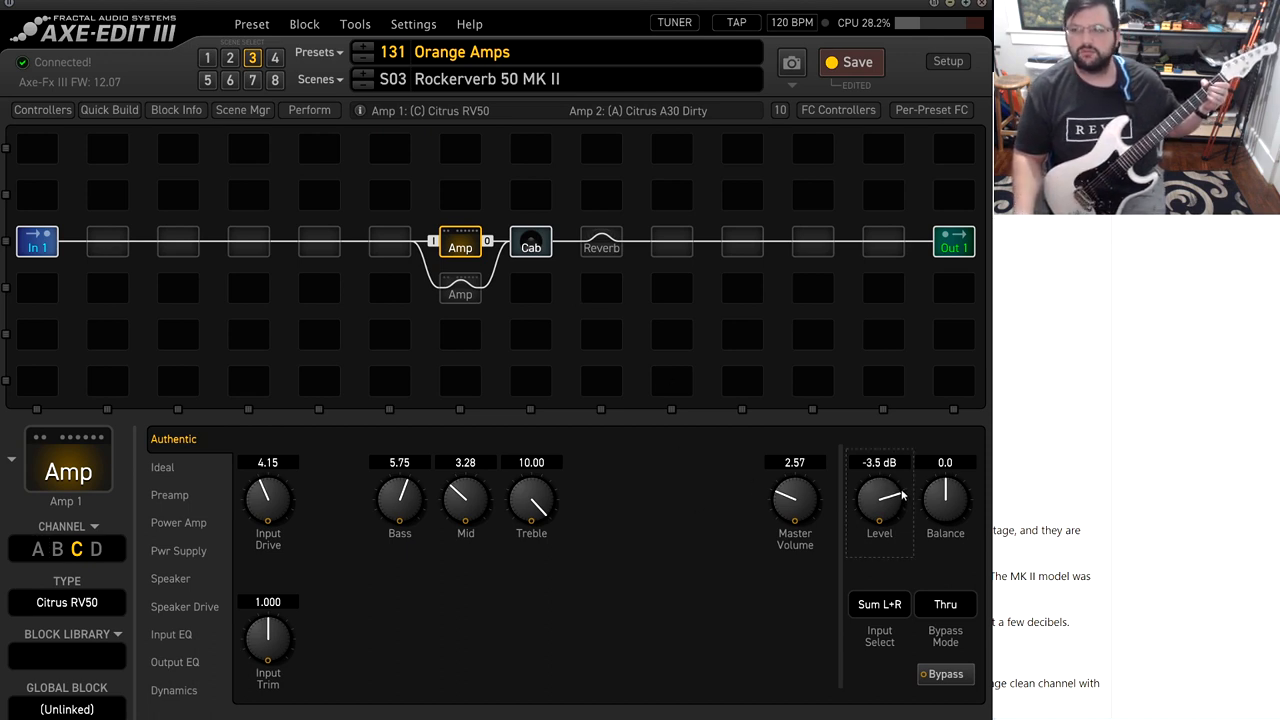
drag(880, 500, 896, 480)
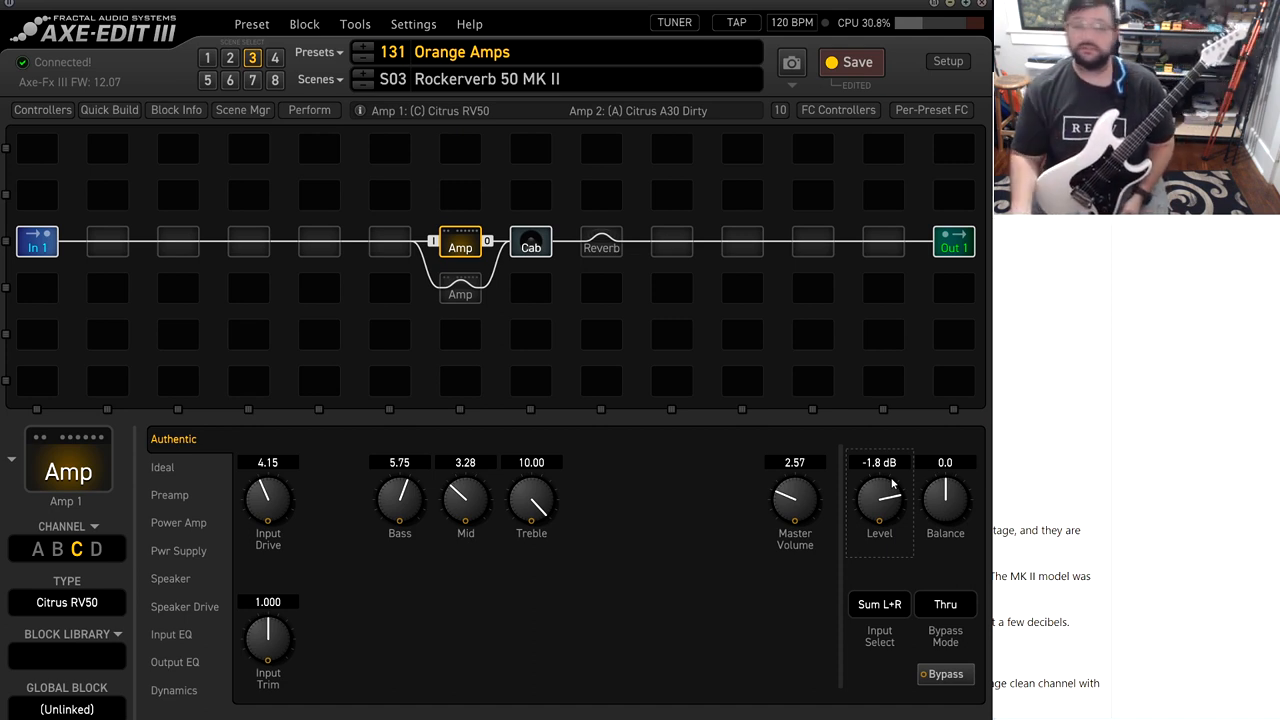
drag(268, 500, 268, 470)
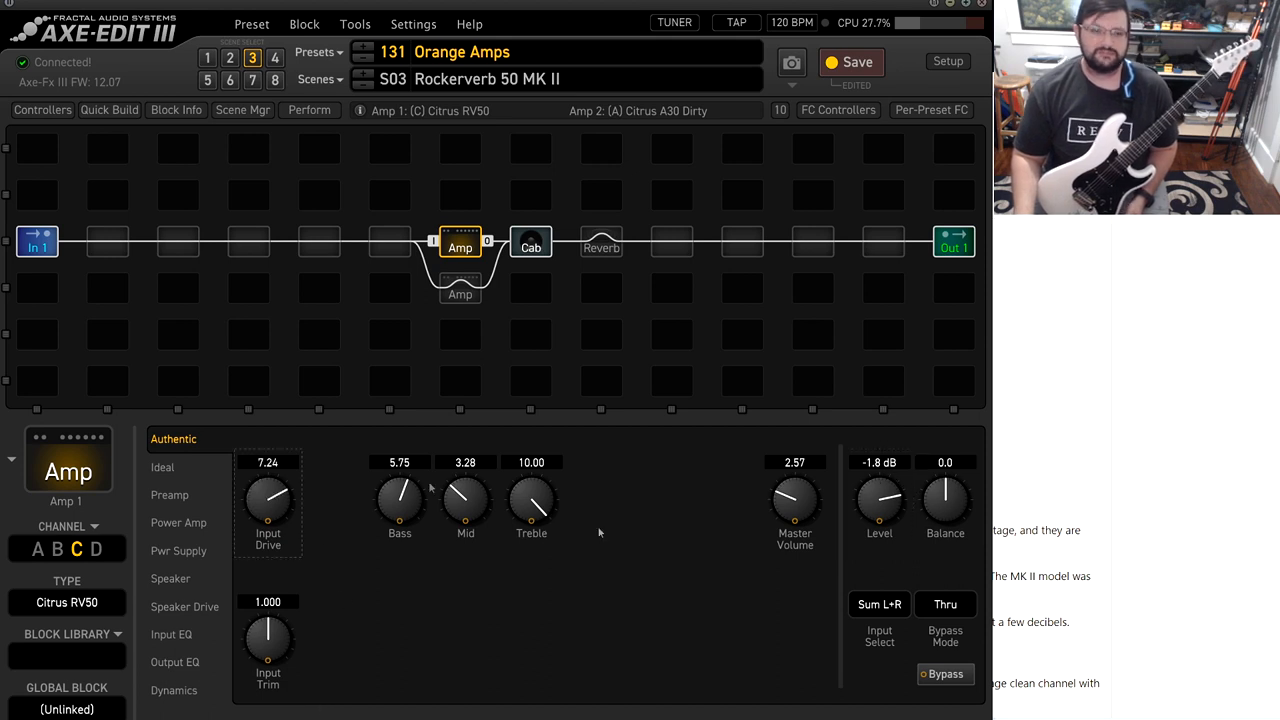
drag(880, 500, 880, 540)
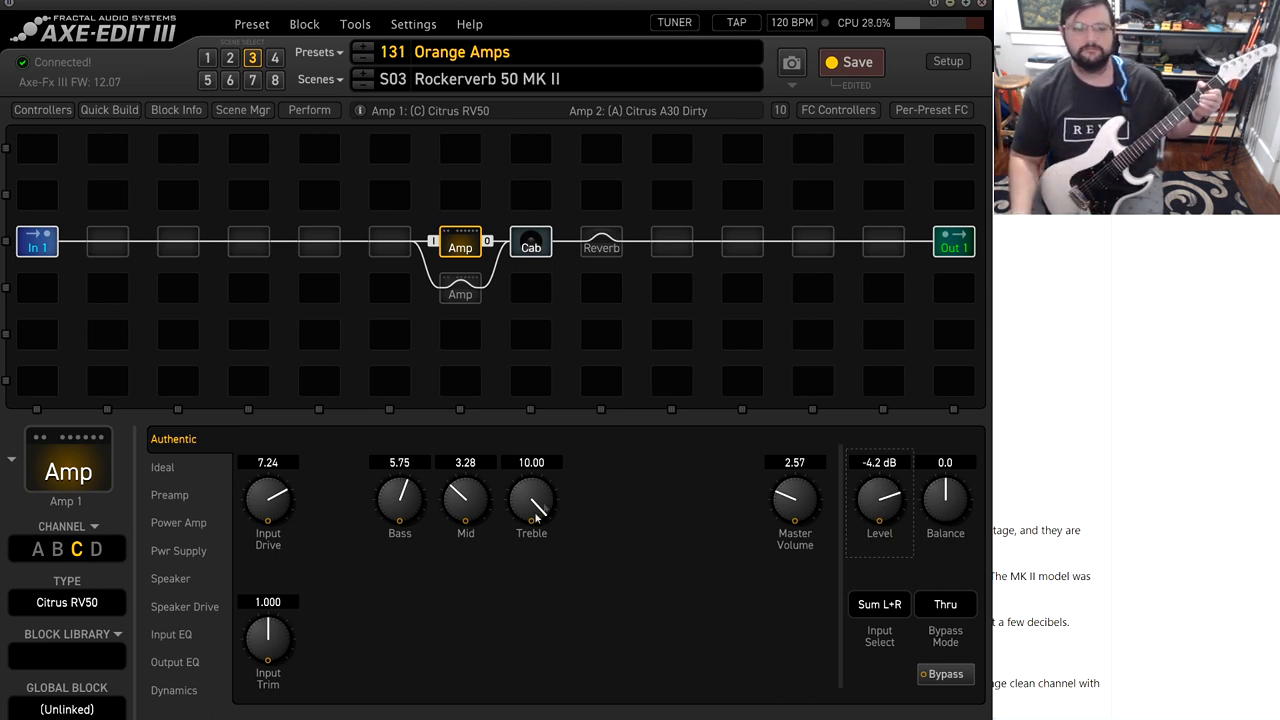
drag(532, 500, 532, 520)
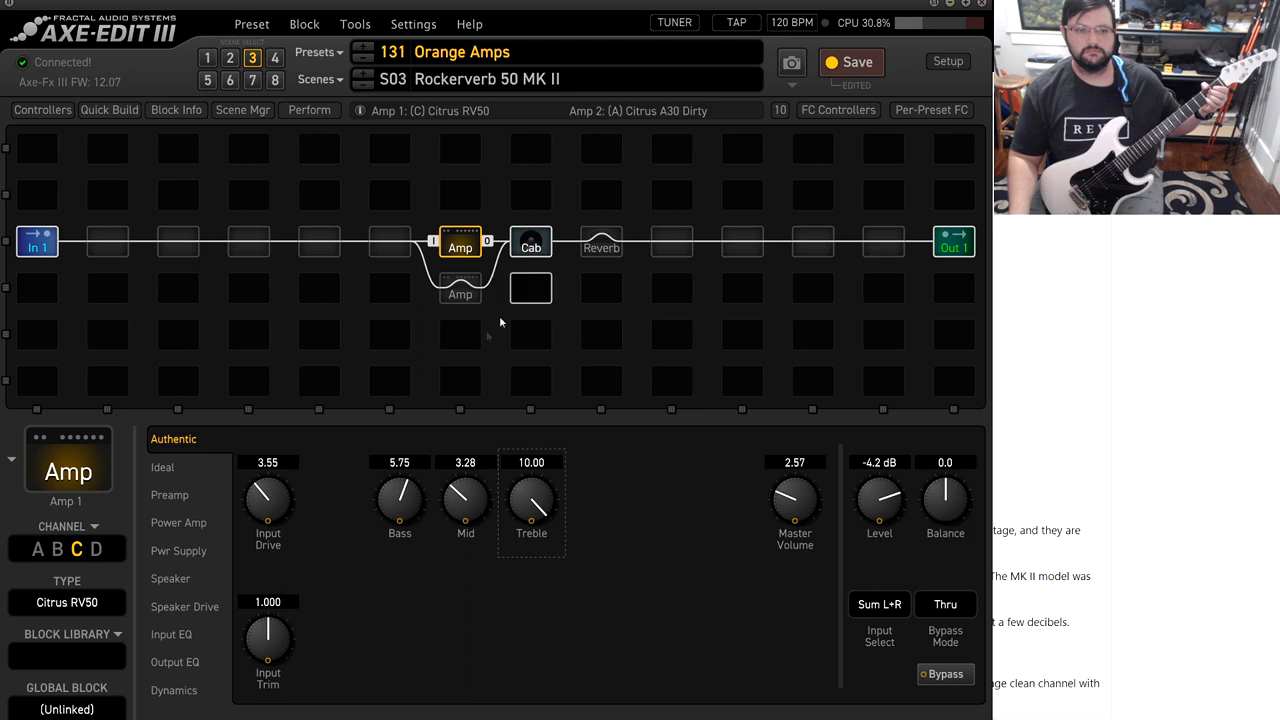
drag(268, 500, 268, 470)
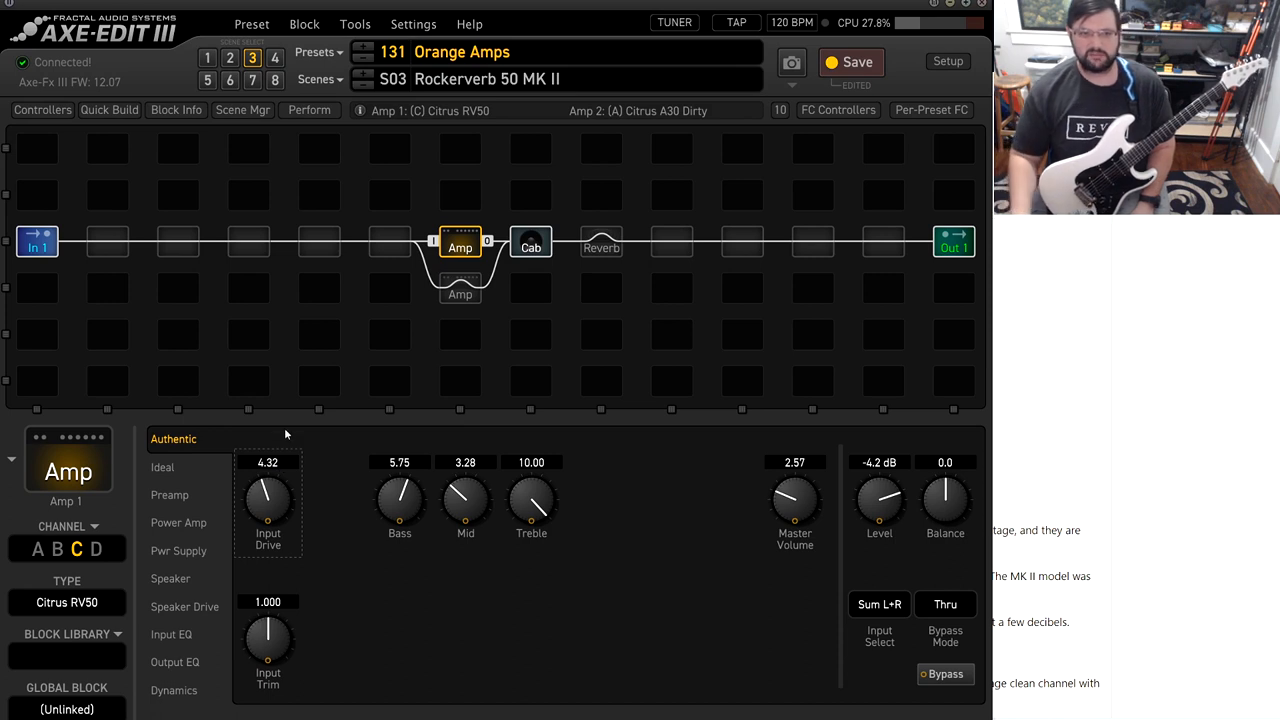
mouse_move(538, 580)
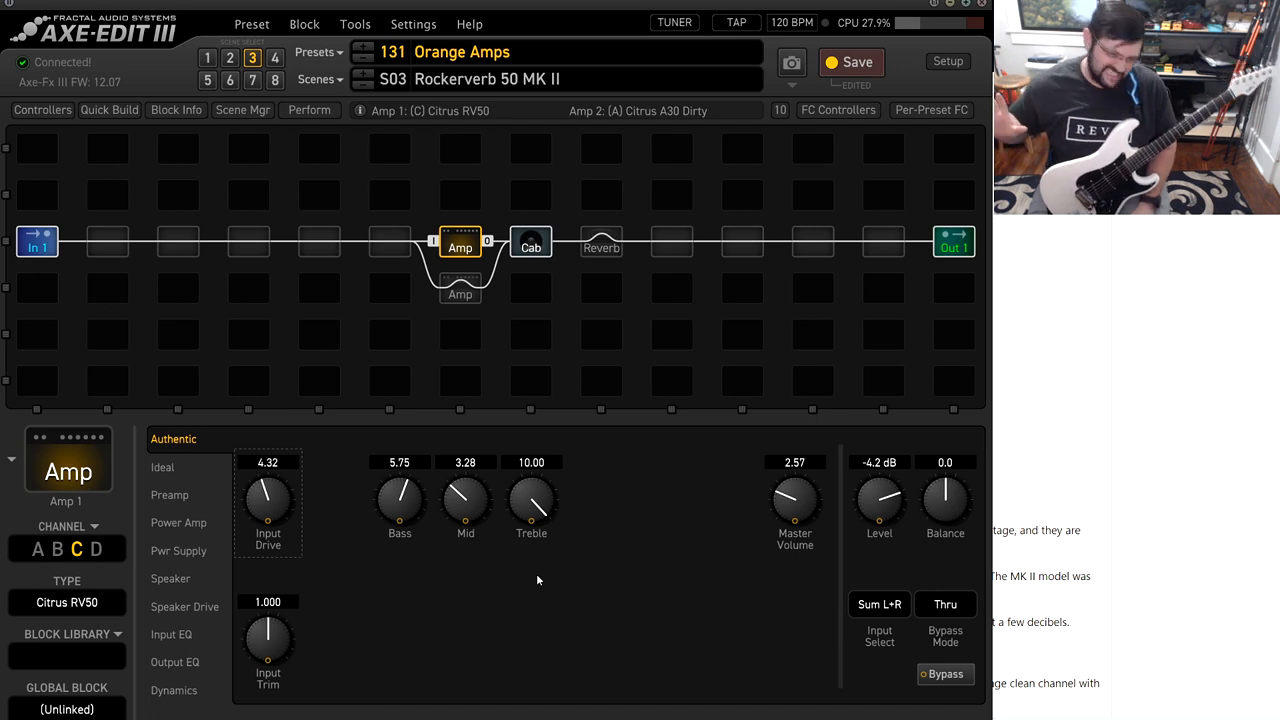
mouse_move(818, 224)
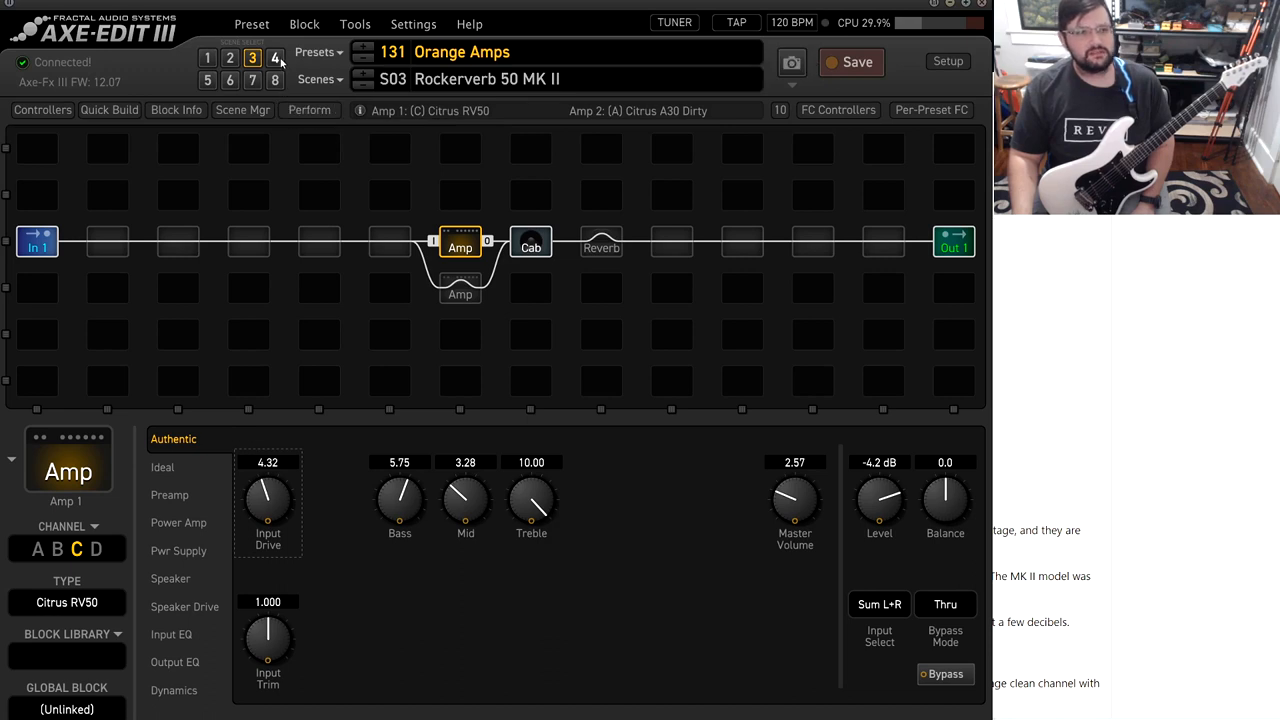
Load scene S04 Tiny Terror so Amp 1 runs the Citrus Terrier model.
click(276, 56)
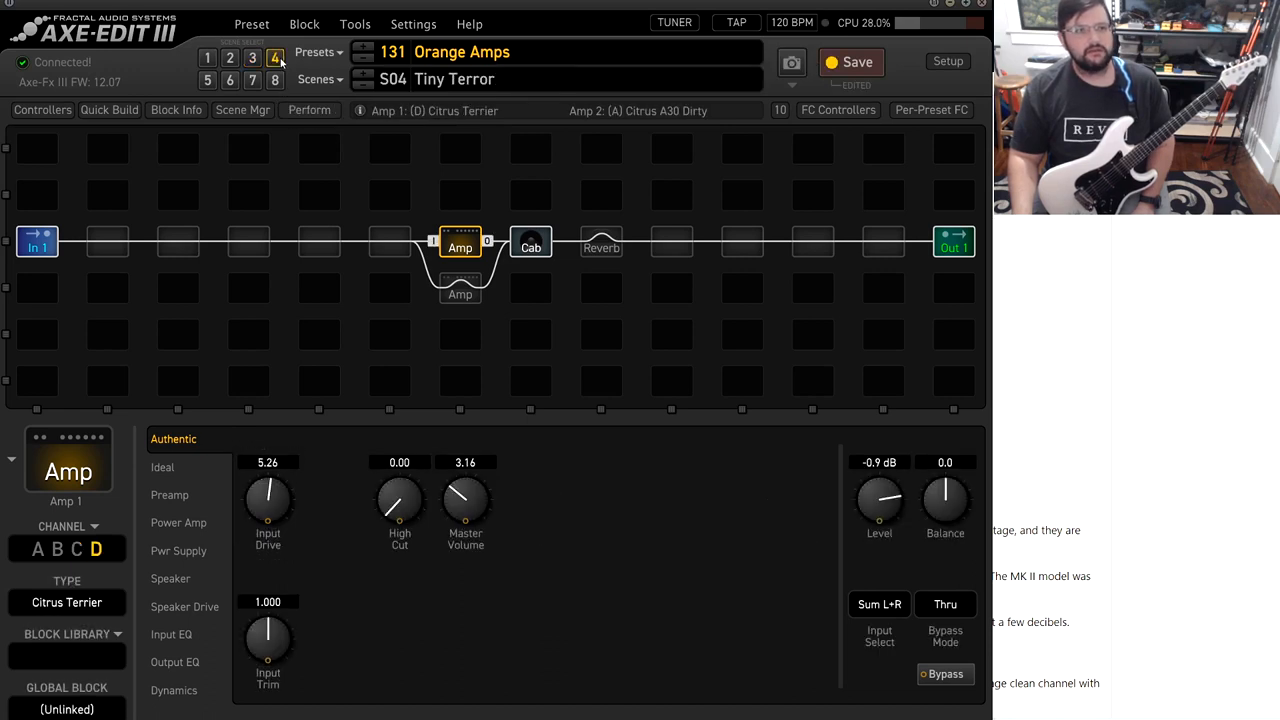
mouse_move(736, 548)
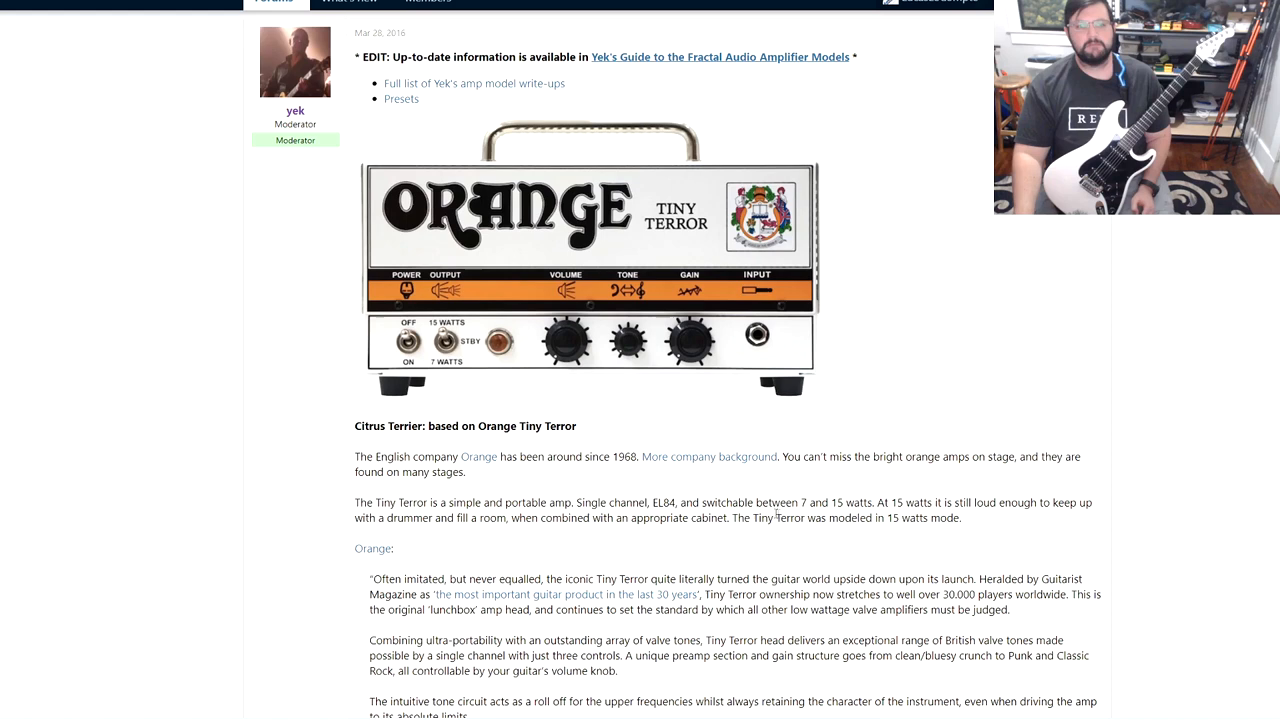
mouse_move(708, 542)
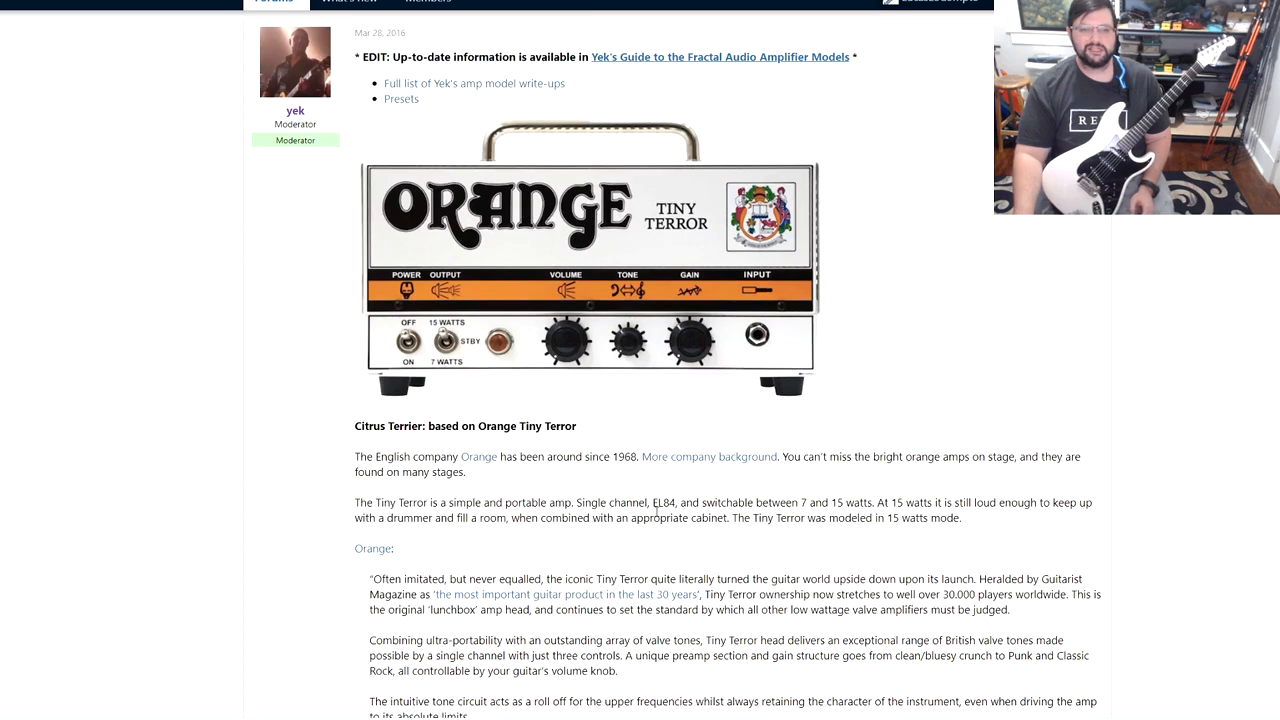
mouse_move(776, 560)
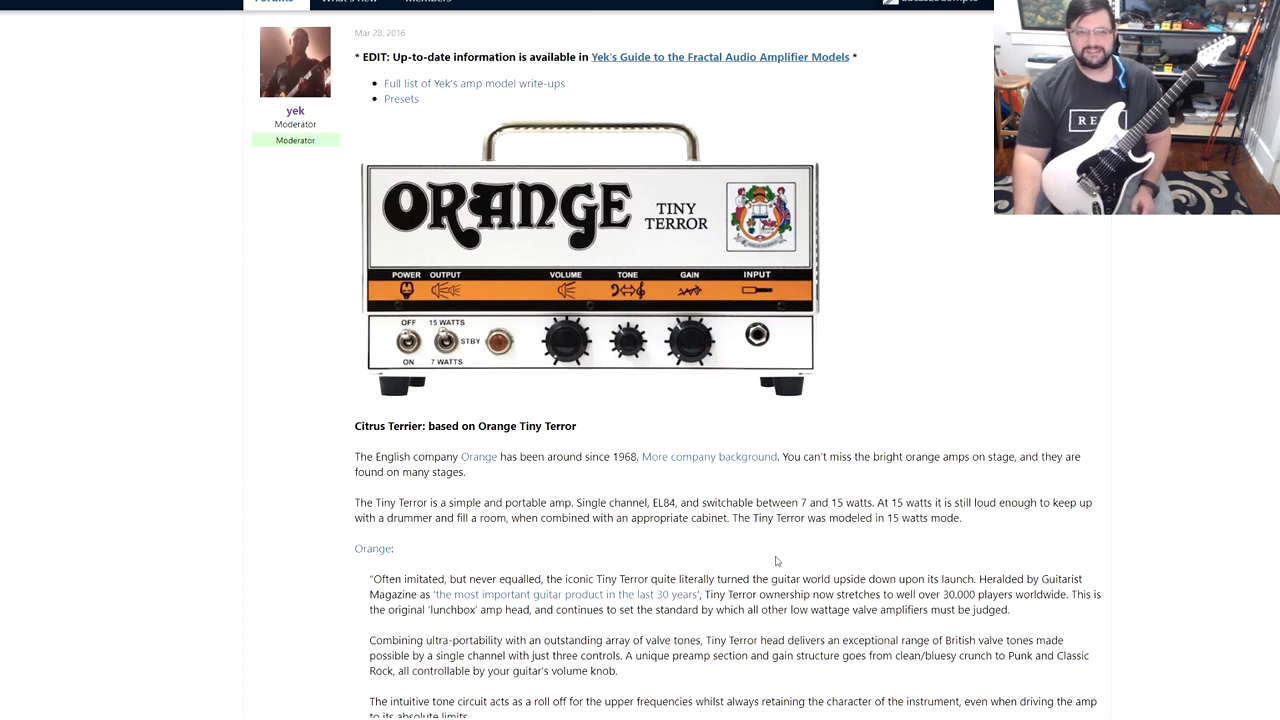
Scroll down through the forum write-up on the Citrus Terrier (Orange Tiny Terror).
scroll(down, 3)
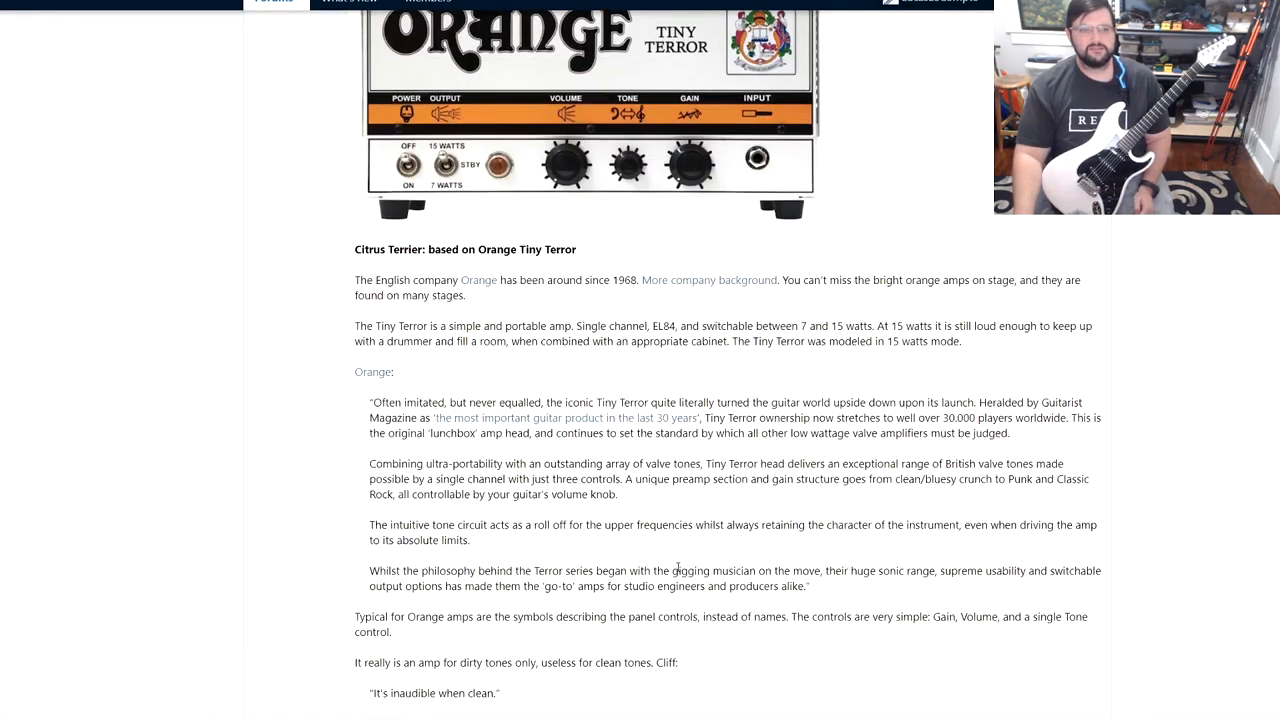
scroll(down, 3)
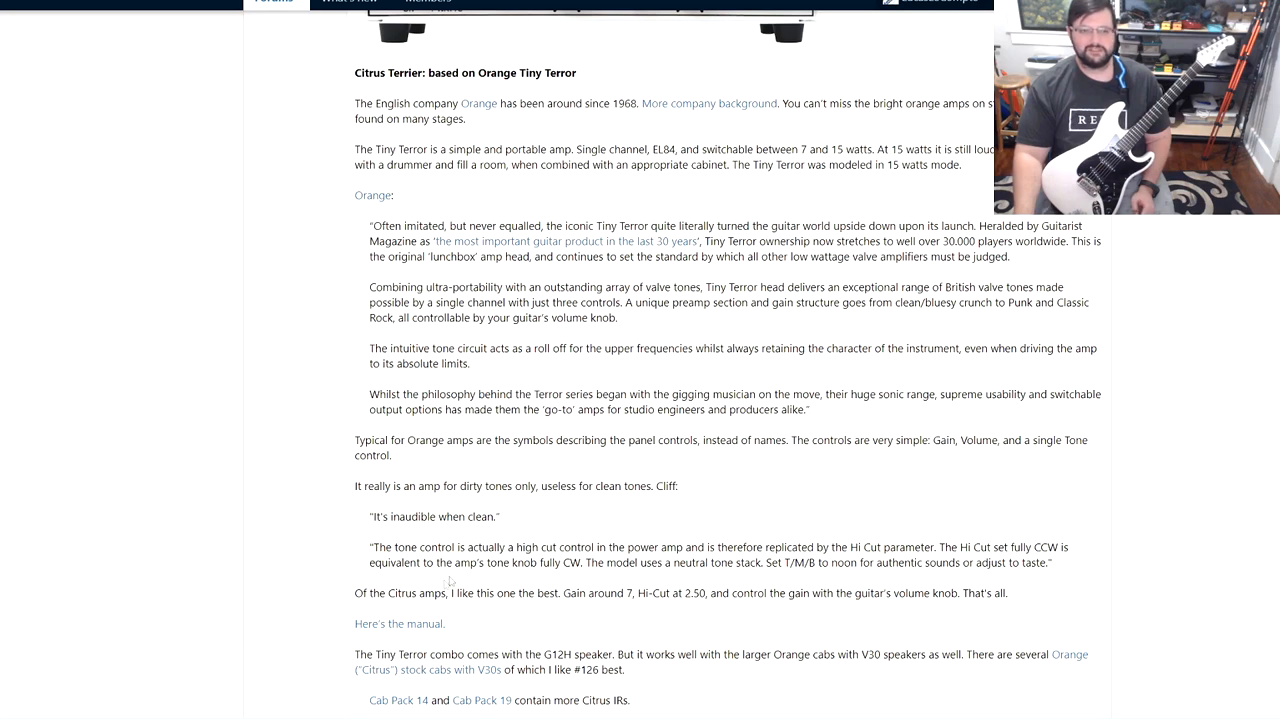
mouse_move(572, 576)
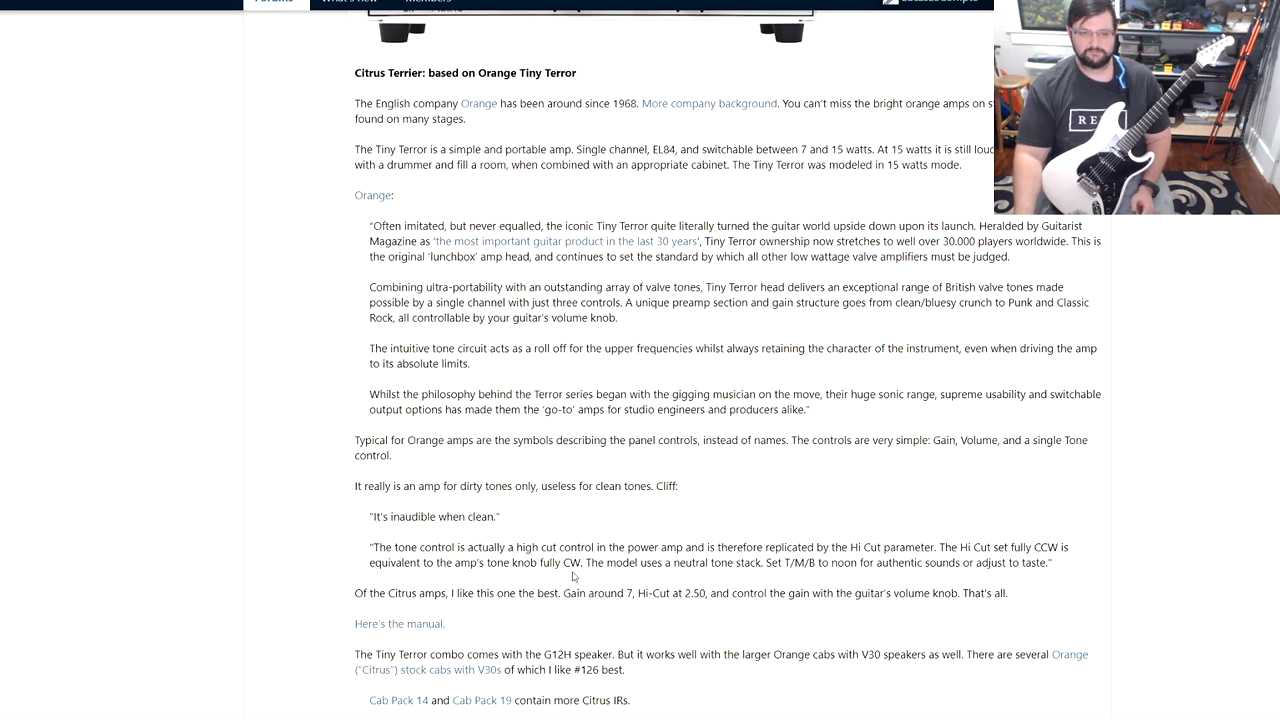
mouse_move(728, 576)
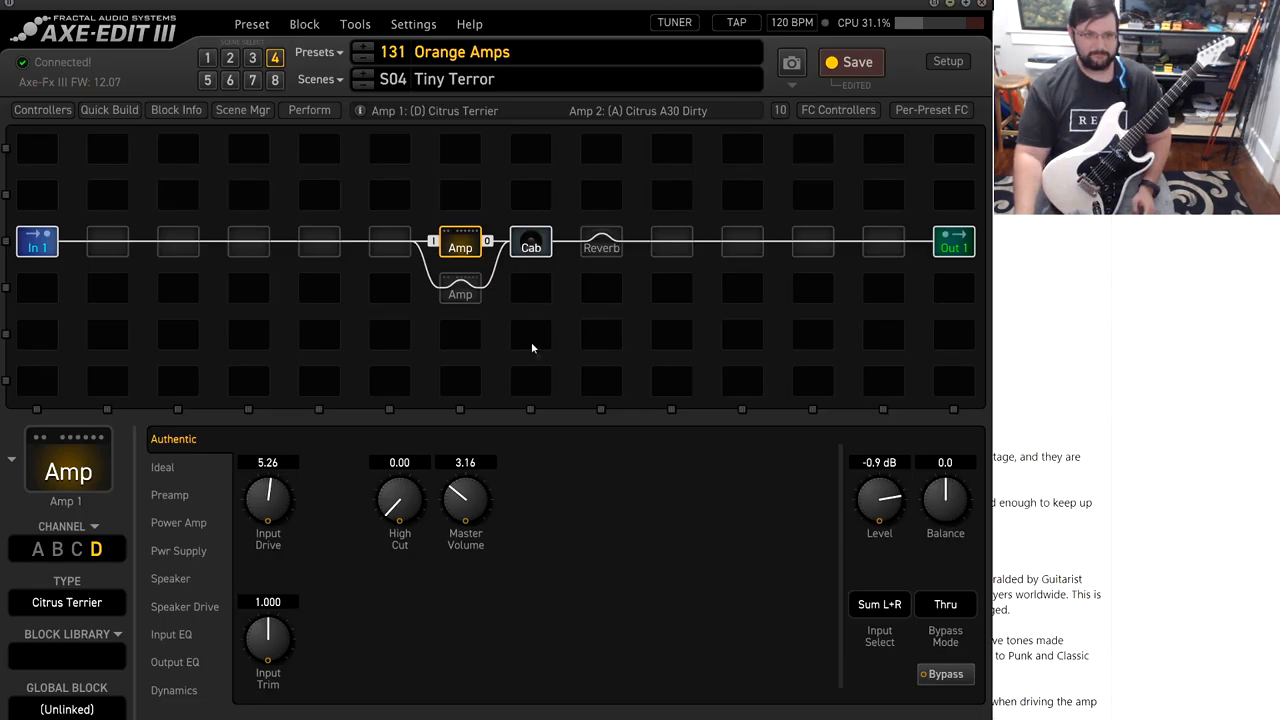
Bring Axe-Edit III back to the front showing the Citrus Terrier amp controls.
click(162, 468)
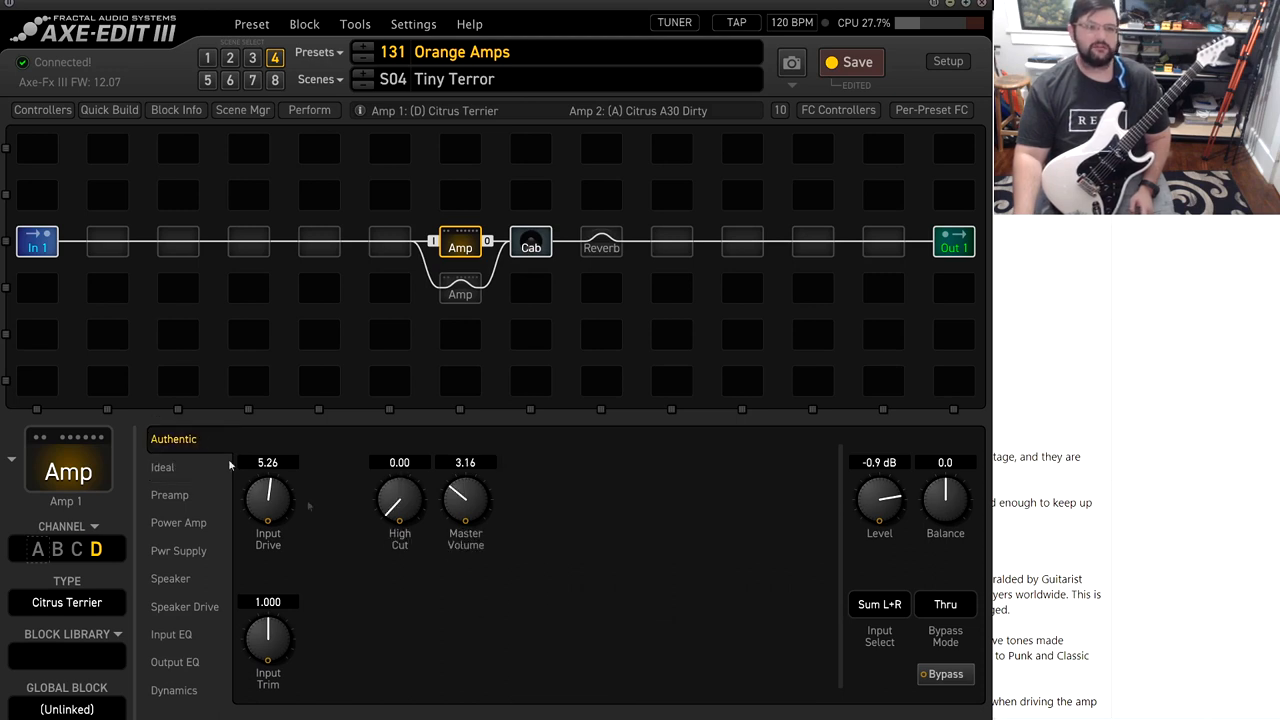
mouse_move(528, 588)
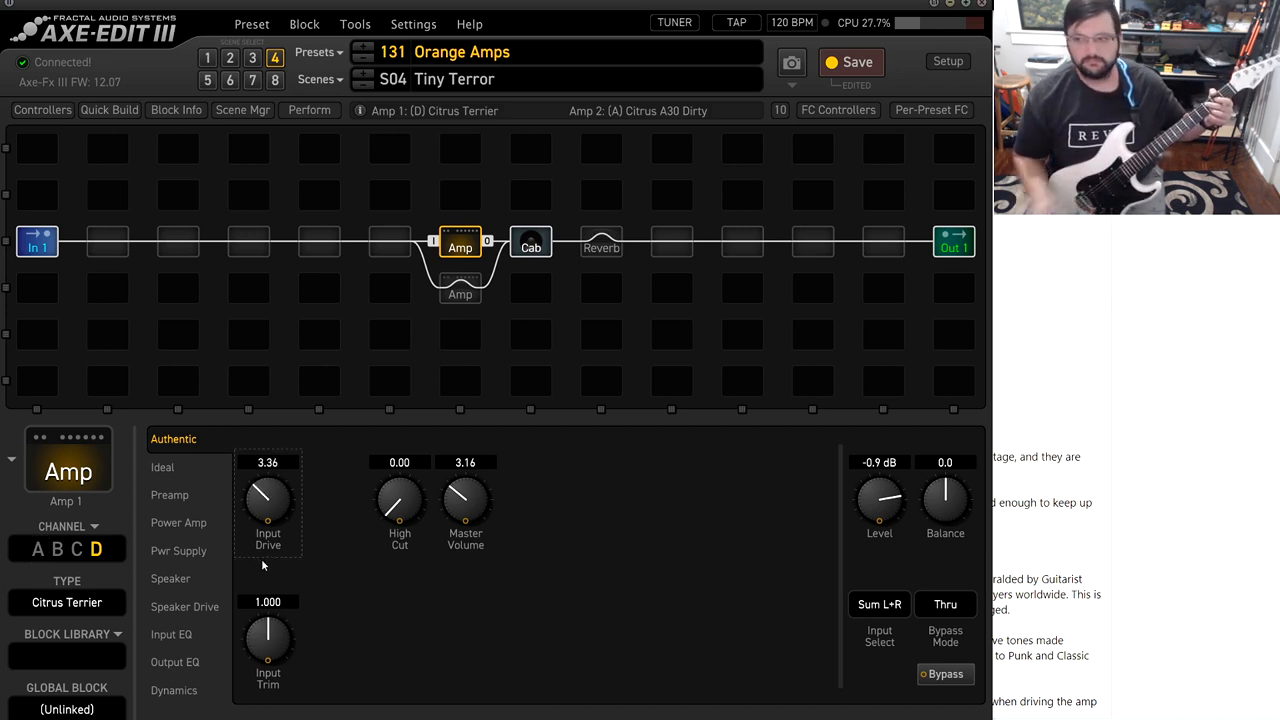
Retune Citrus Terrier with more input drive, Master Volume 5.94 and Level -7.3 dB.
drag(268, 500, 244, 580)
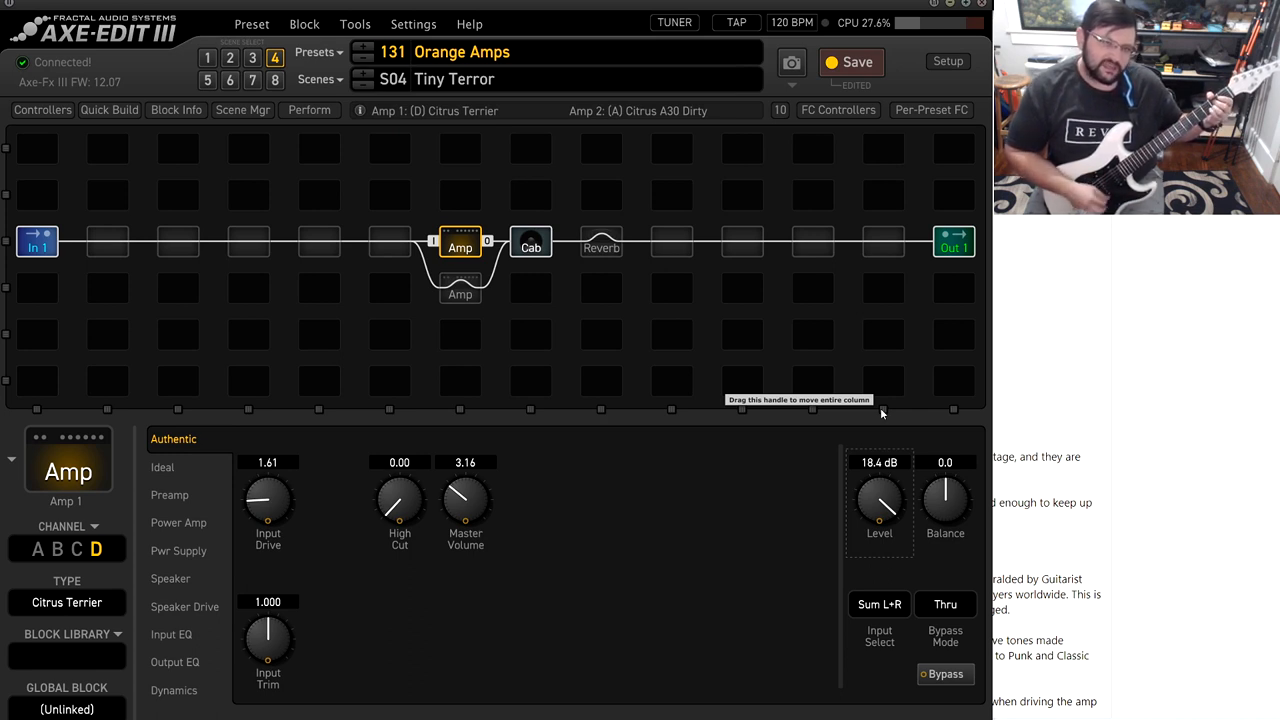
drag(880, 504, 880, 516)
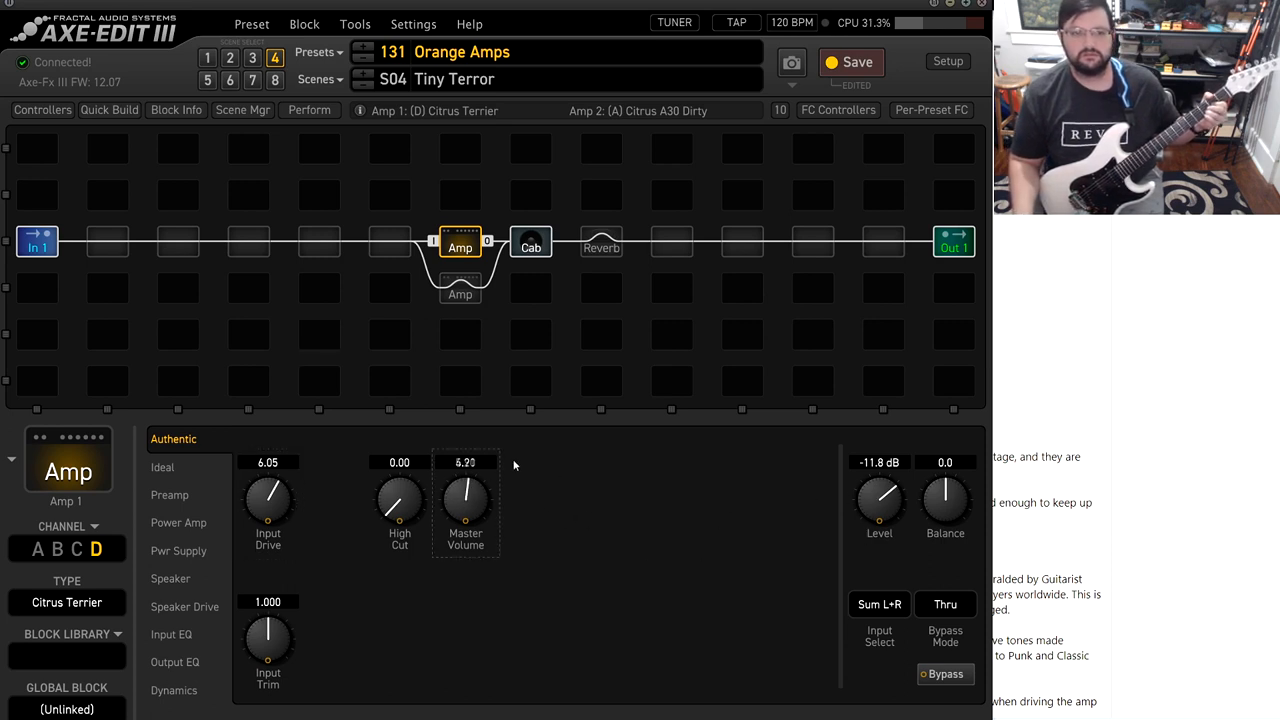
drag(464, 500, 464, 510)
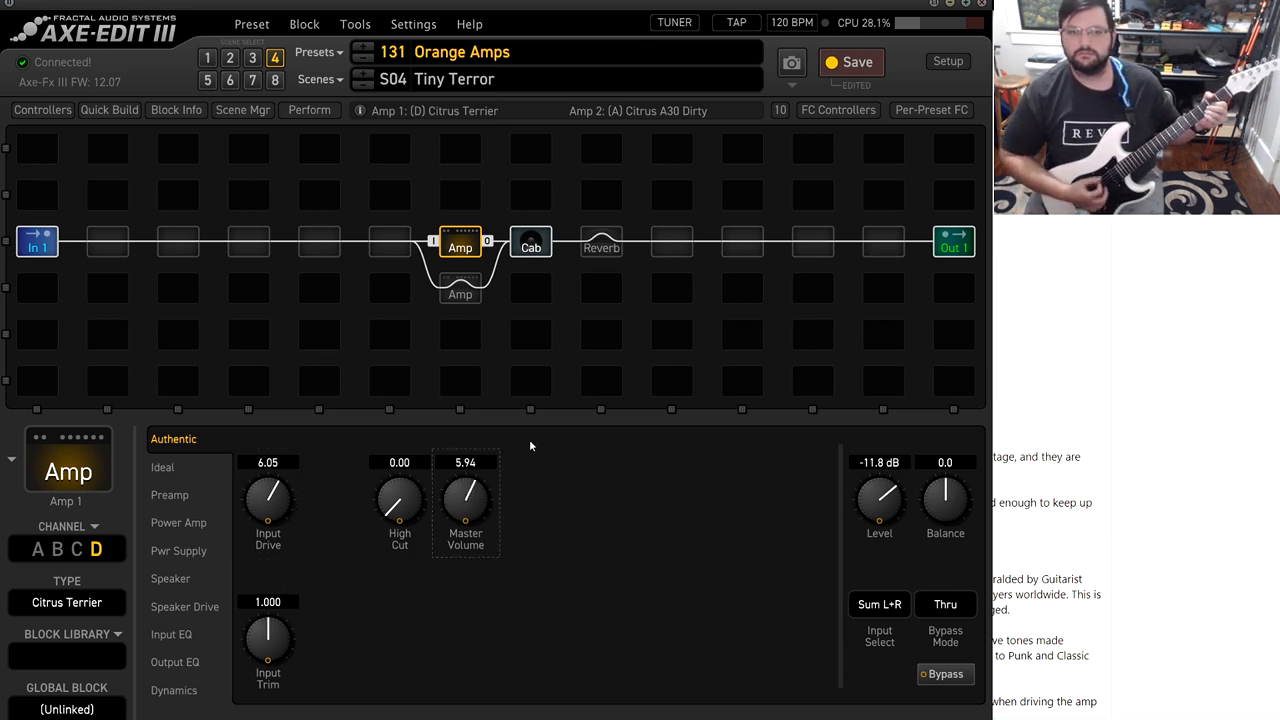
drag(880, 500, 880, 486)
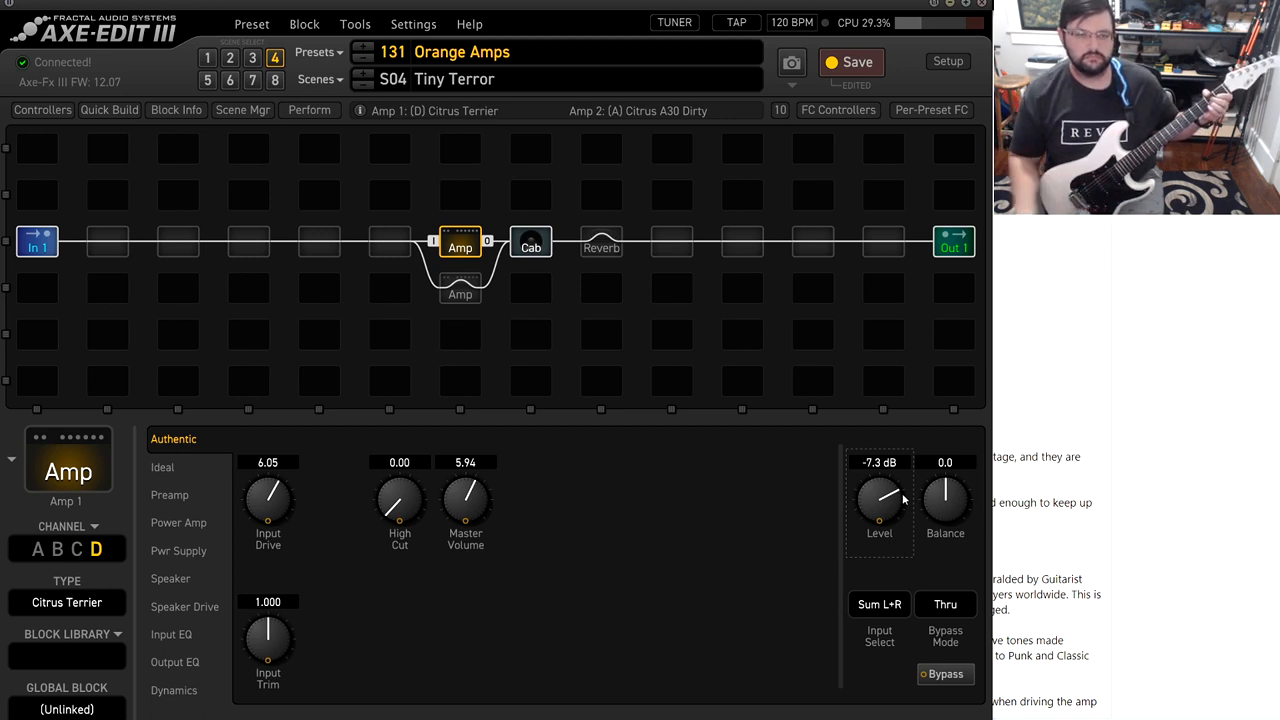
Try higher High Cut settings on the Citrus Terrier, then bring High Cut back down.
drag(400, 500, 400, 470)
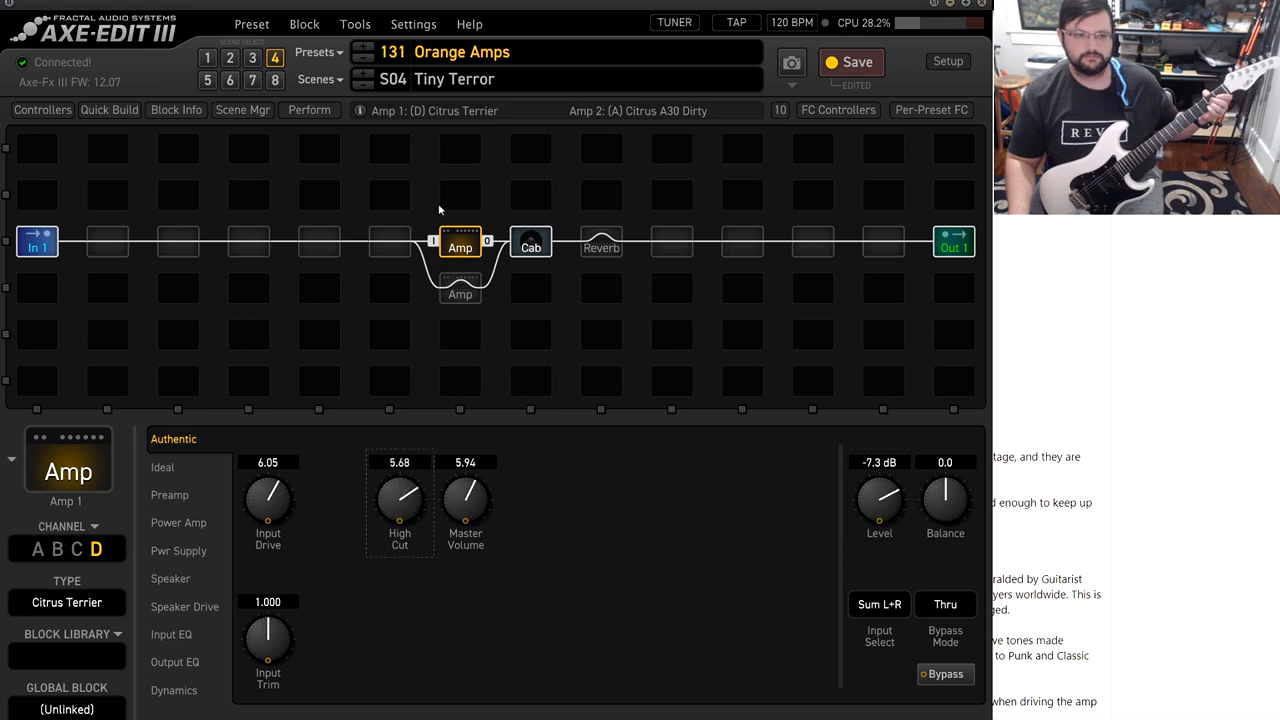
drag(400, 496, 410, 470)
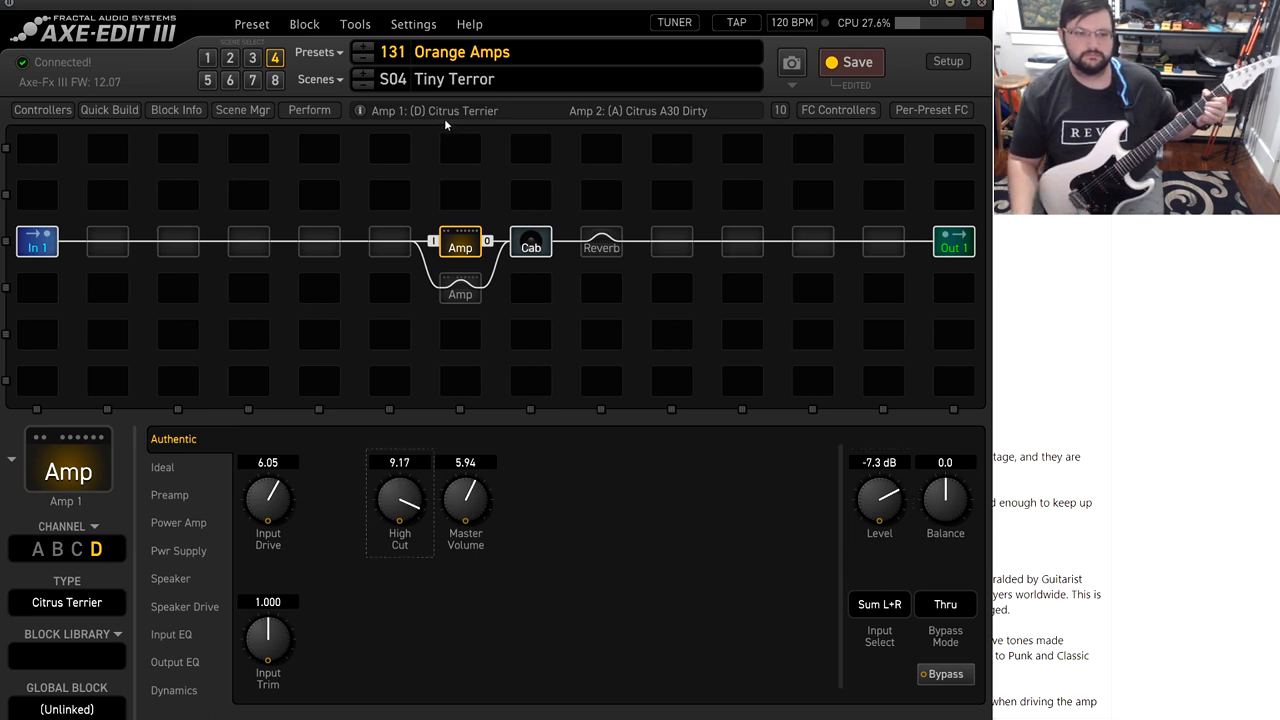
drag(400, 500, 400, 540)
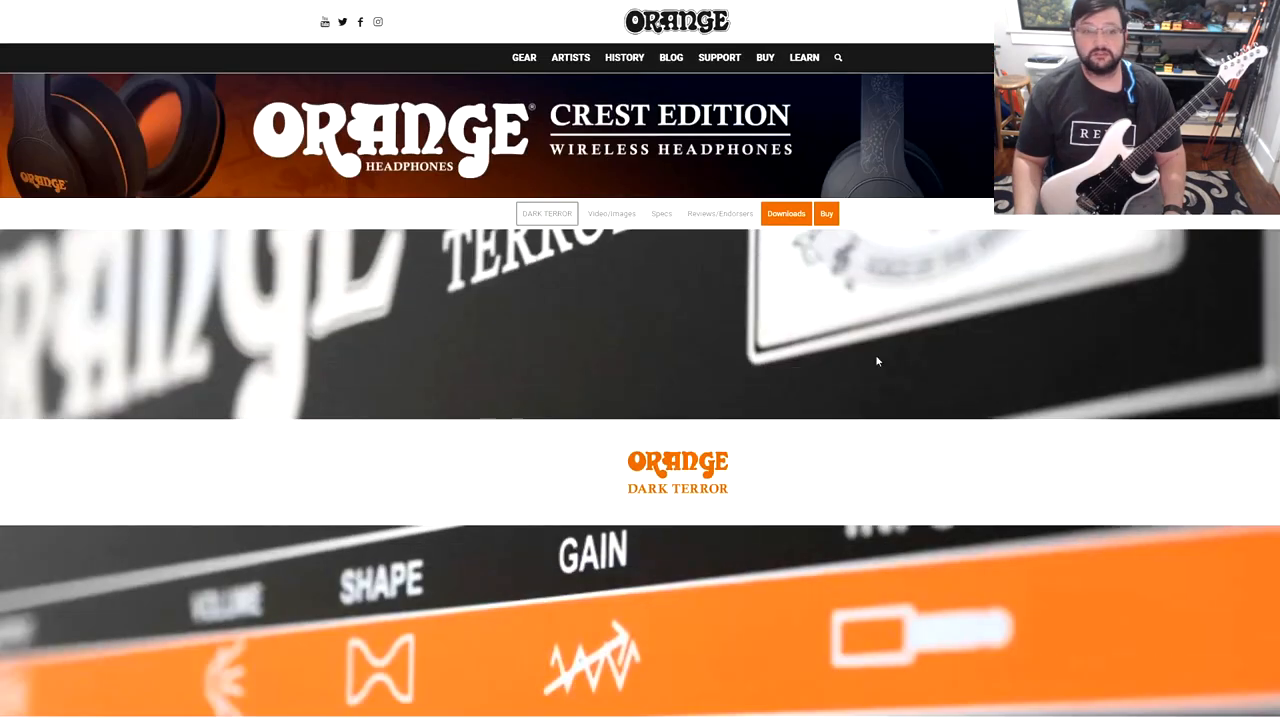
Scroll through the Orange Dark Terror page's description, Shape control, FX loop and specs.
scroll(down, 3)
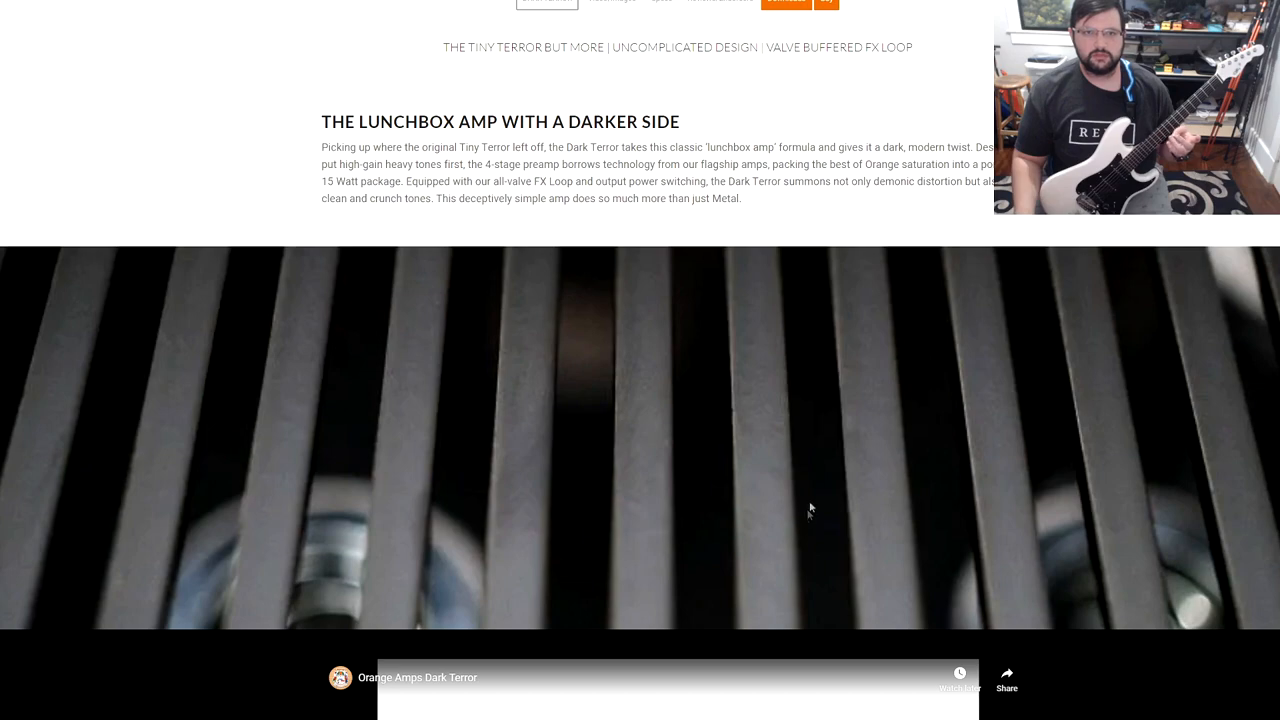
scroll(down, 3)
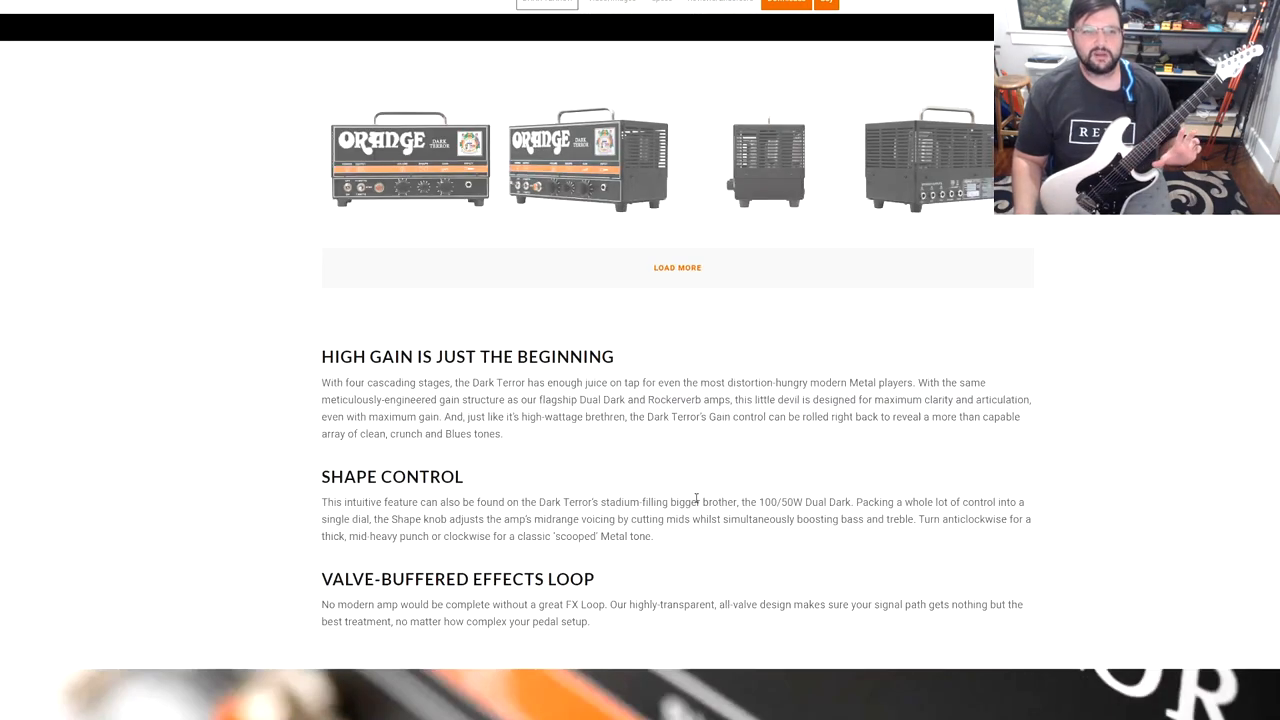
scroll(down, 3)
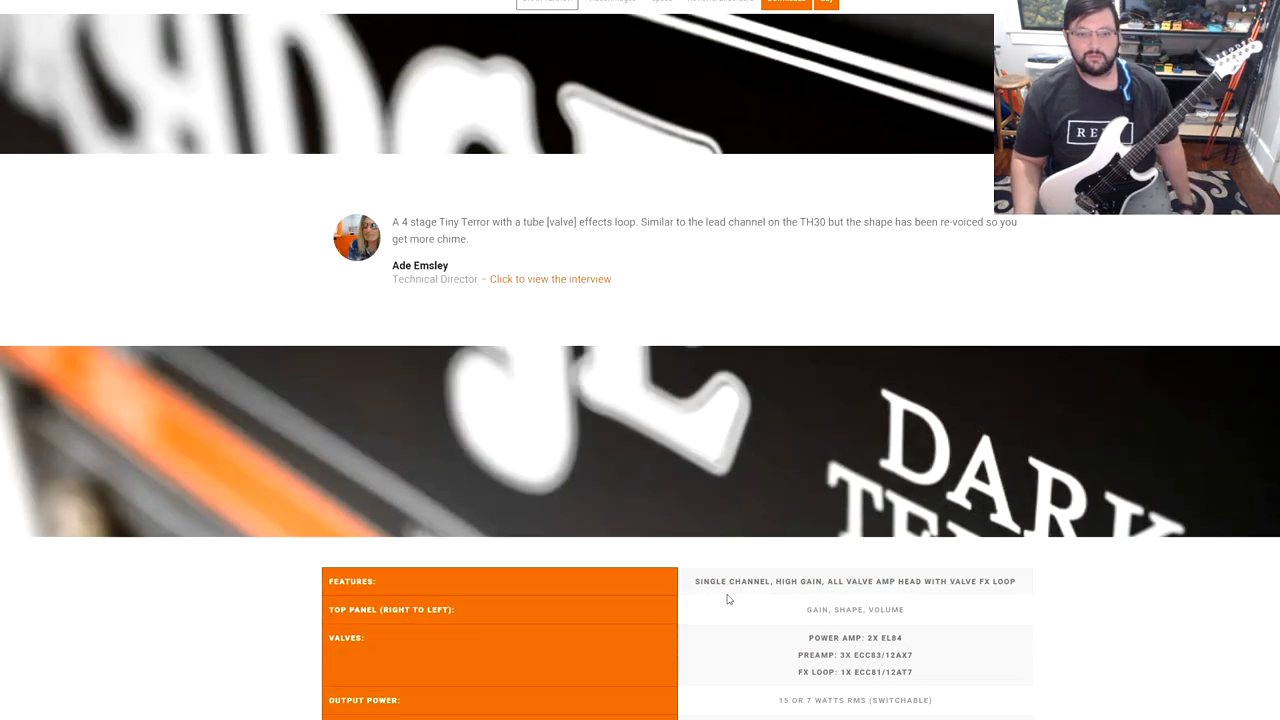
scroll(down, 3)
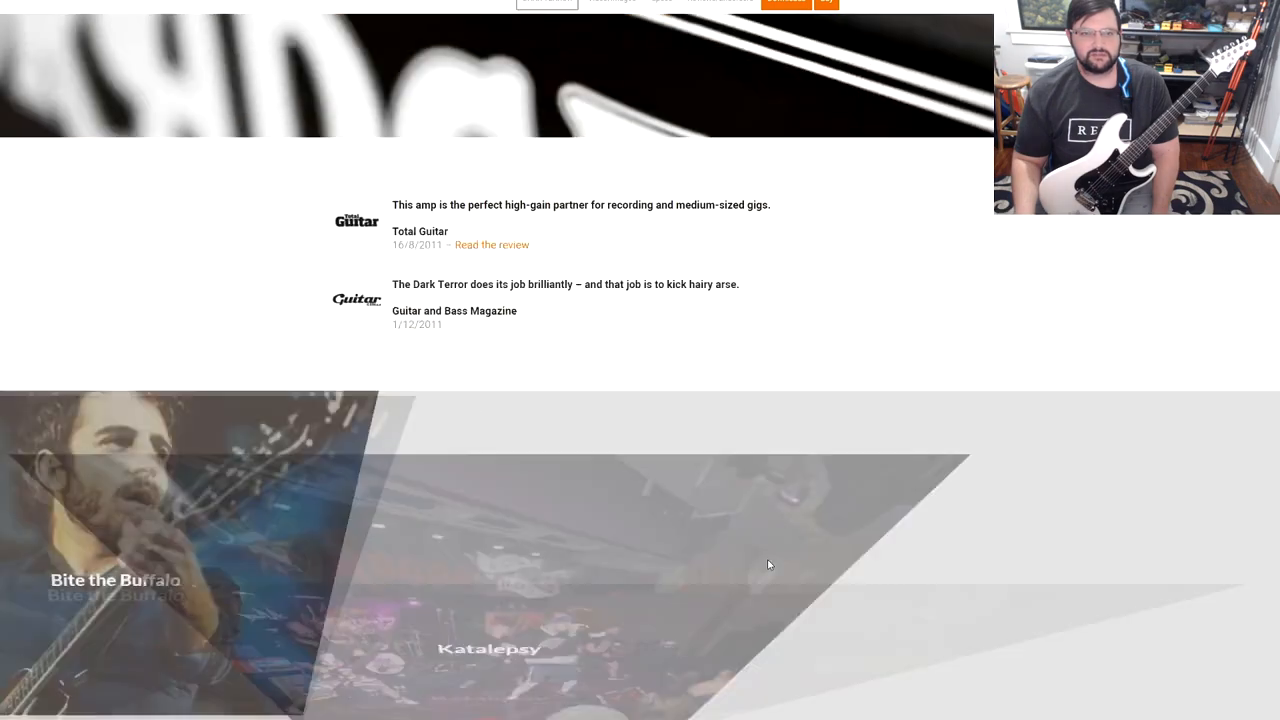
scroll(up, 3)
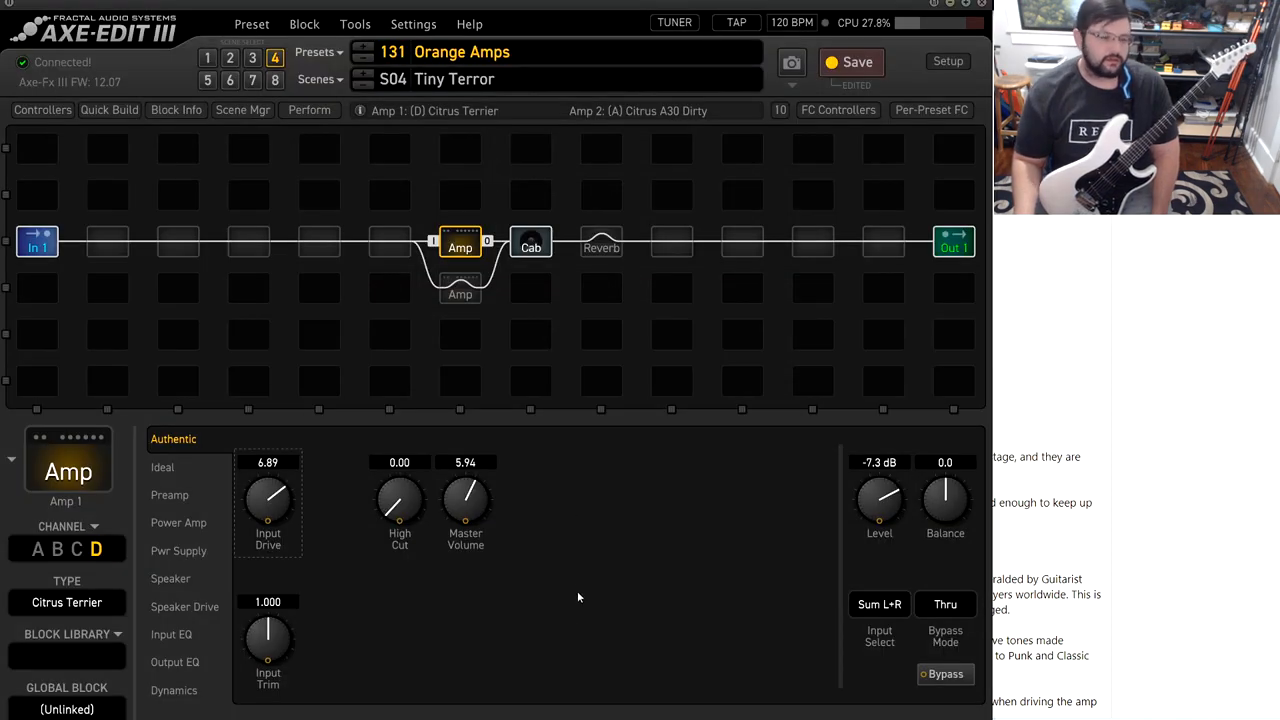
mouse_move(496, 608)
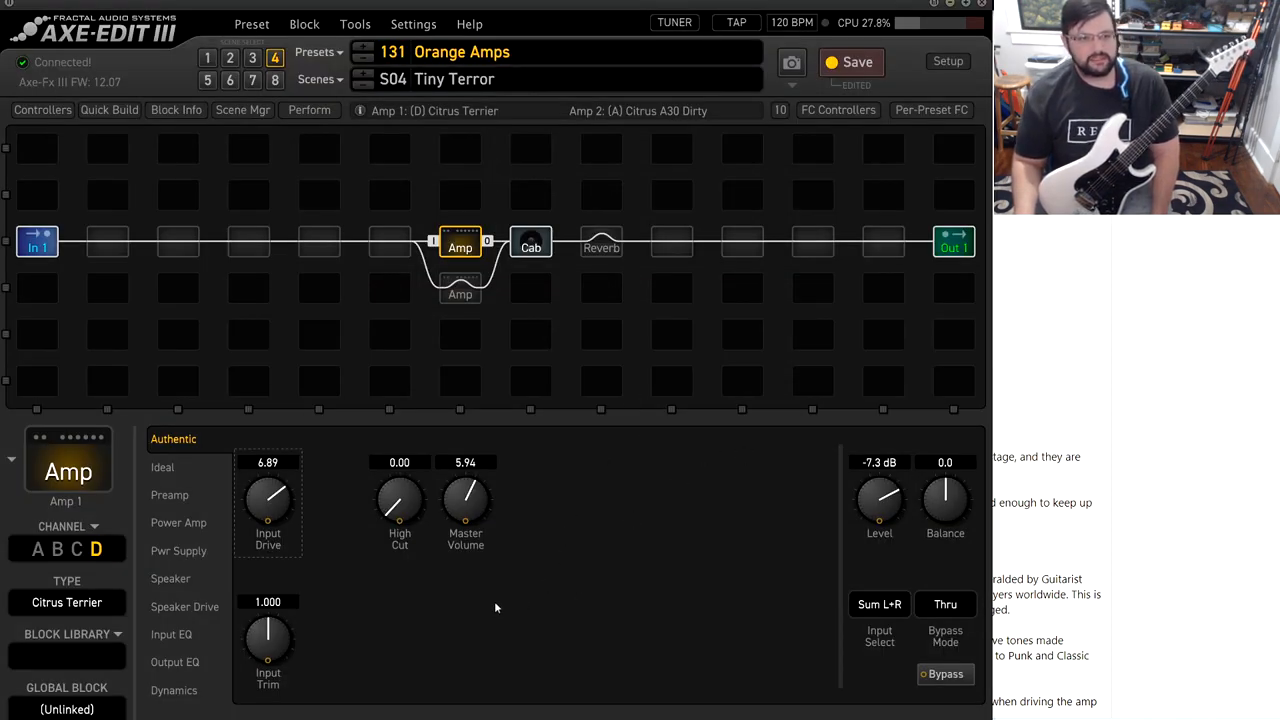
mouse_move(478, 584)
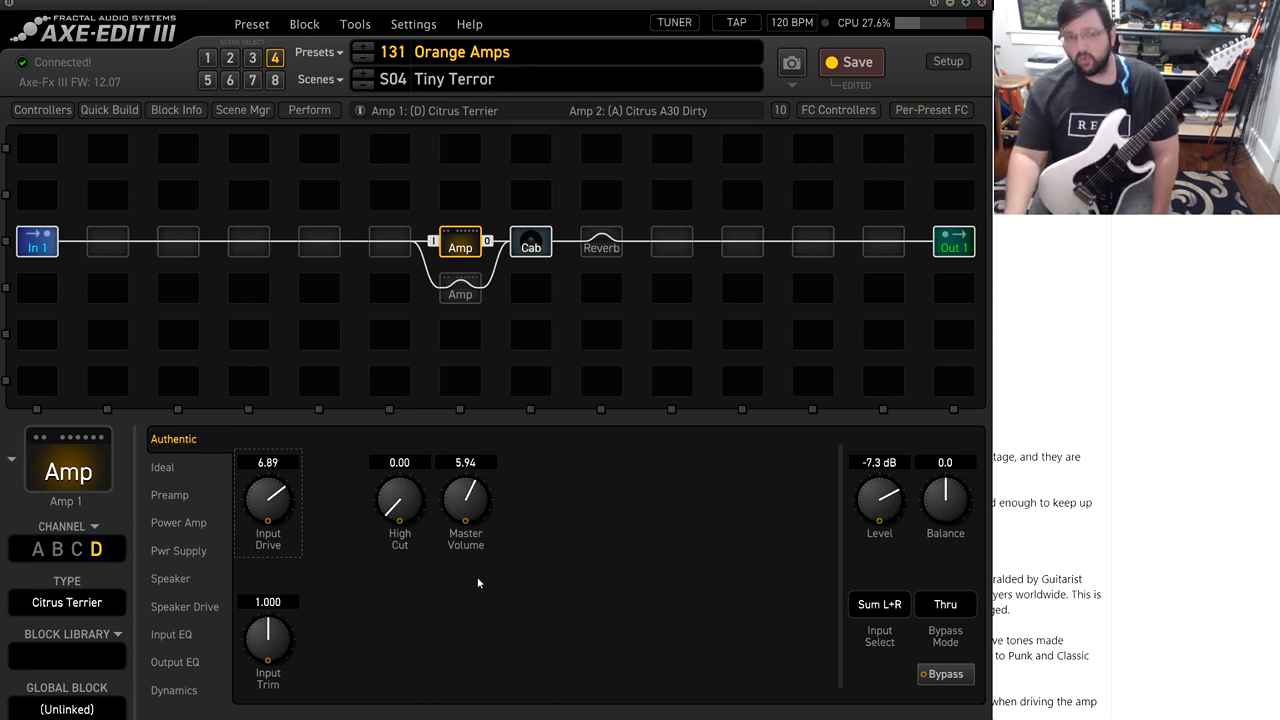